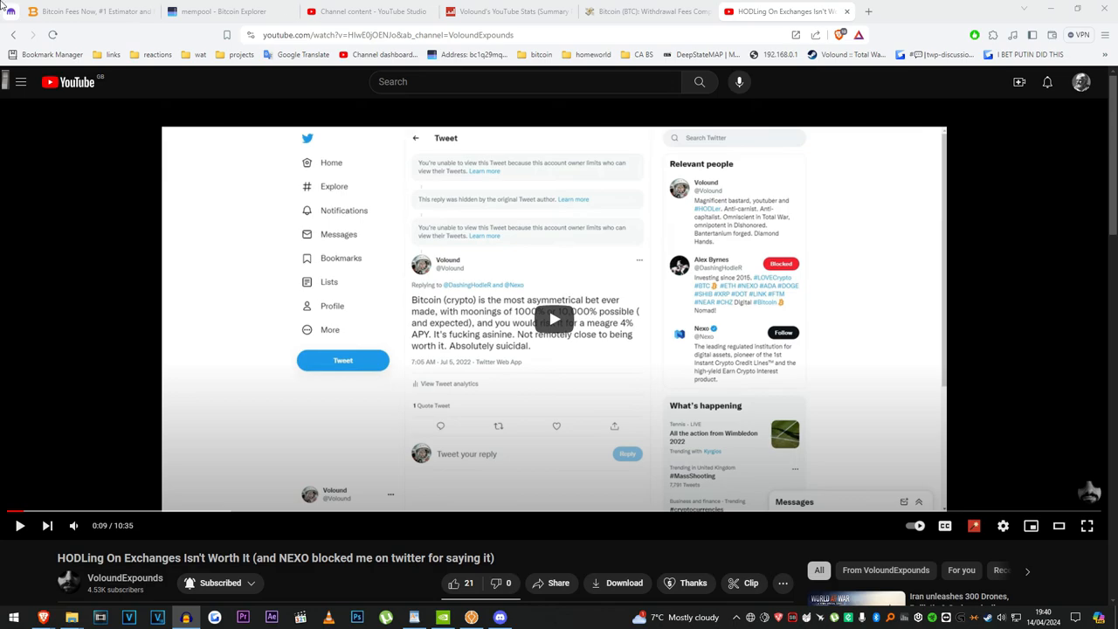
Start a Pound Sterling deposit in Kraken Pro and request the easy bank transfer details
click(782, 11)
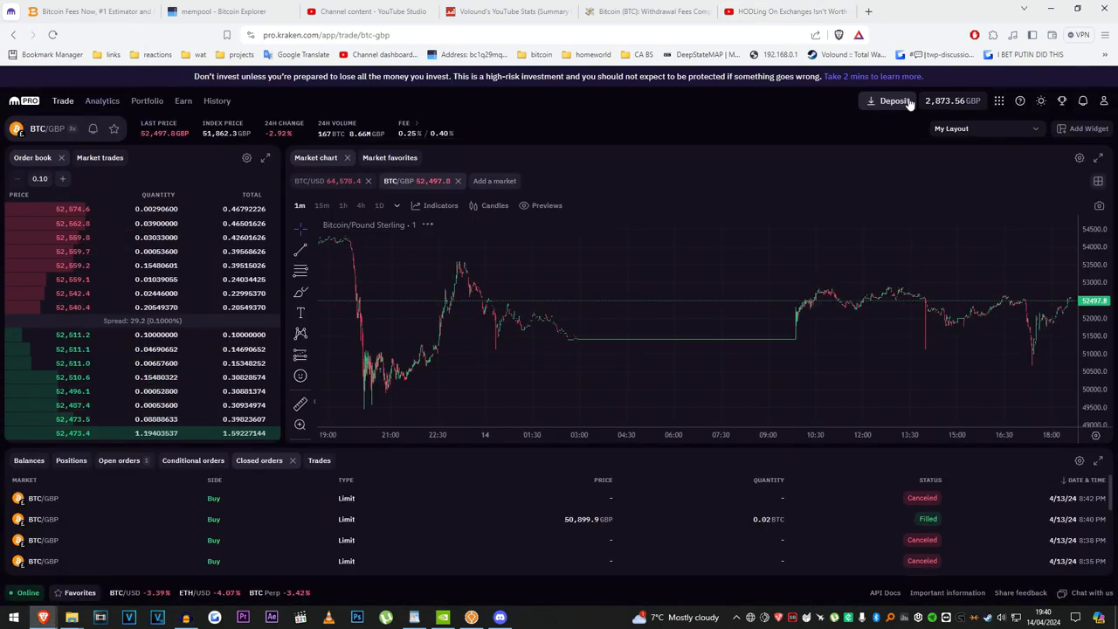
click(890, 99)
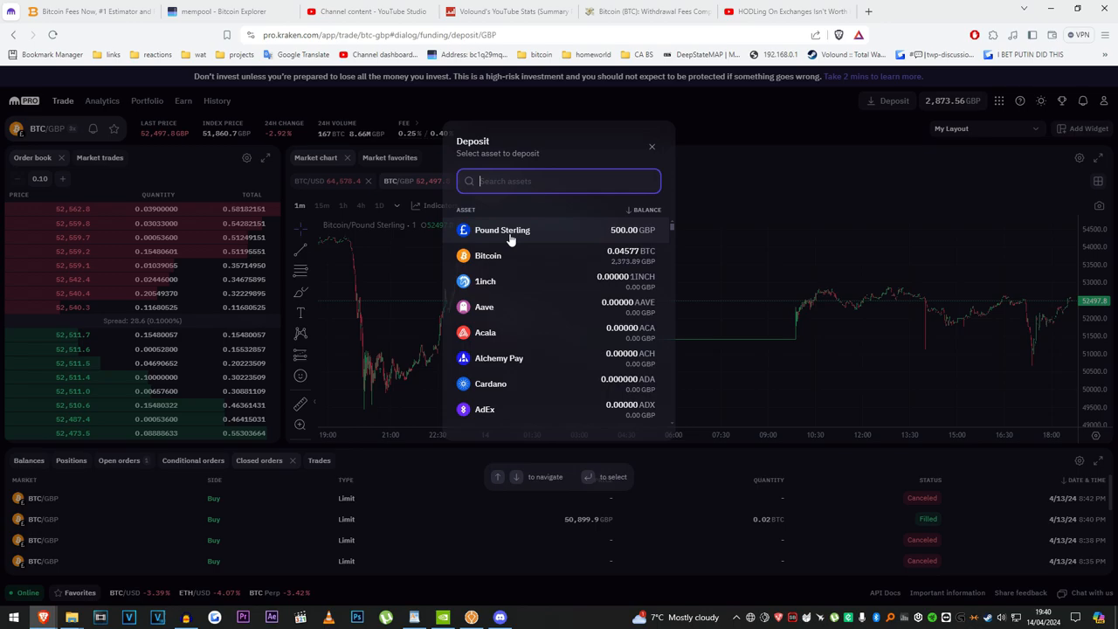
click(503, 231)
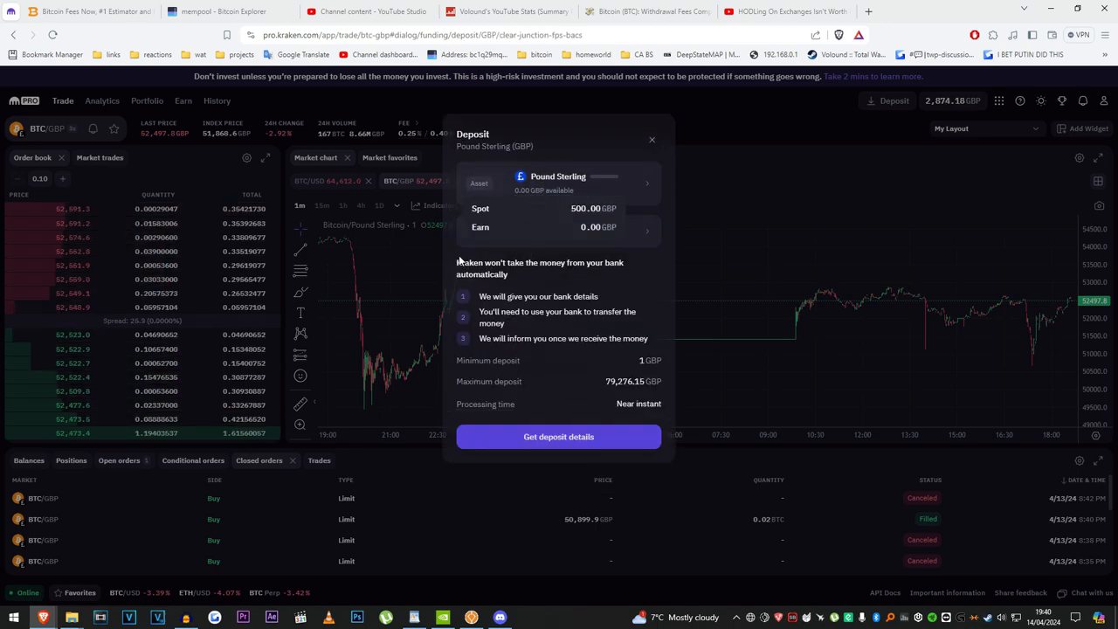
click(559, 183)
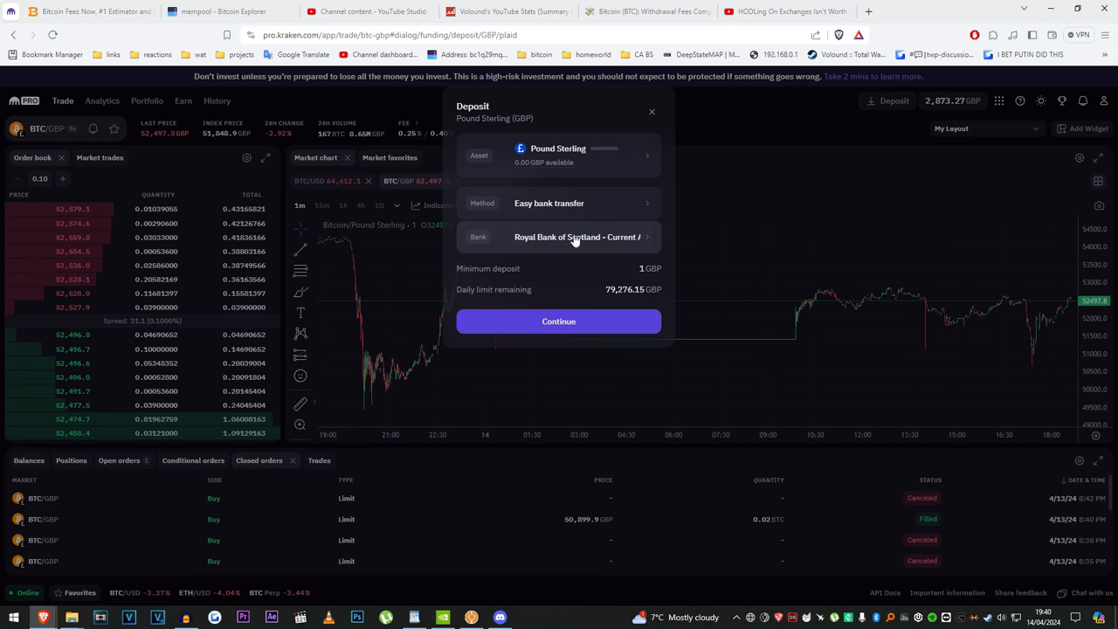
Browse the searchable list of supported banks for the deposit source without picking a new one
click(577, 238)
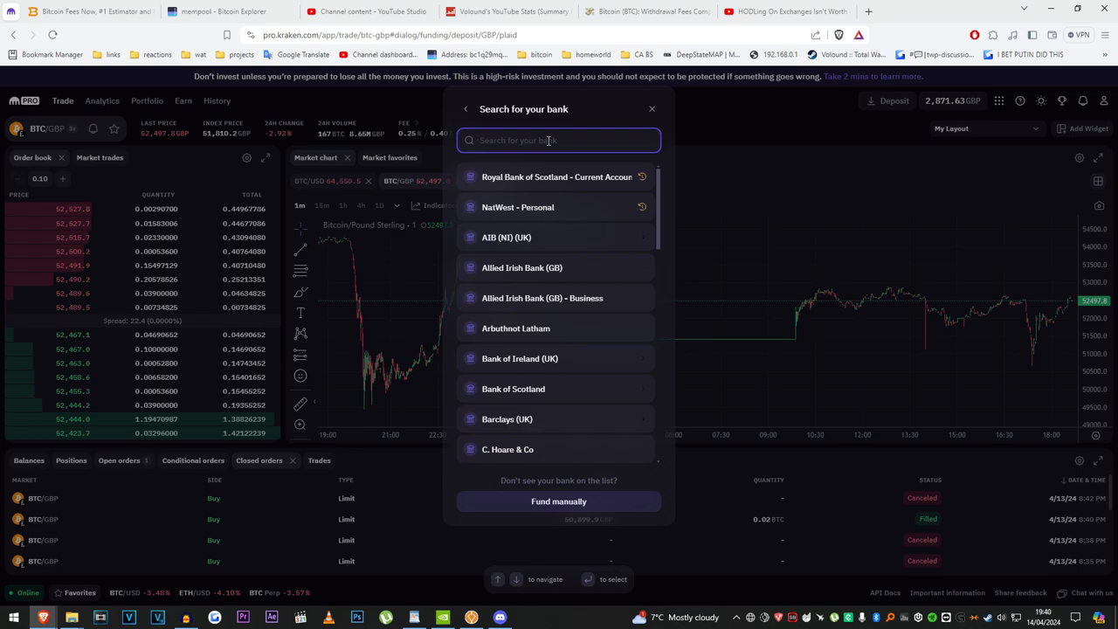
scroll(down, 3)
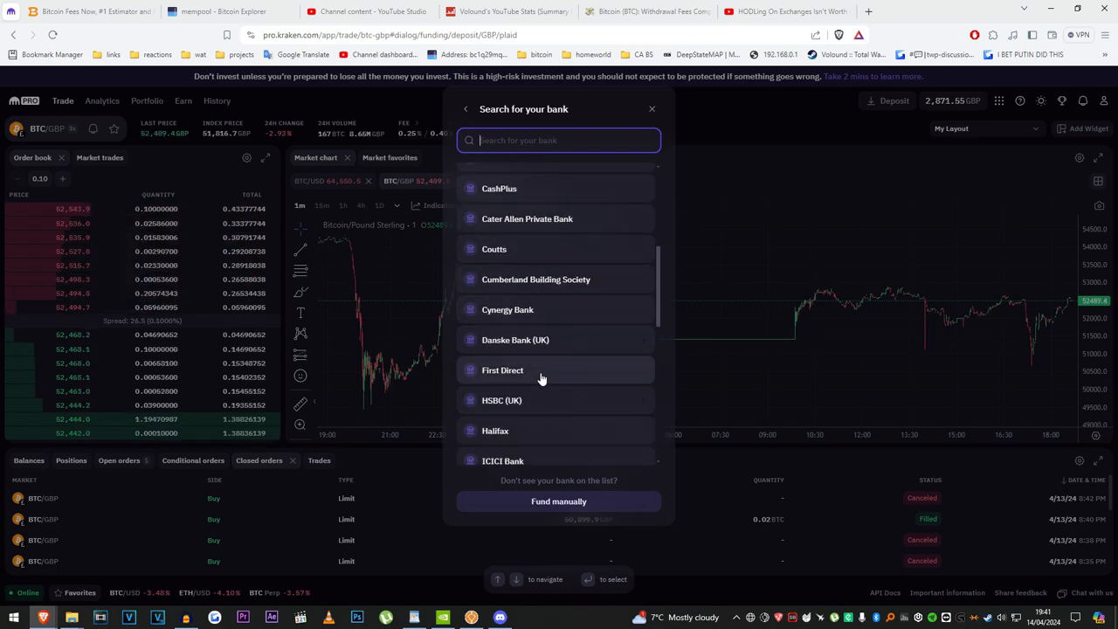
scroll(down, 3)
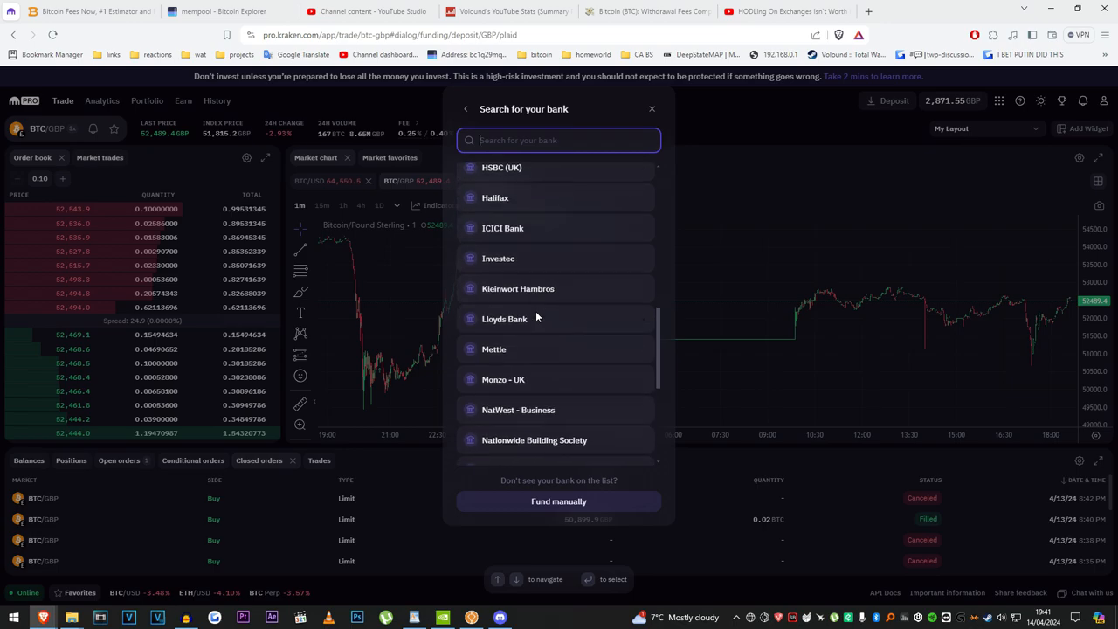
scroll(down, 3)
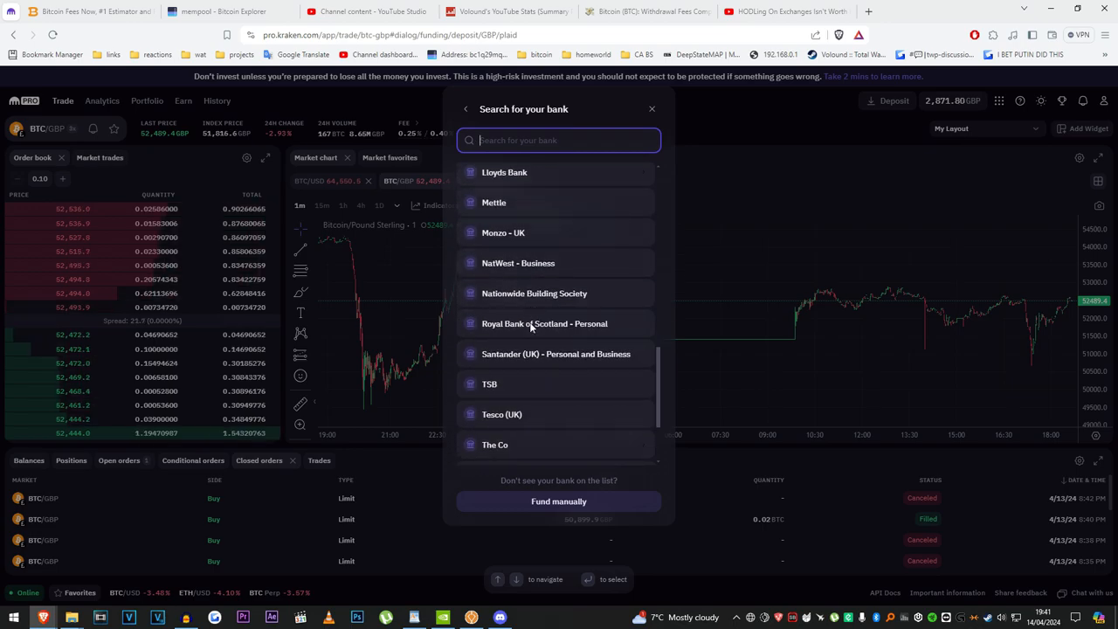
scroll(down, 3)
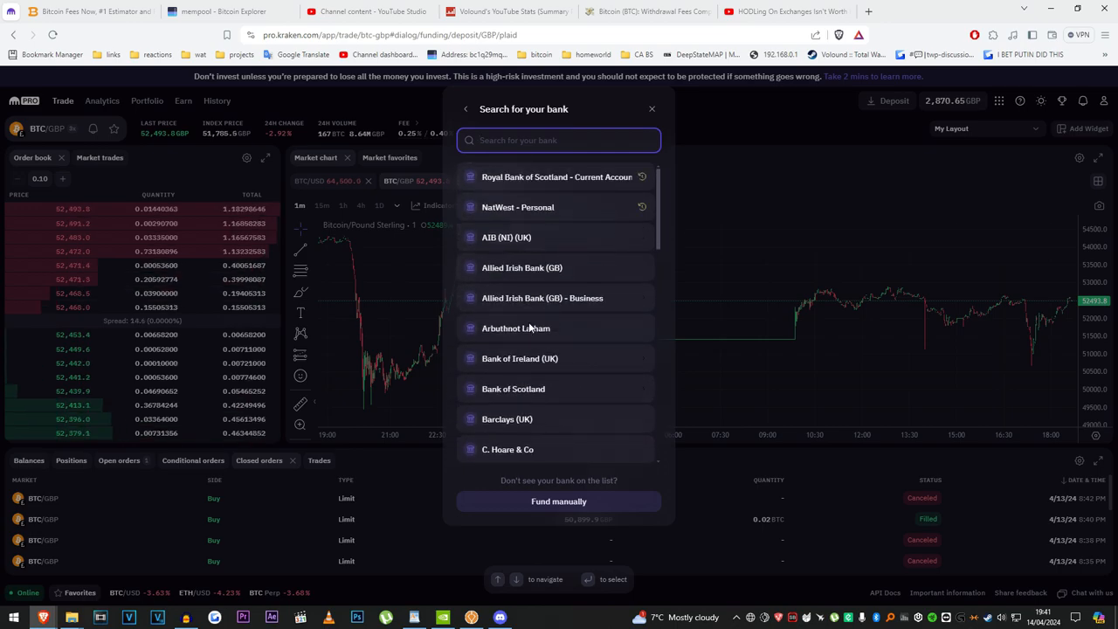
mouse_move(535, 329)
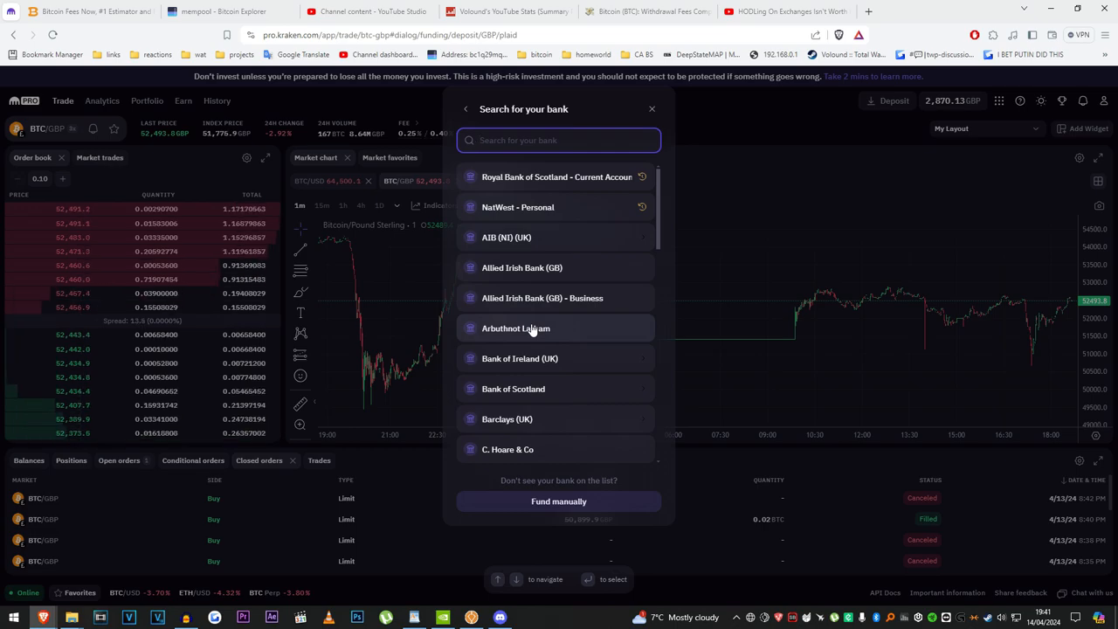
Return to the deposit form with the Royal Bank of Scotland account and enter an amount of 10
click(556, 176)
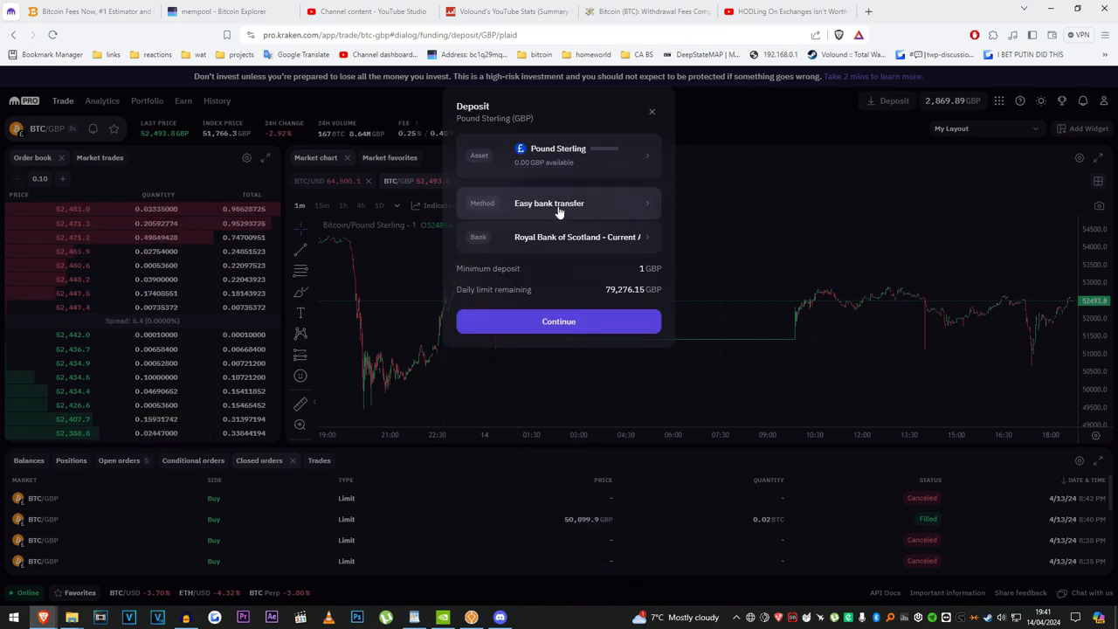
mouse_move(562, 212)
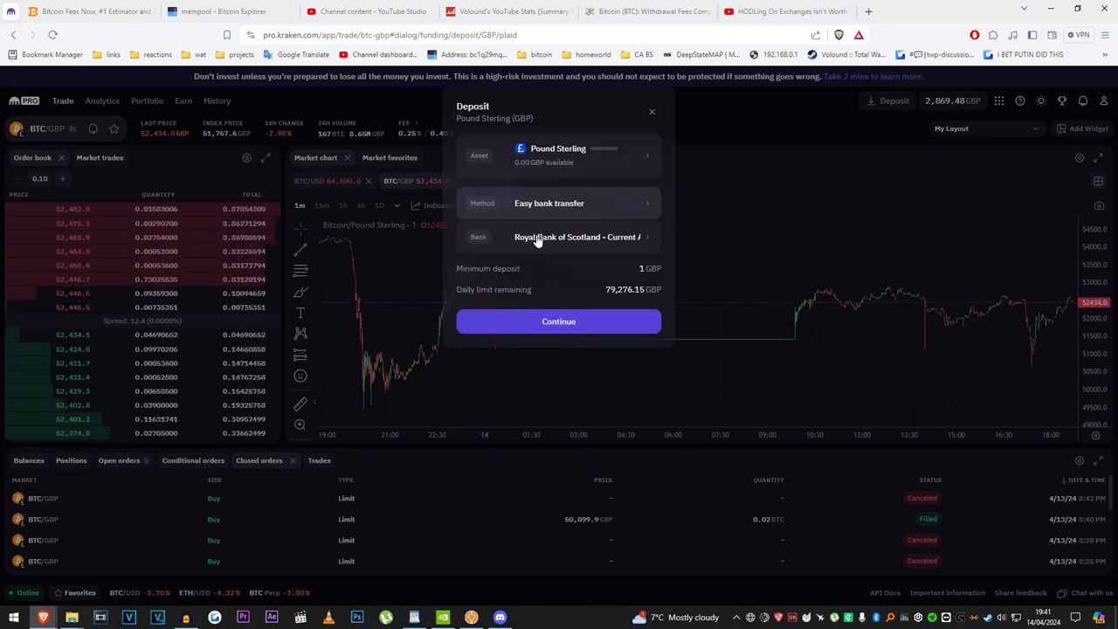
click(559, 237)
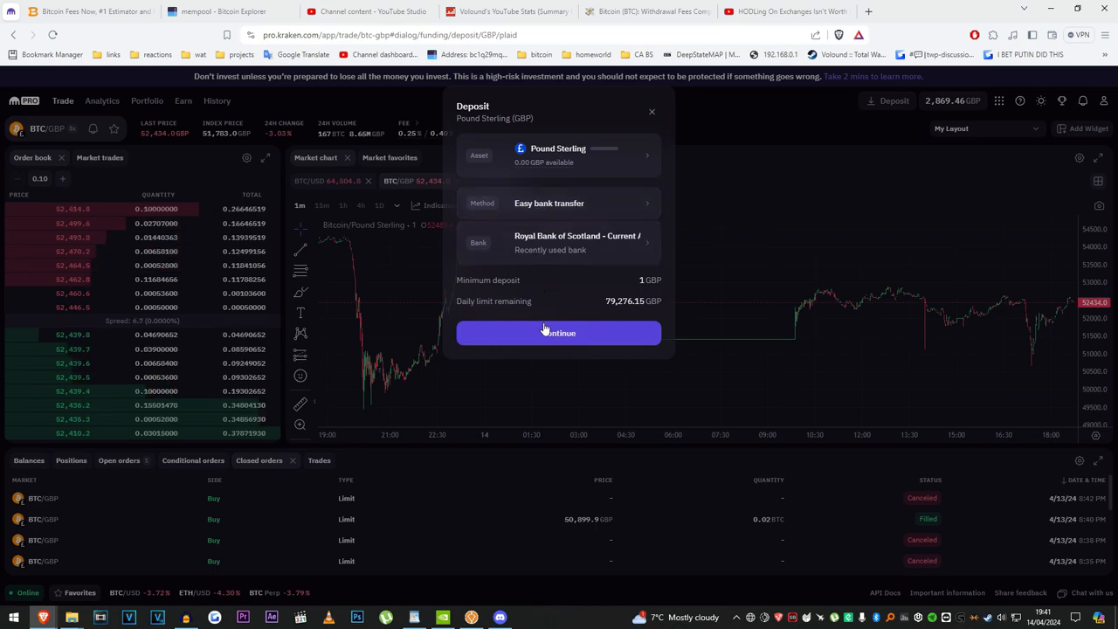
click(560, 332)
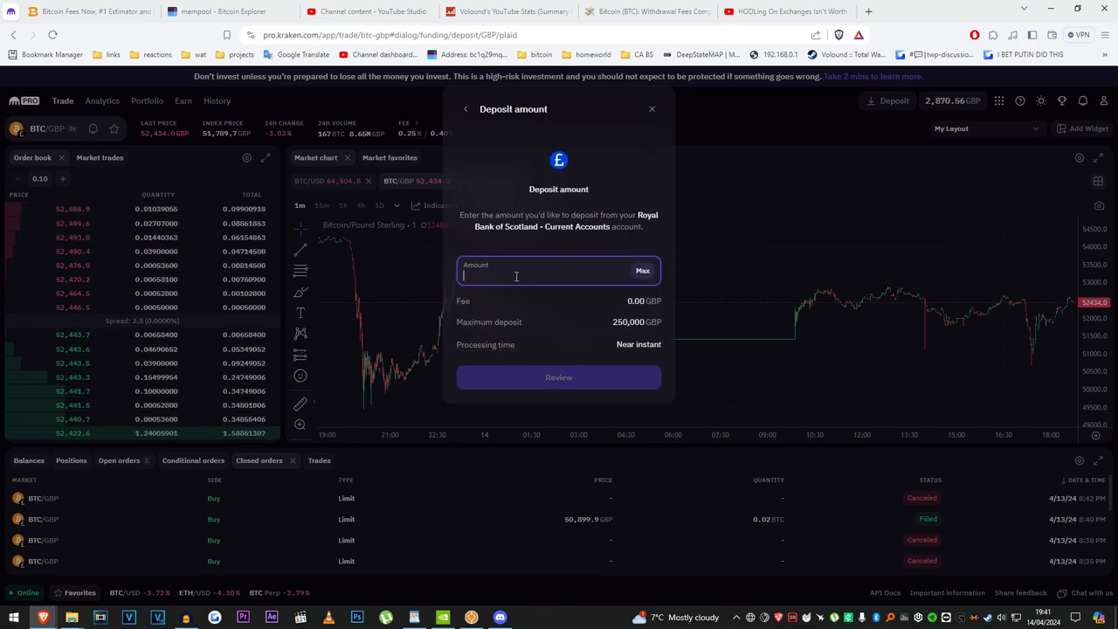
text(10)
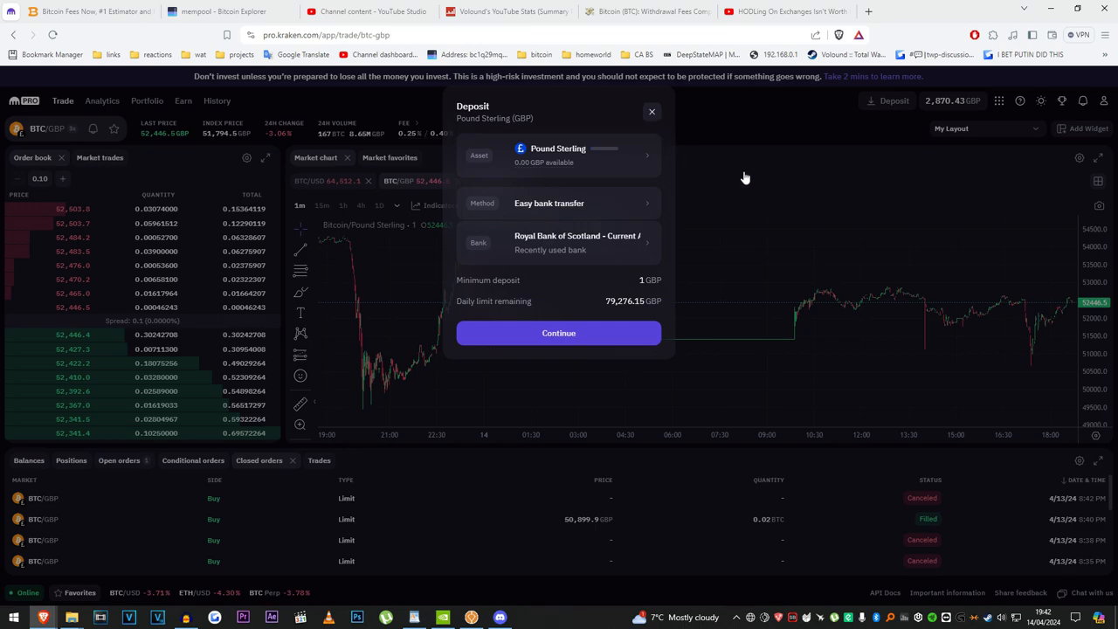
Close the Pound Sterling deposit dialog, returning to the BTC/GBP trading page
click(652, 112)
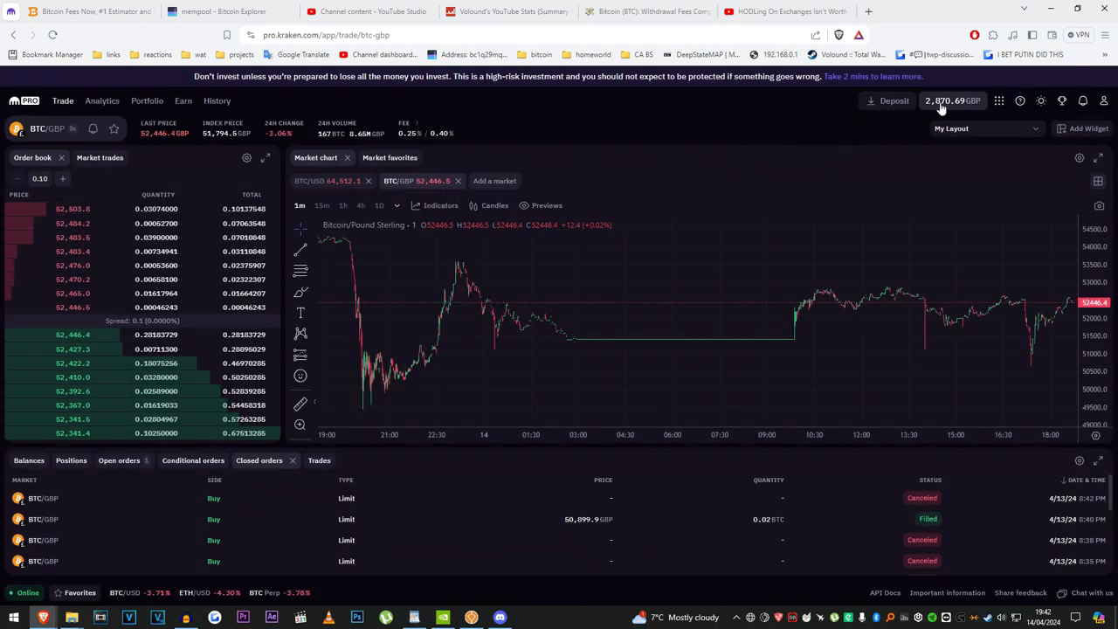
mouse_move(690, 336)
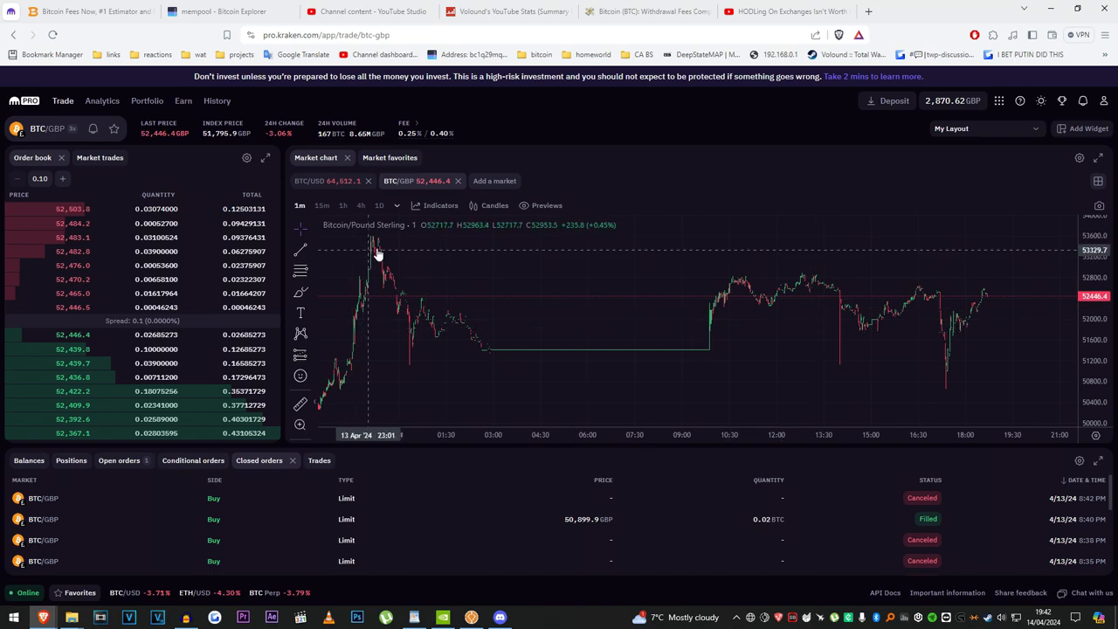
mouse_move(795, 315)
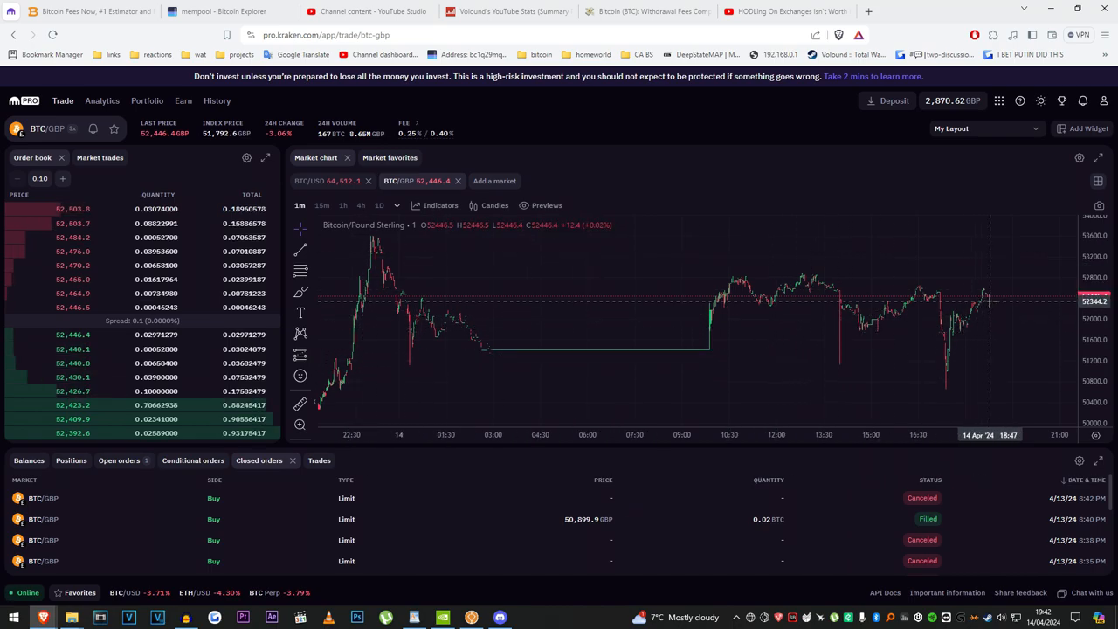
mouse_move(1012, 304)
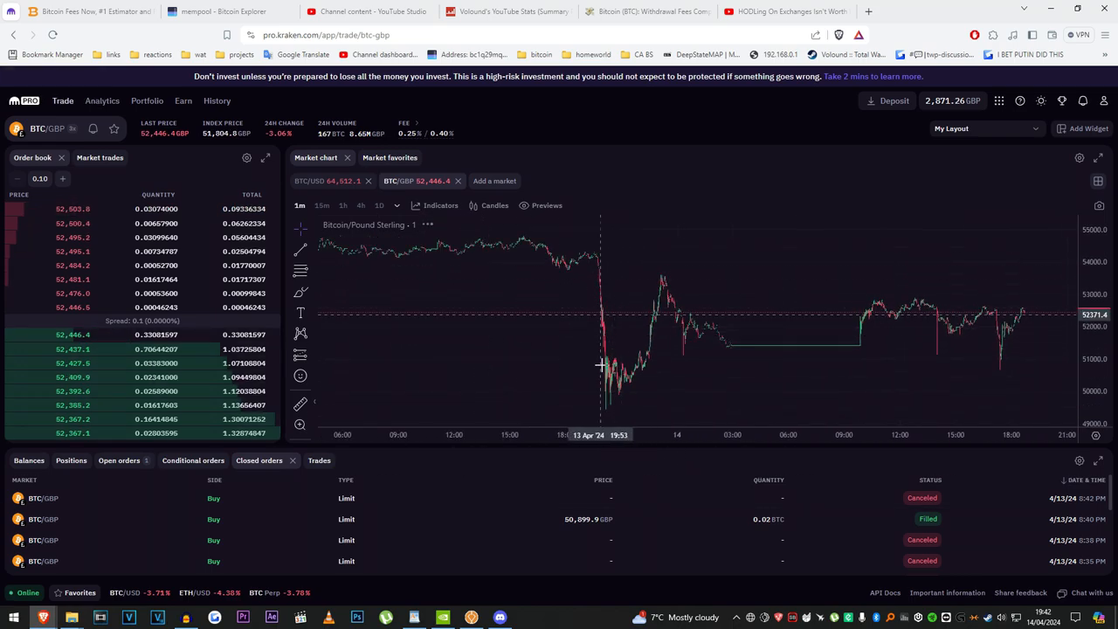
mouse_move(618, 381)
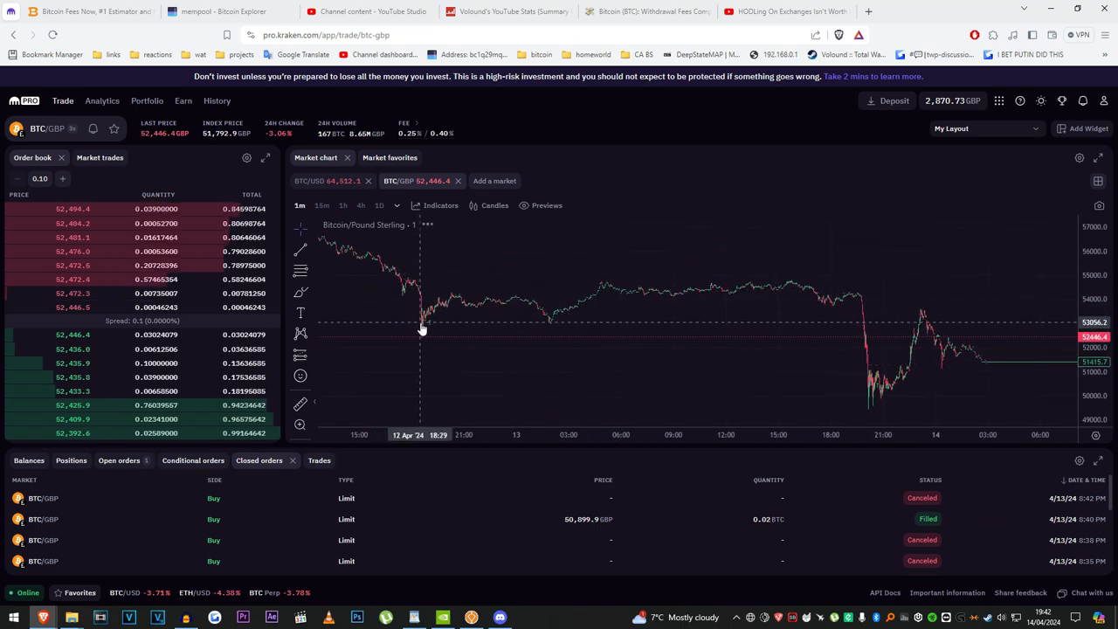
mouse_move(717, 383)
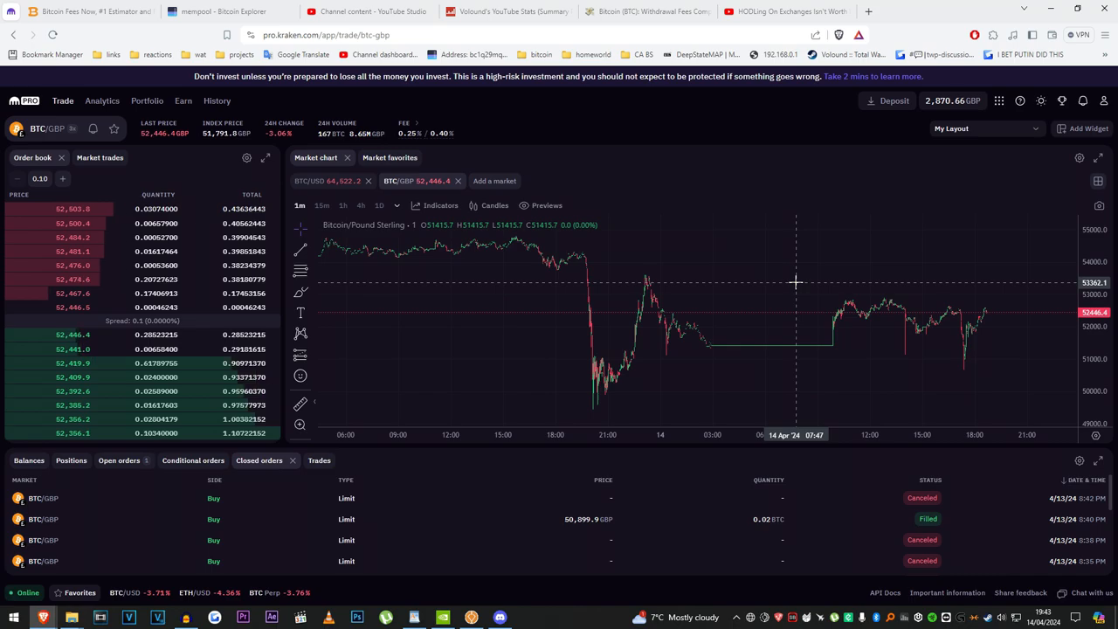
mouse_move(358, 265)
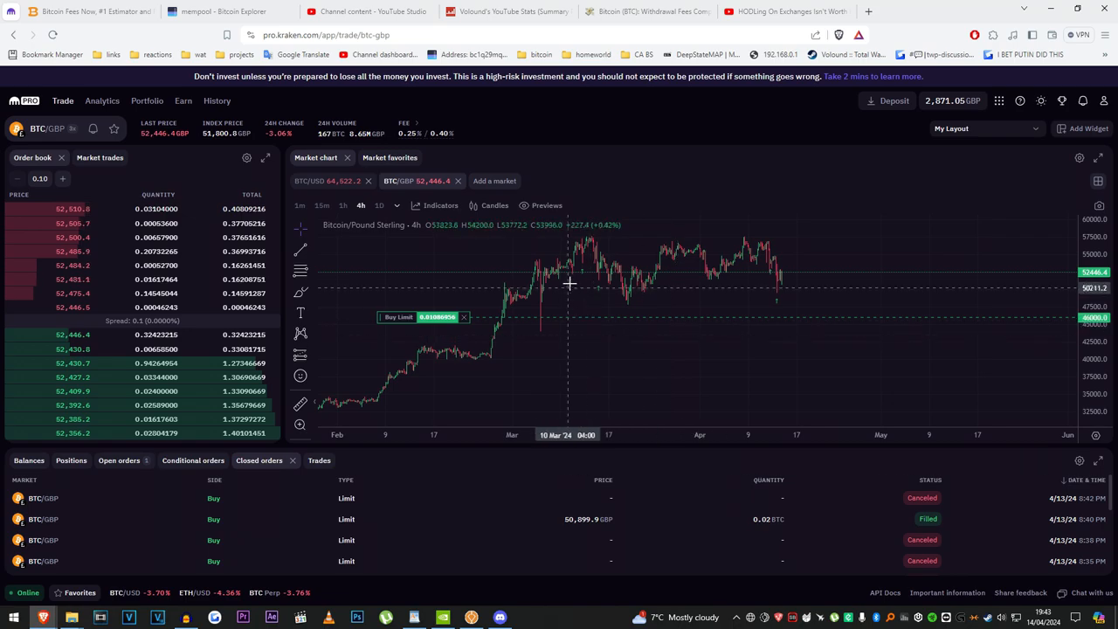
mouse_move(584, 278)
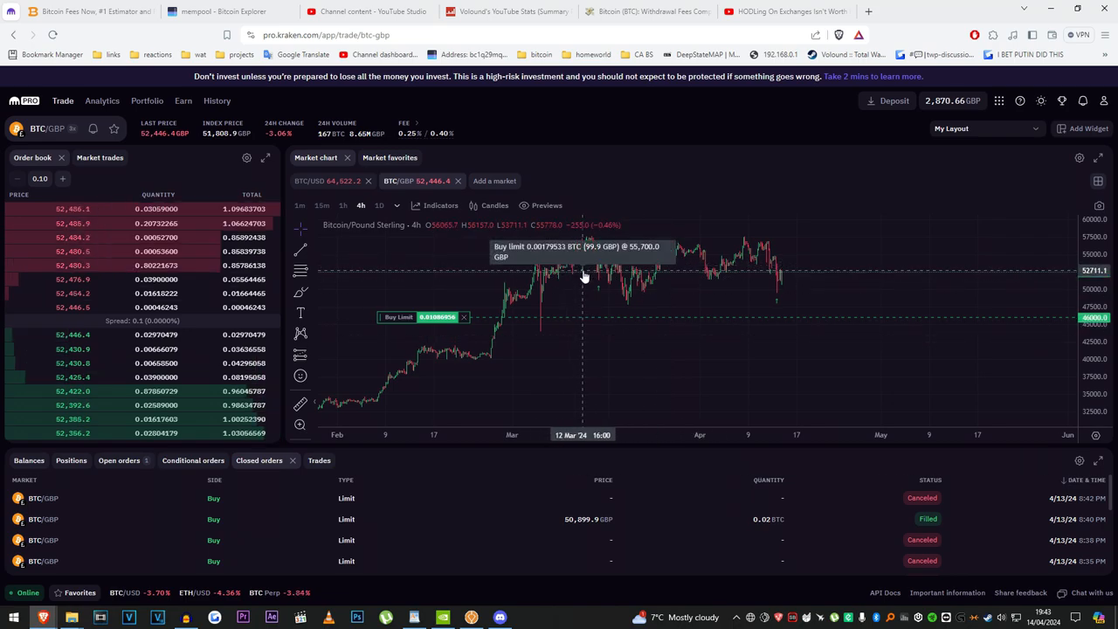
mouse_move(773, 304)
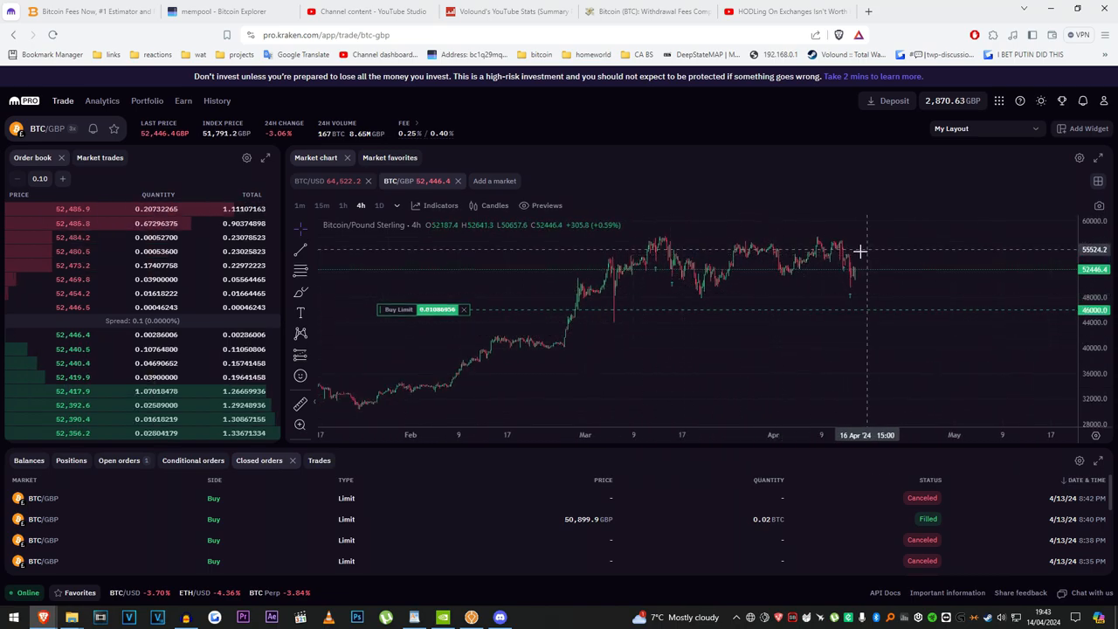
mouse_move(751, 254)
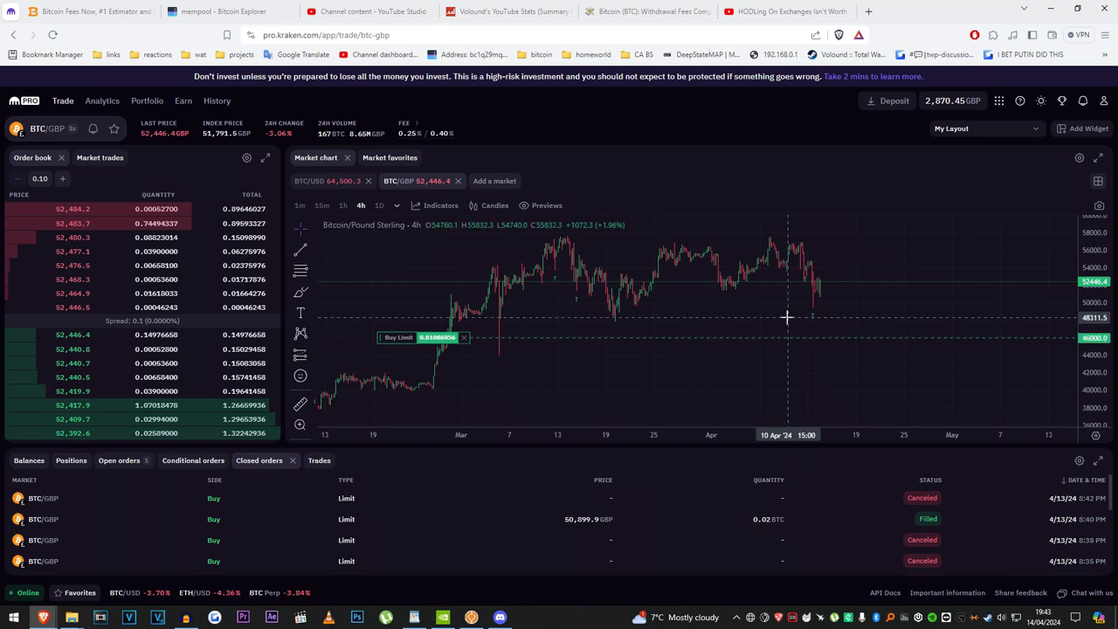
mouse_move(818, 315)
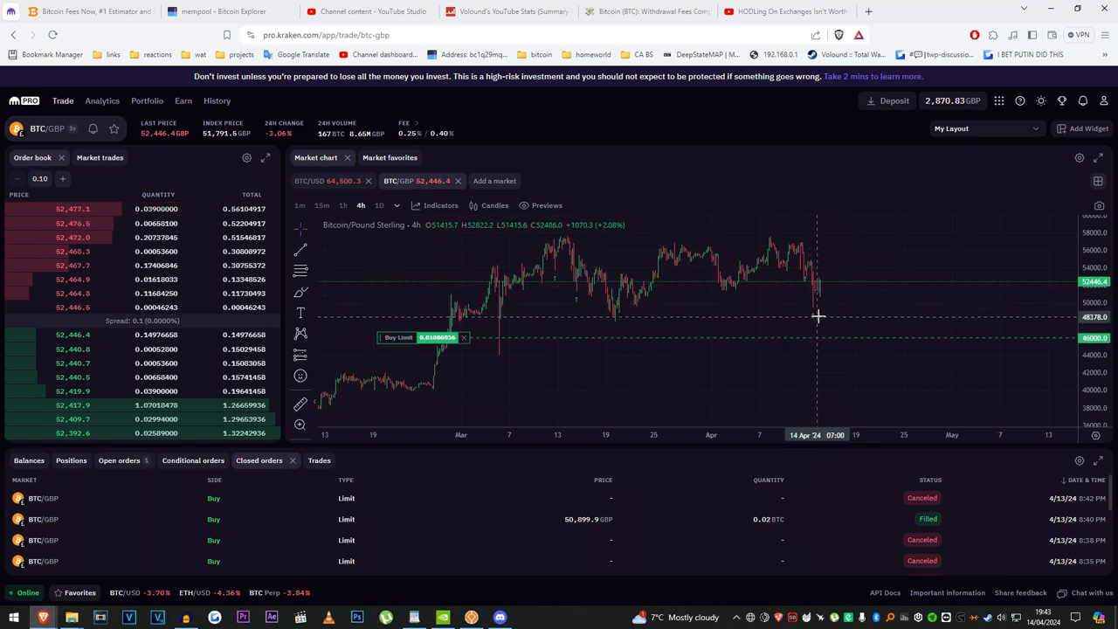
mouse_move(470, 241)
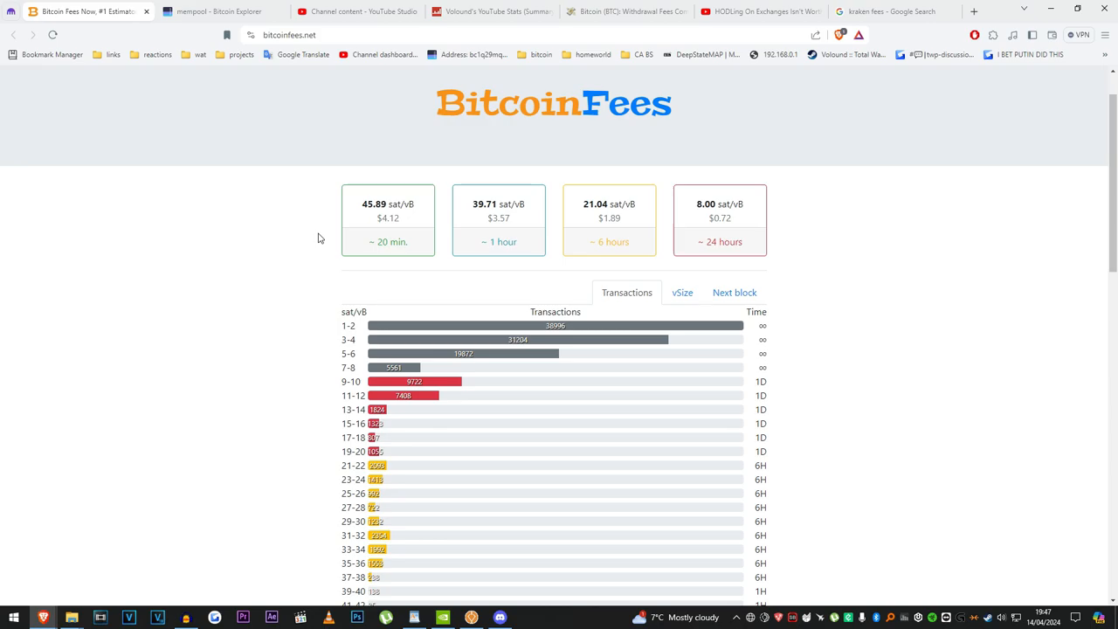
mouse_move(716, 228)
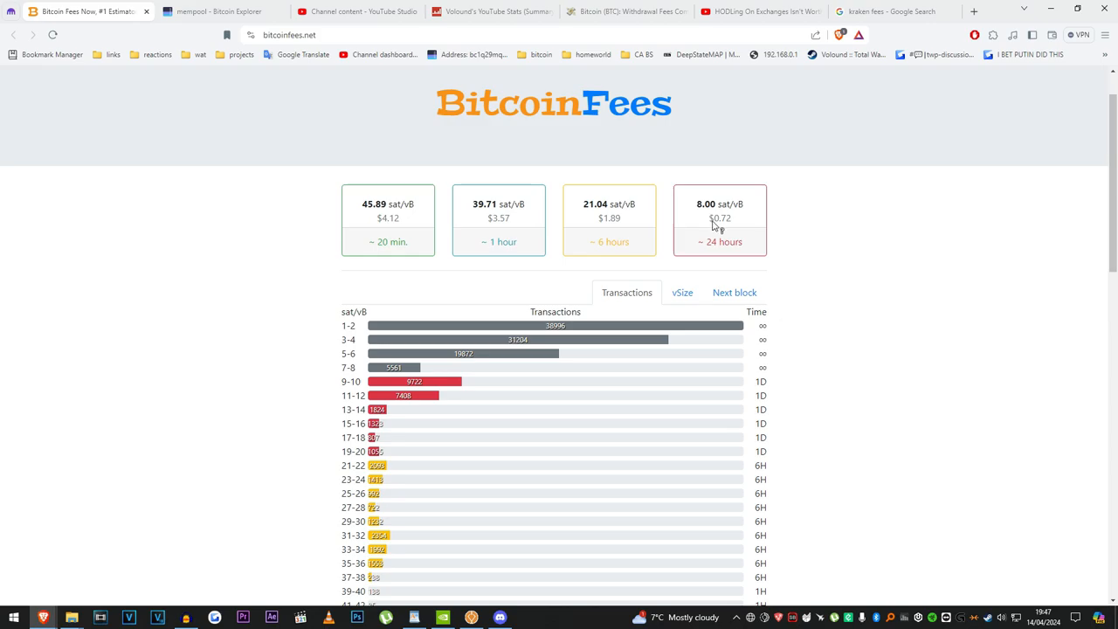
mouse_move(720, 226)
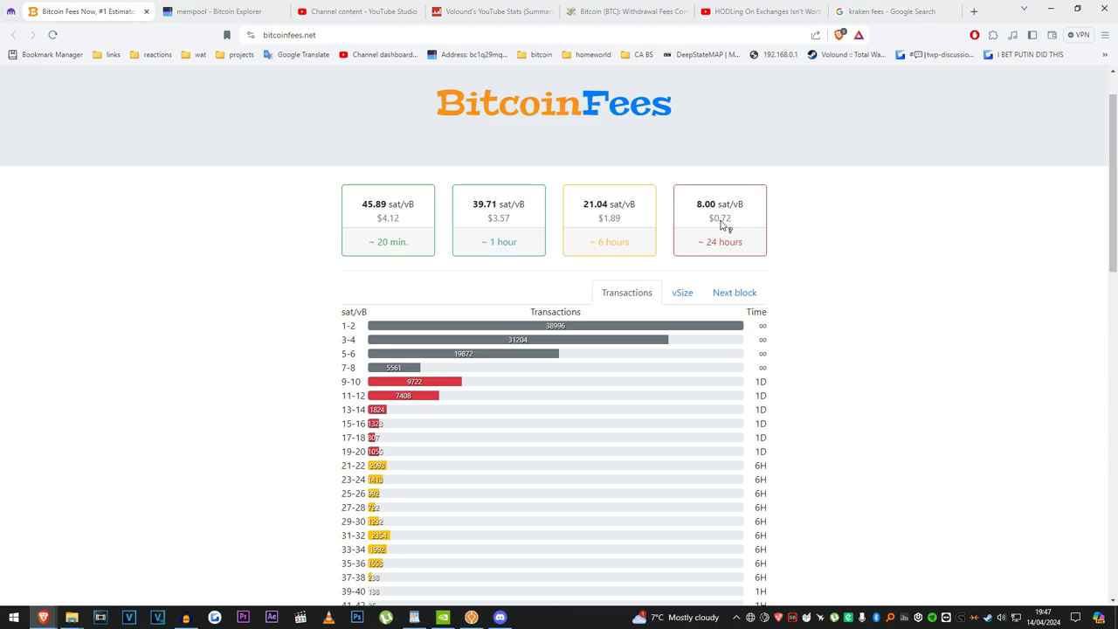
mouse_move(724, 225)
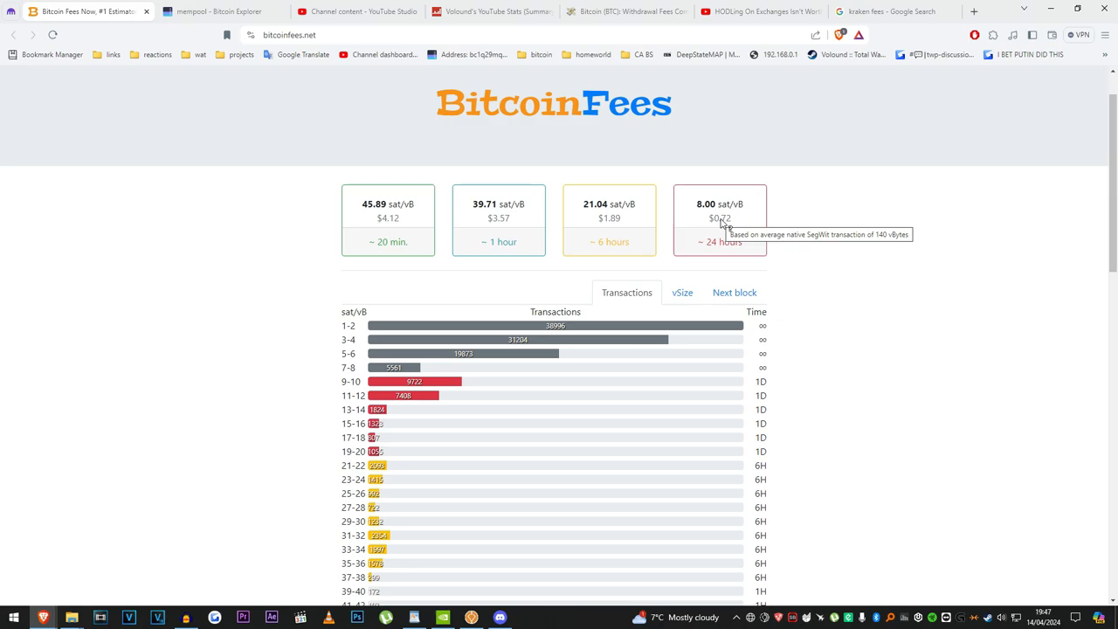
mouse_move(723, 228)
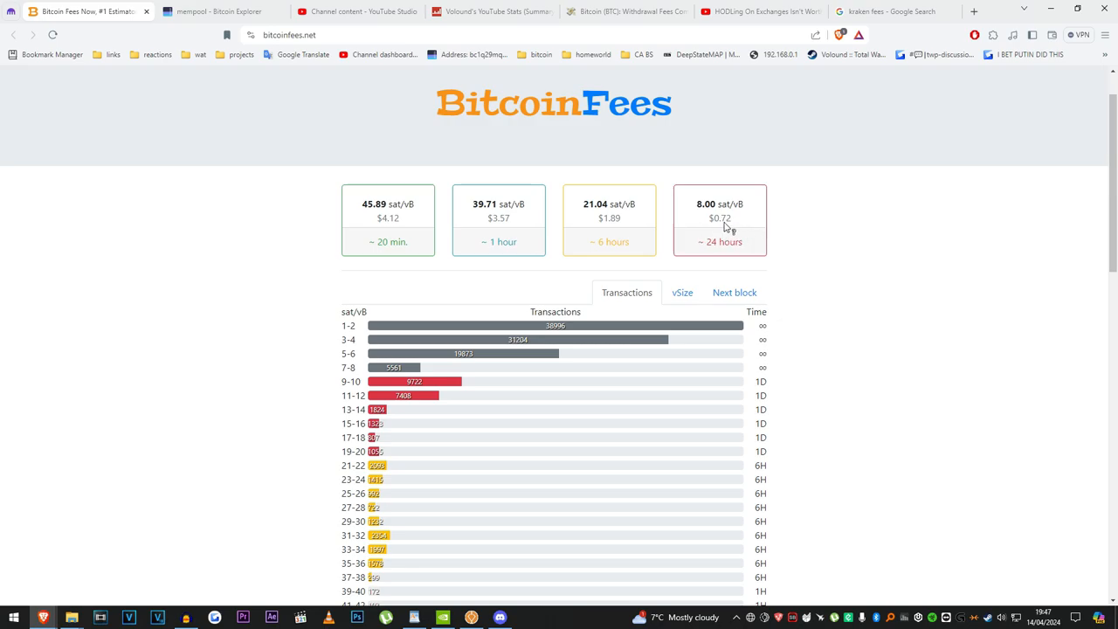
mouse_move(819, 239)
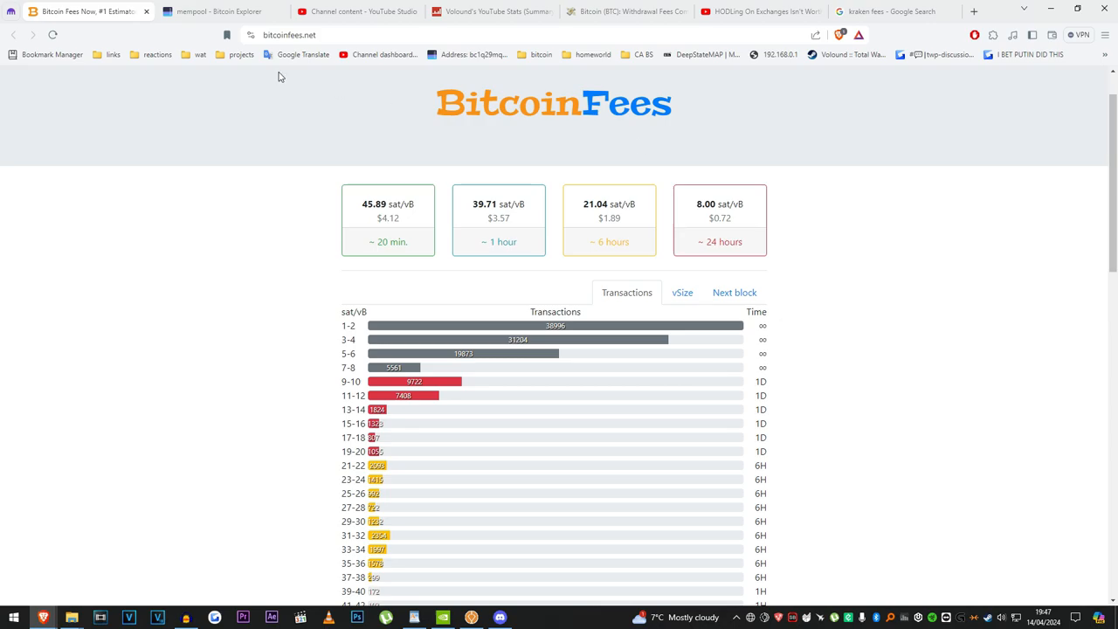
Begin an on-chain Bitcoin withdrawal from the portfolio and enter a 0.001 BTC amount
click(884, 11)
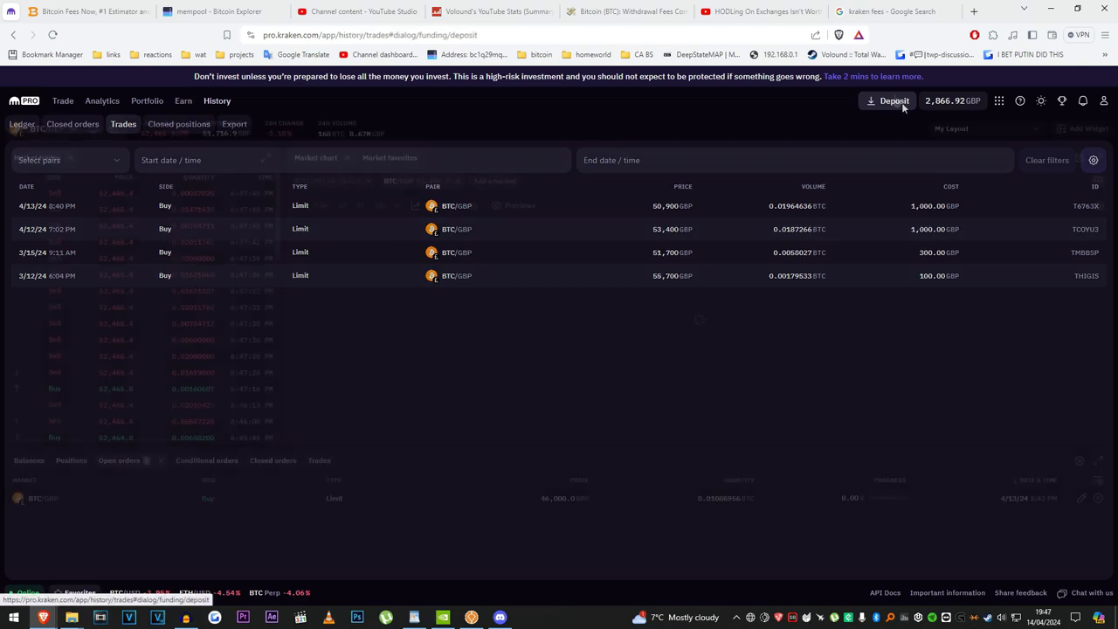
click(951, 100)
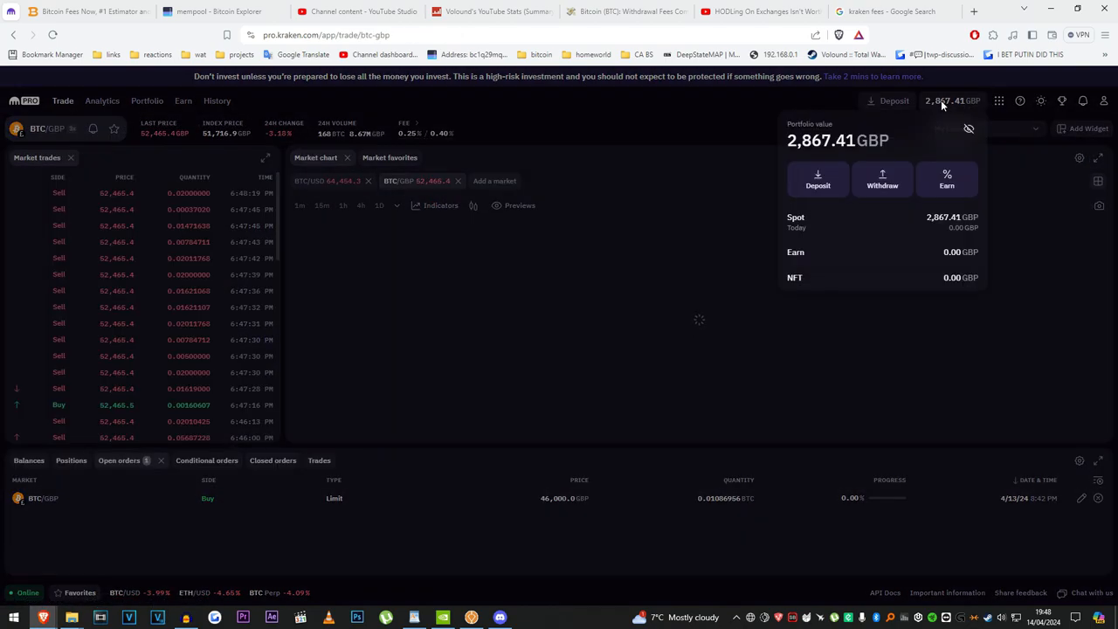
click(881, 179)
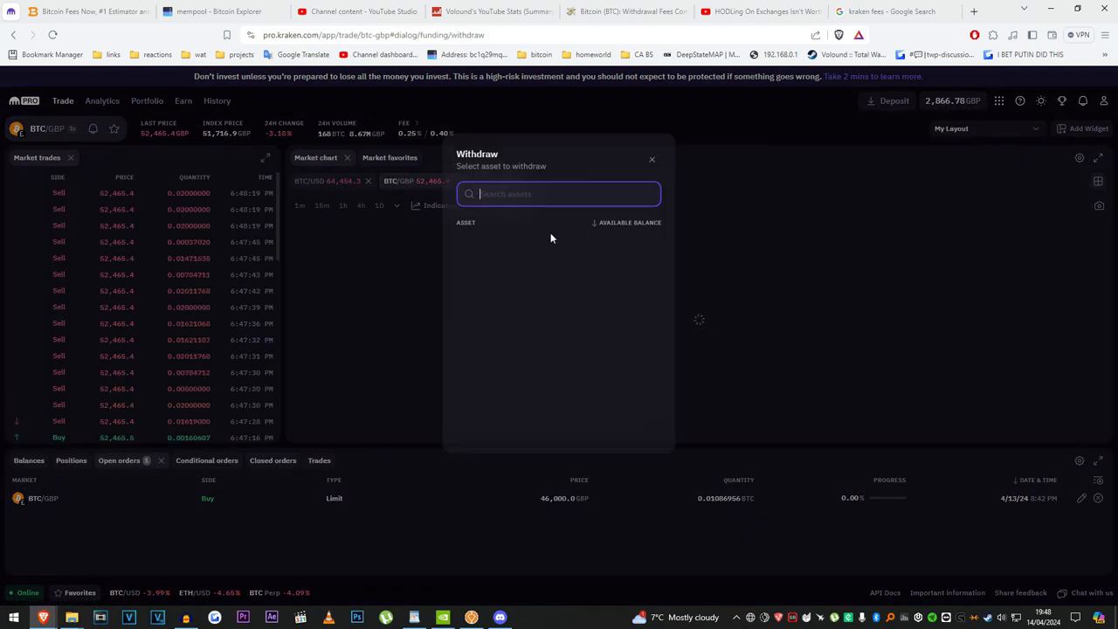
click(559, 193)
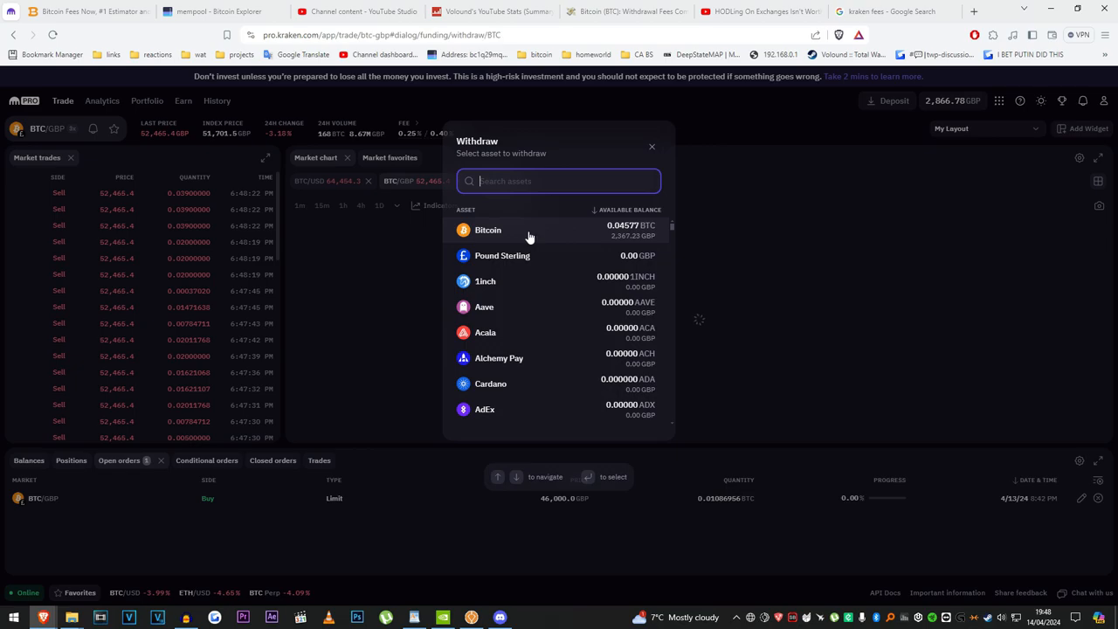
click(487, 230)
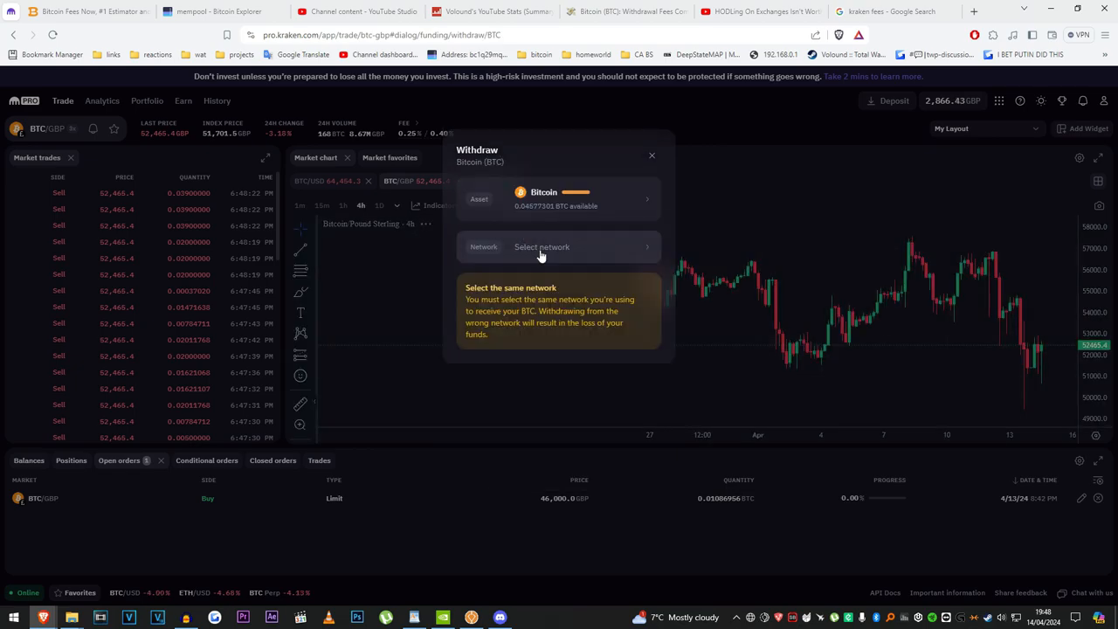
click(541, 246)
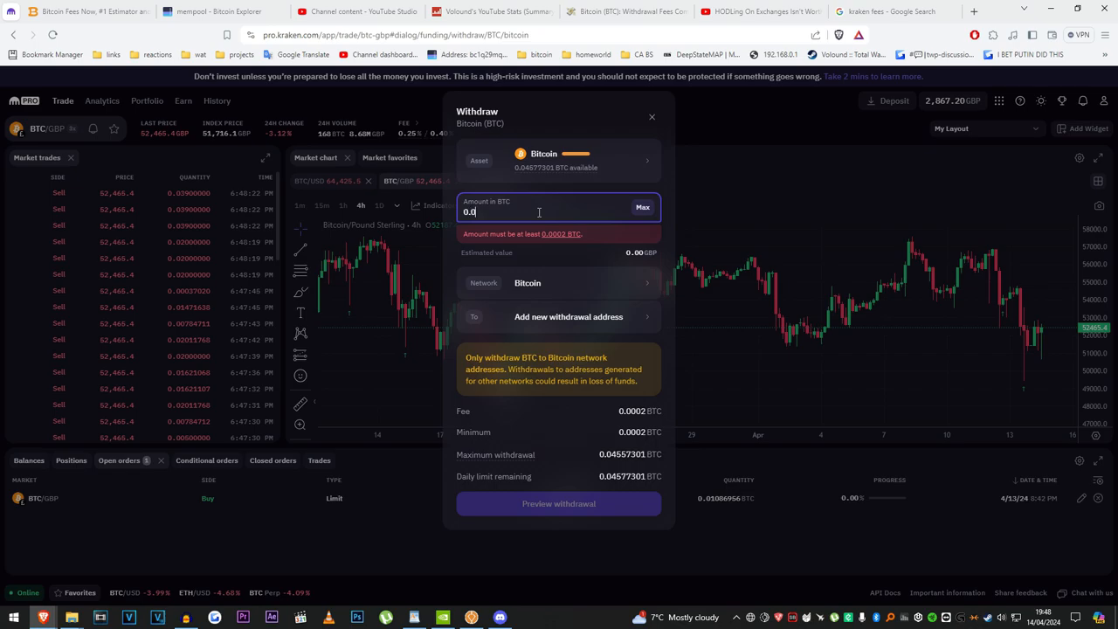
text(0.04)
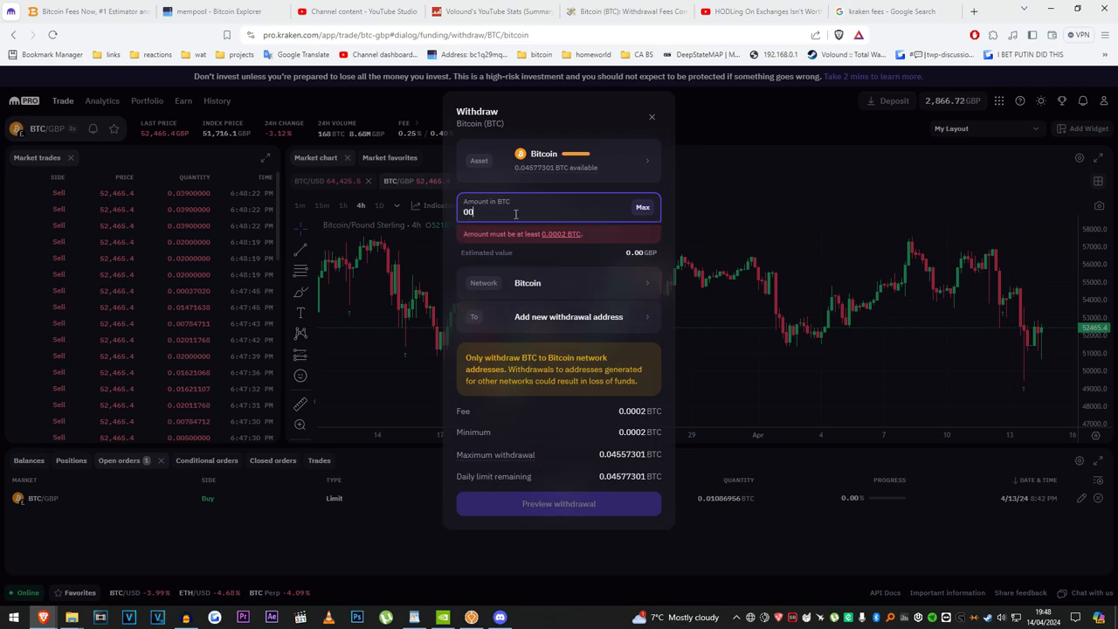
text(0.001)
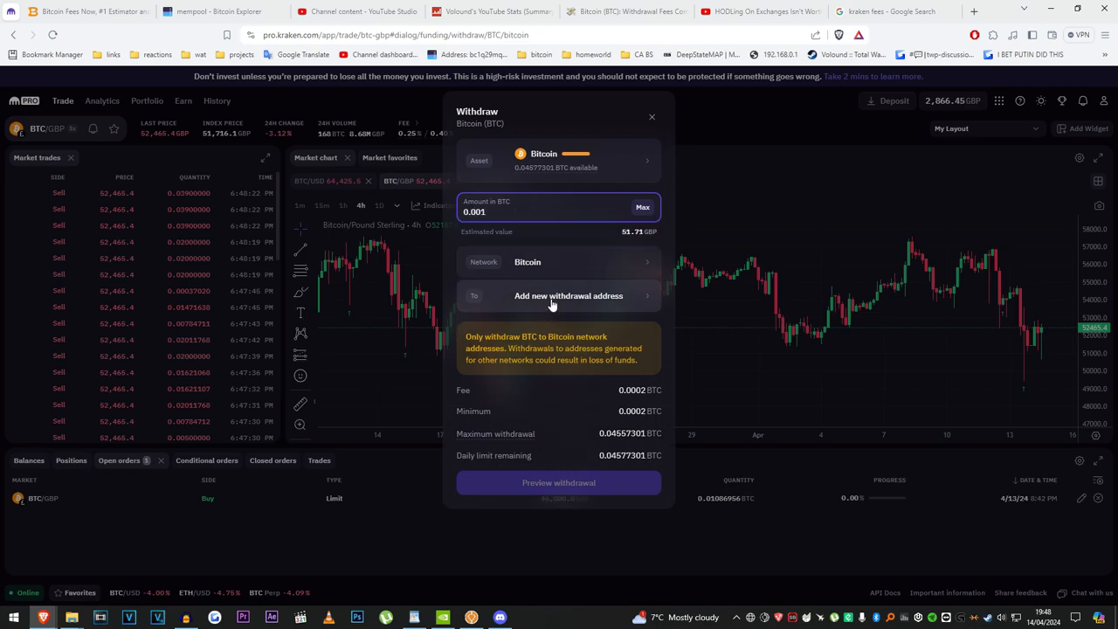
Save a new withdrawal address named 'pizza', acknowledge the email notice, then check the fee in pounds
click(570, 296)
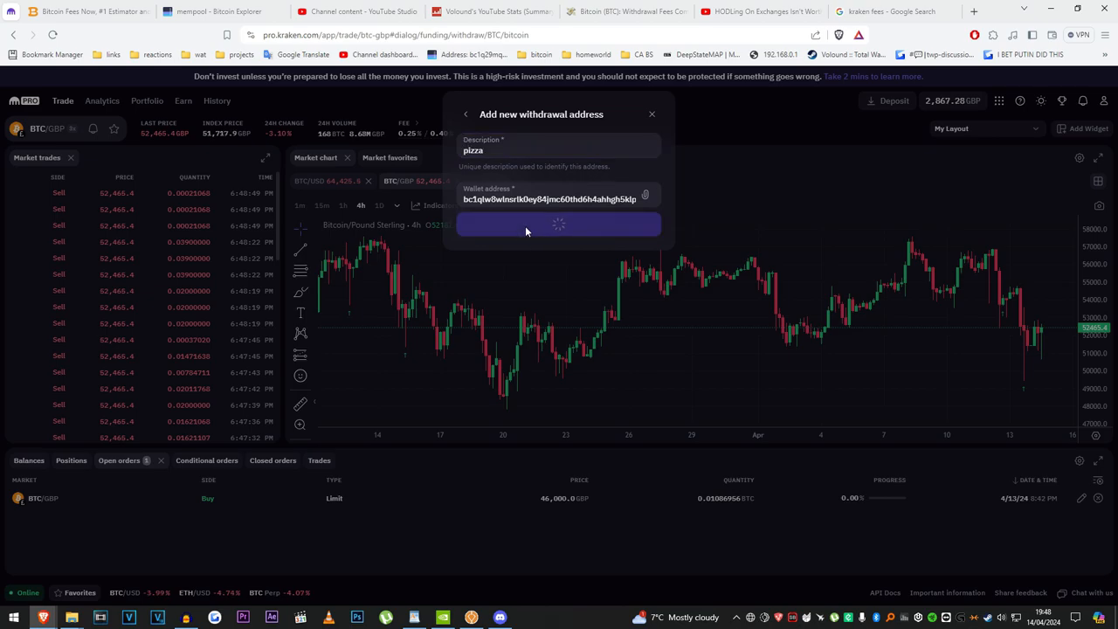
click(559, 224)
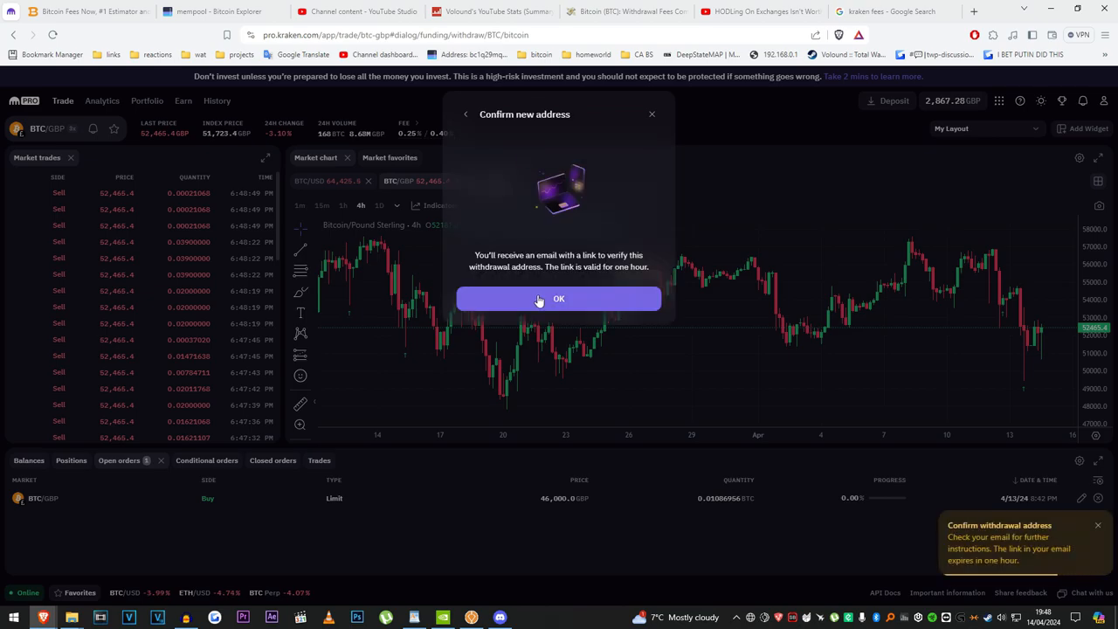
click(559, 299)
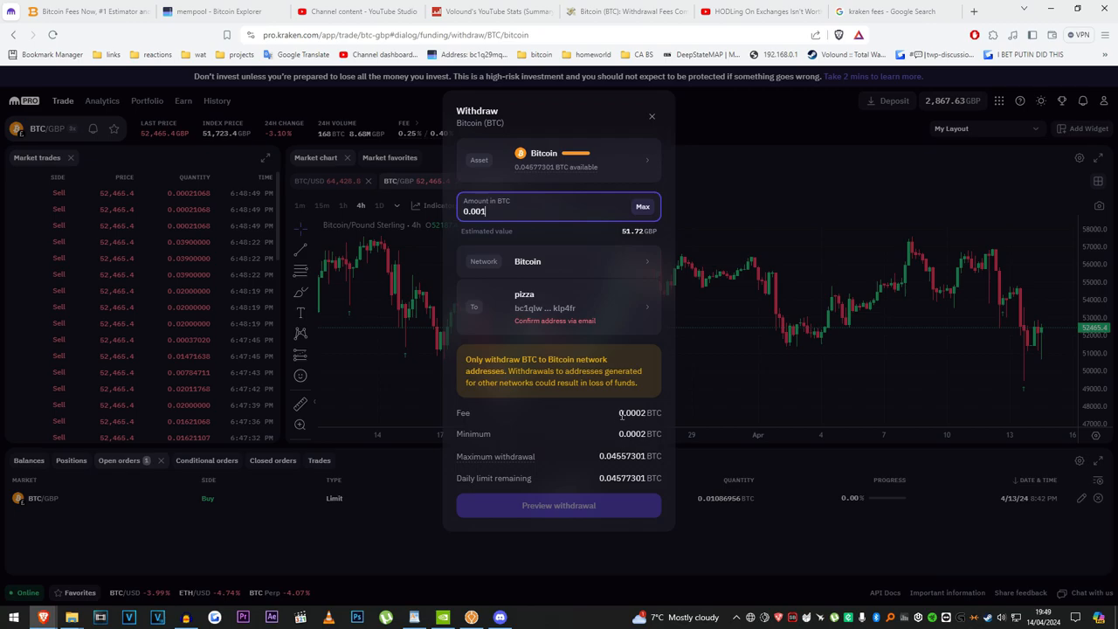
click(74, 11)
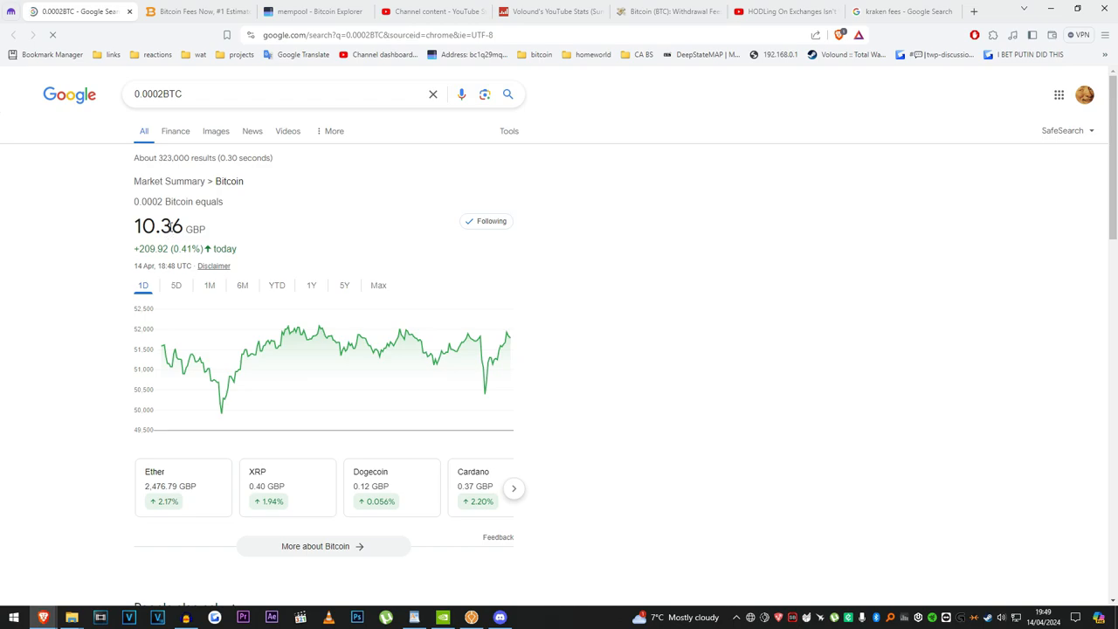
mouse_move(14, 11)
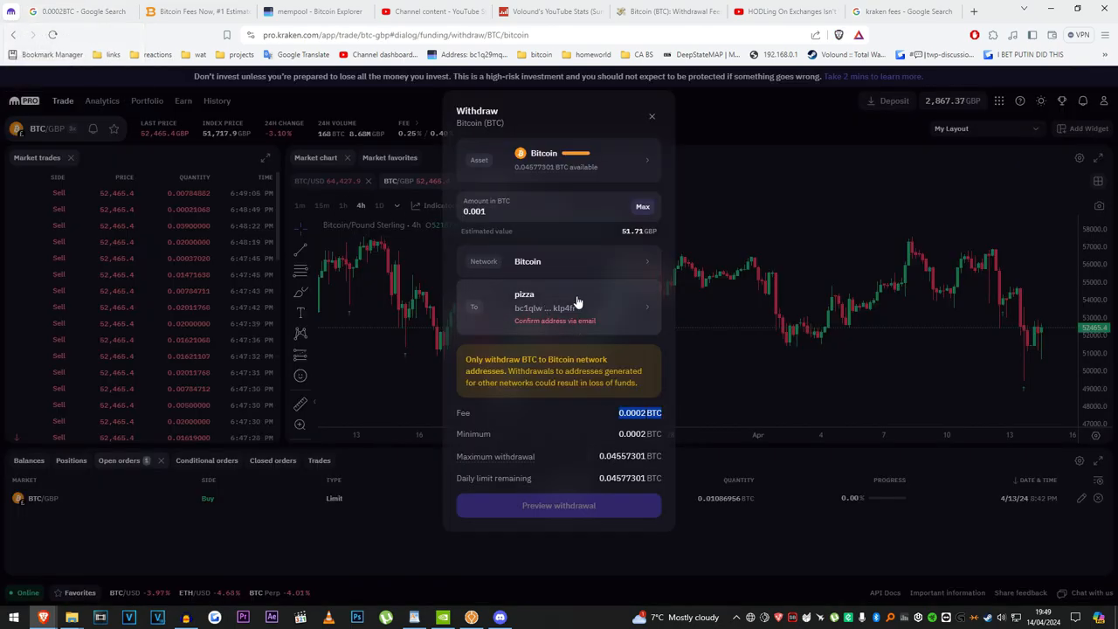
mouse_move(609, 287)
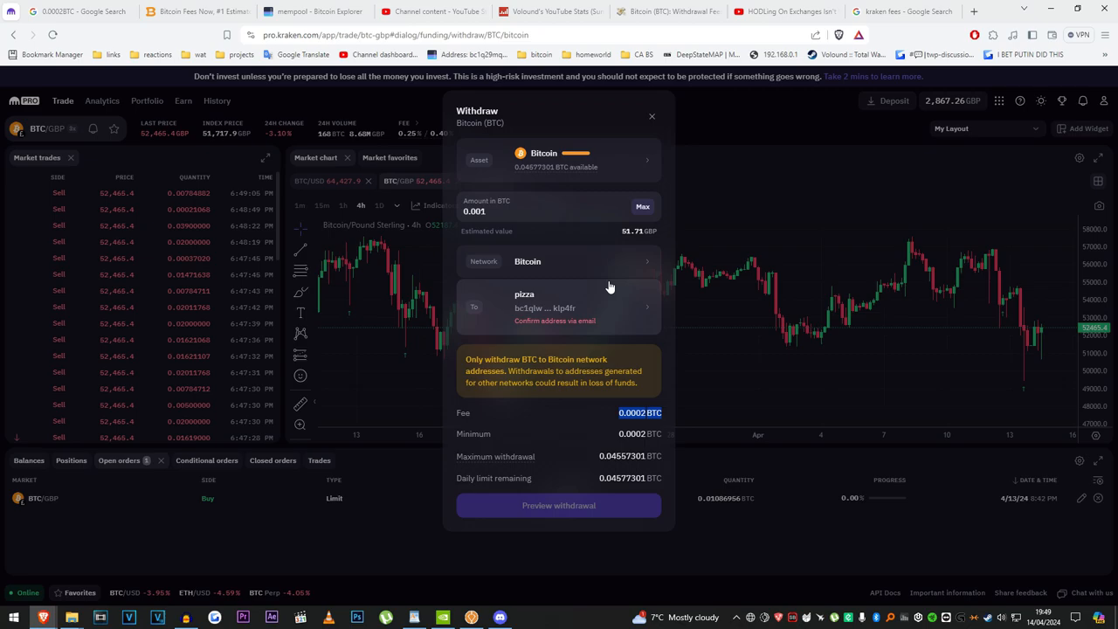
mouse_move(559, 194)
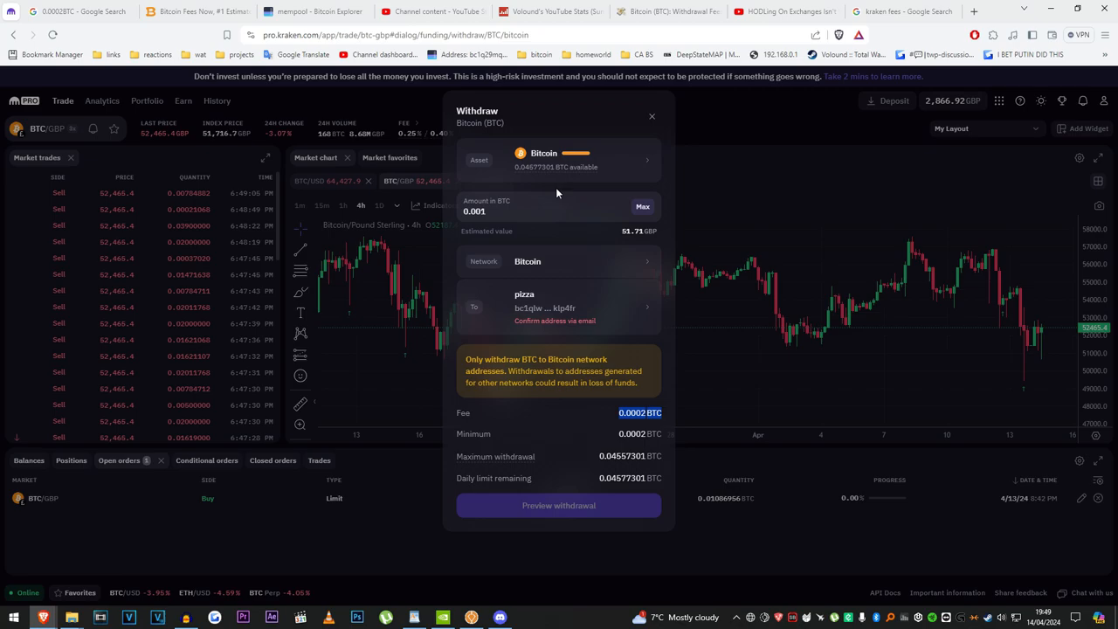
mouse_move(551, 189)
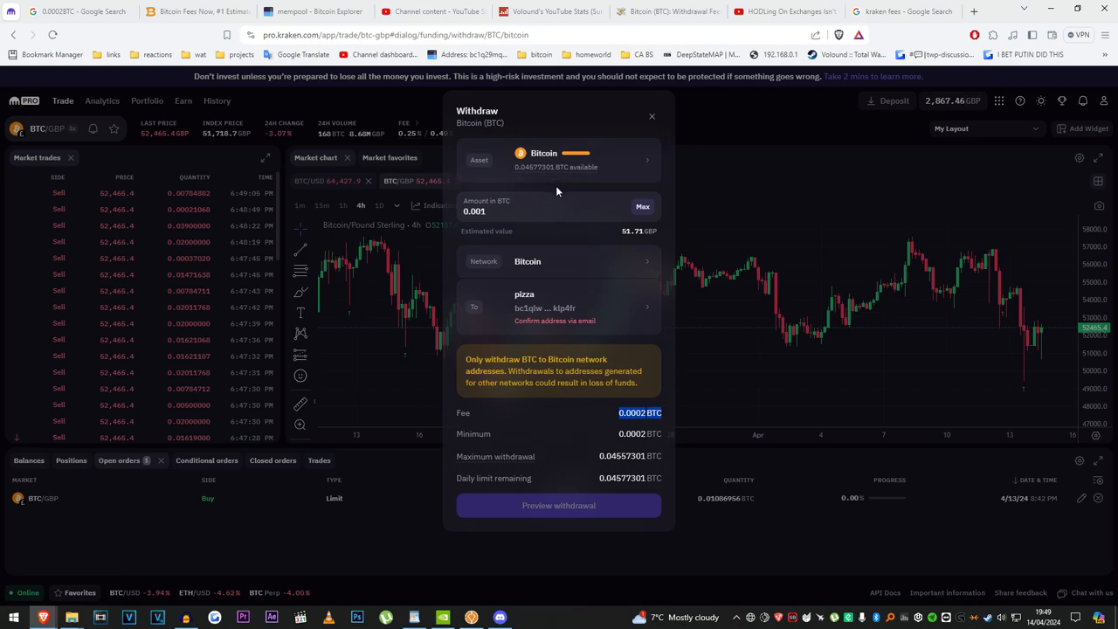
mouse_move(559, 343)
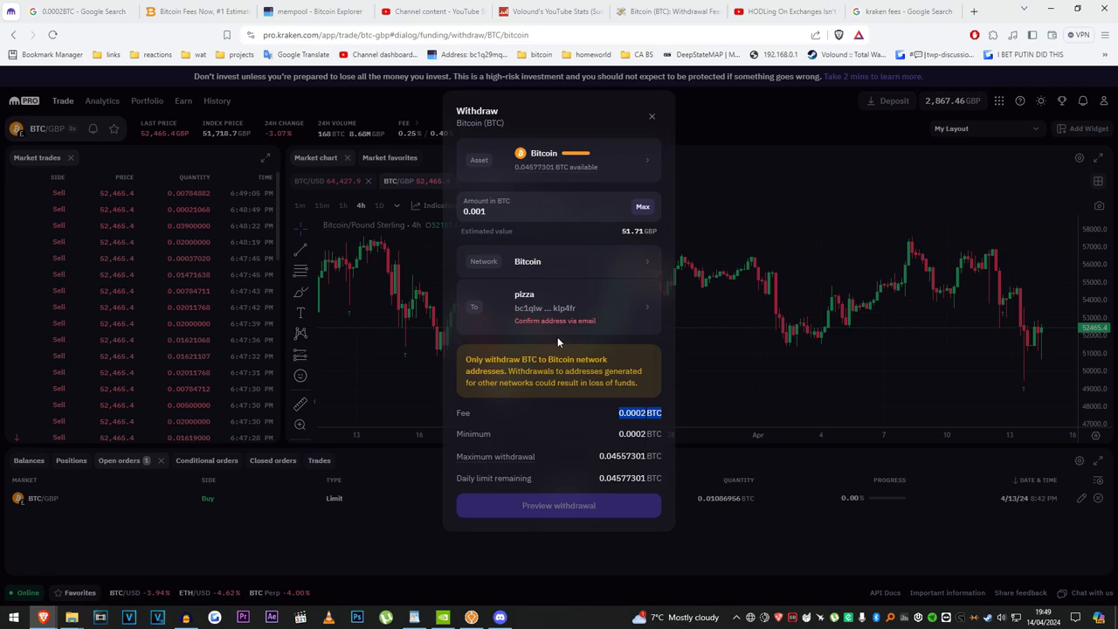
mouse_move(650, 115)
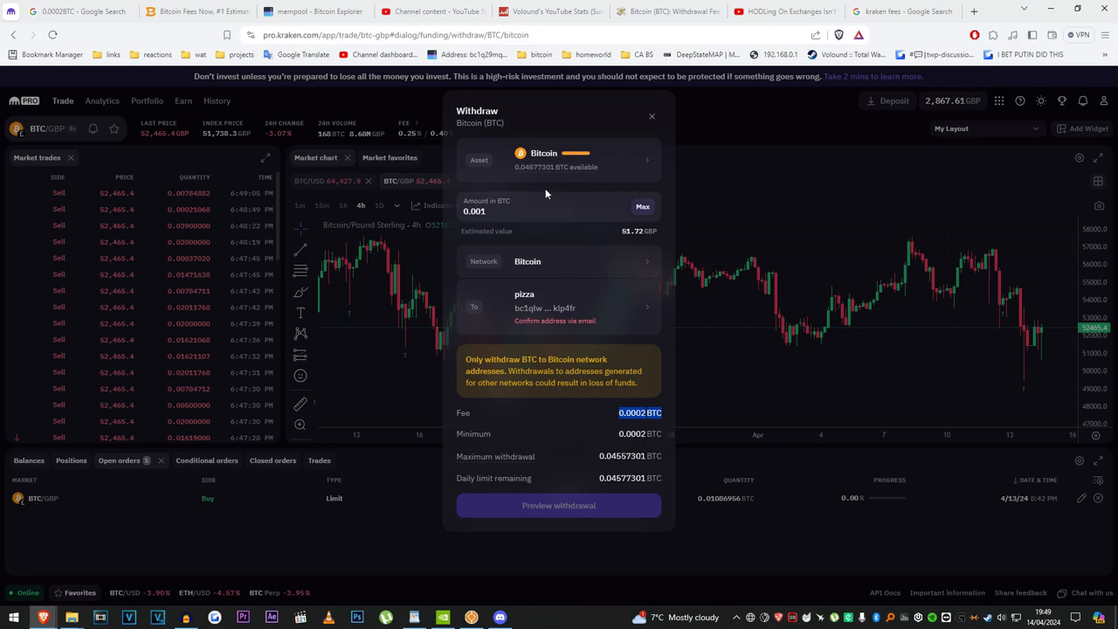
mouse_move(546, 276)
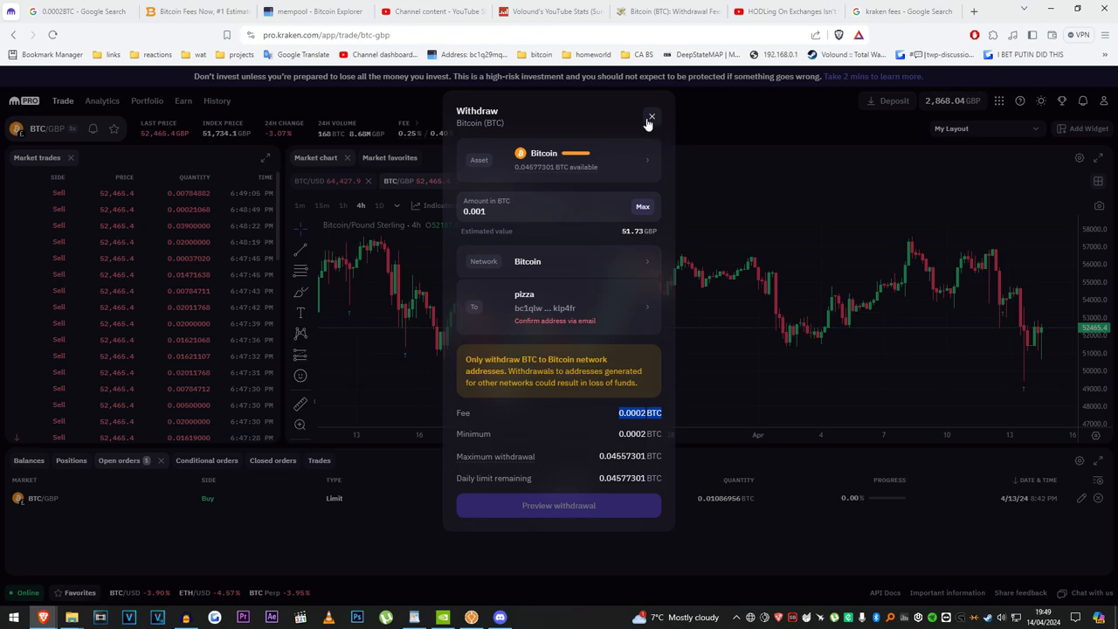
Close the on-chain Bitcoin withdrawal to pizza without submitting it
click(650, 116)
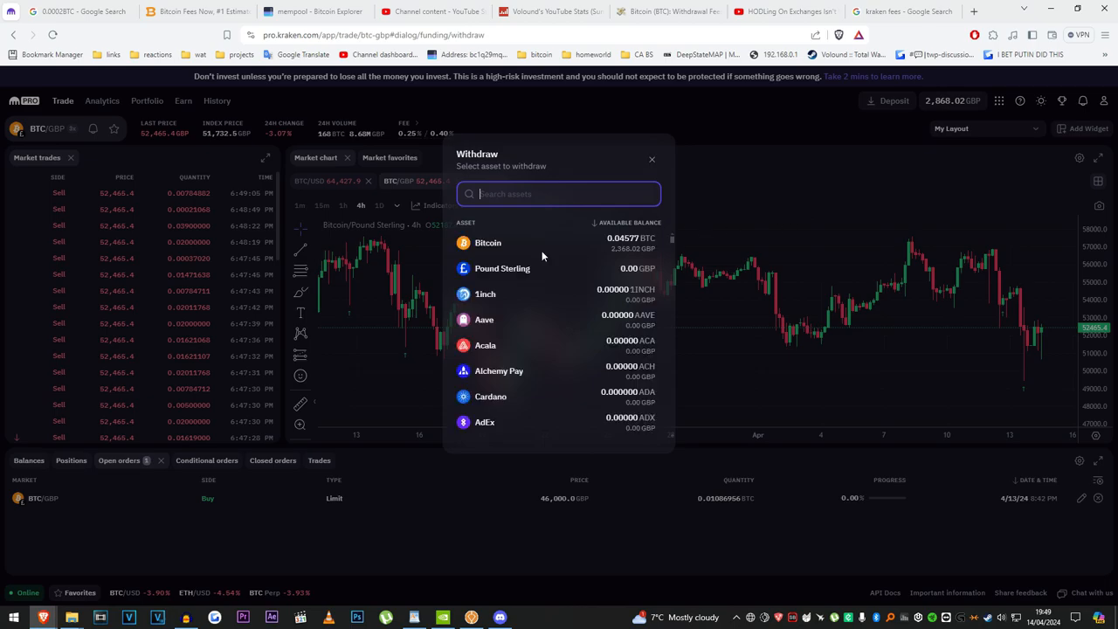
Choose Bitcoin over the Lightning network for withdrawal, then leave to check fees on Mempool.space
click(487, 243)
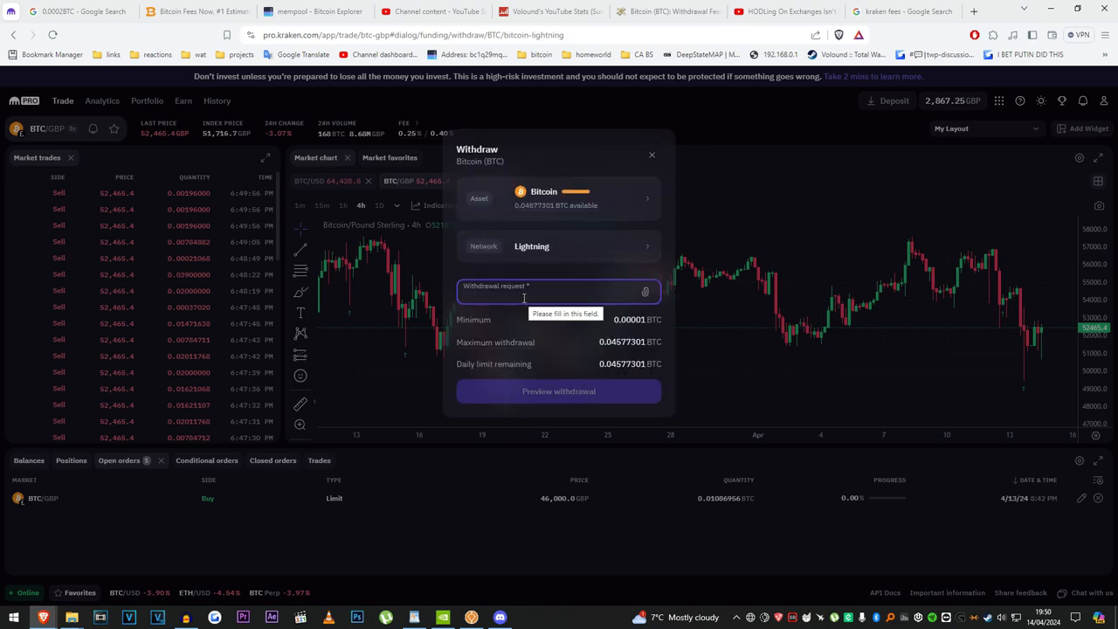
click(556, 290)
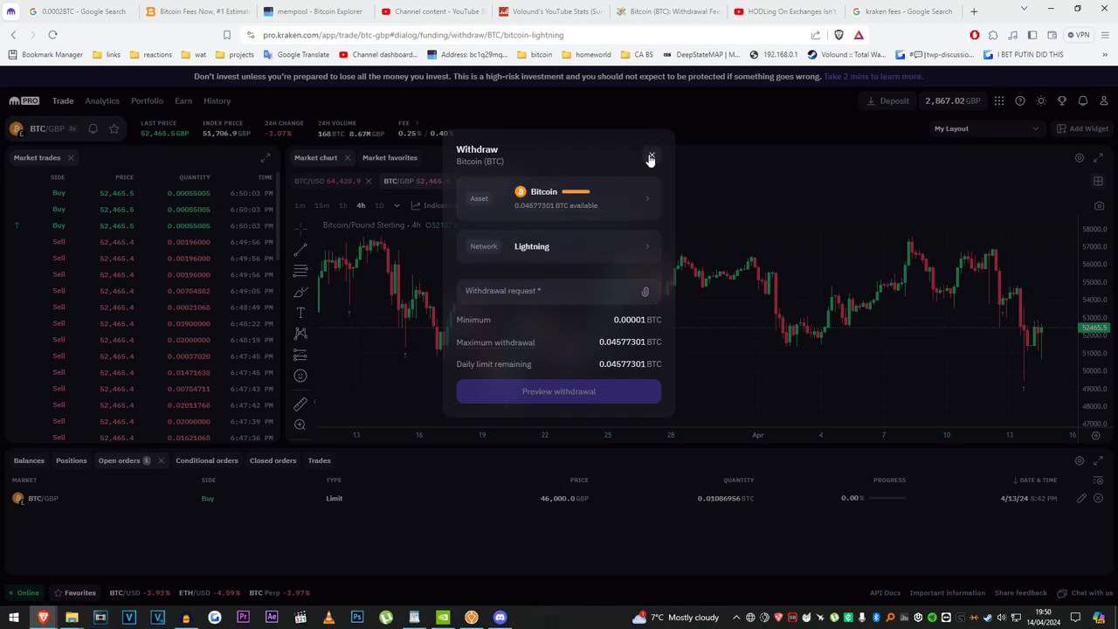
click(306, 11)
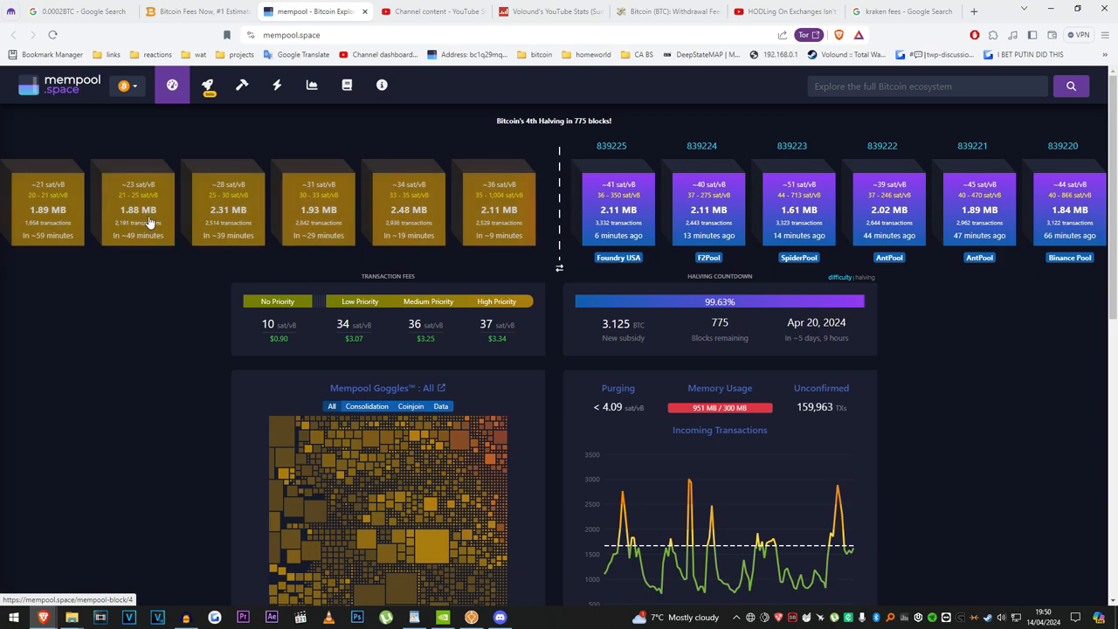
mouse_move(341, 266)
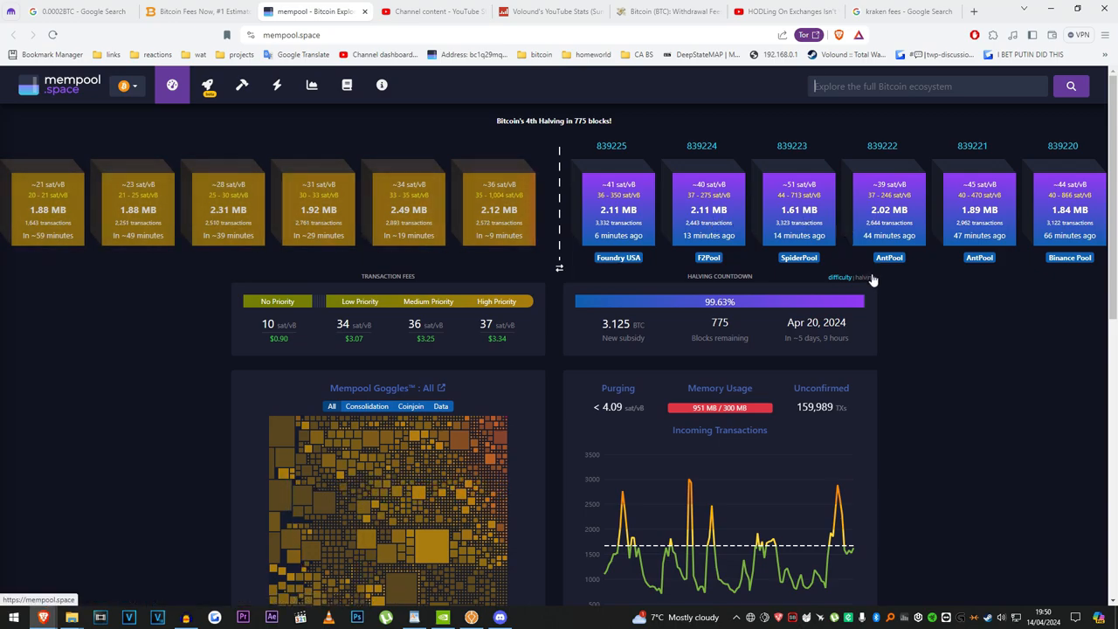
mouse_move(447, 336)
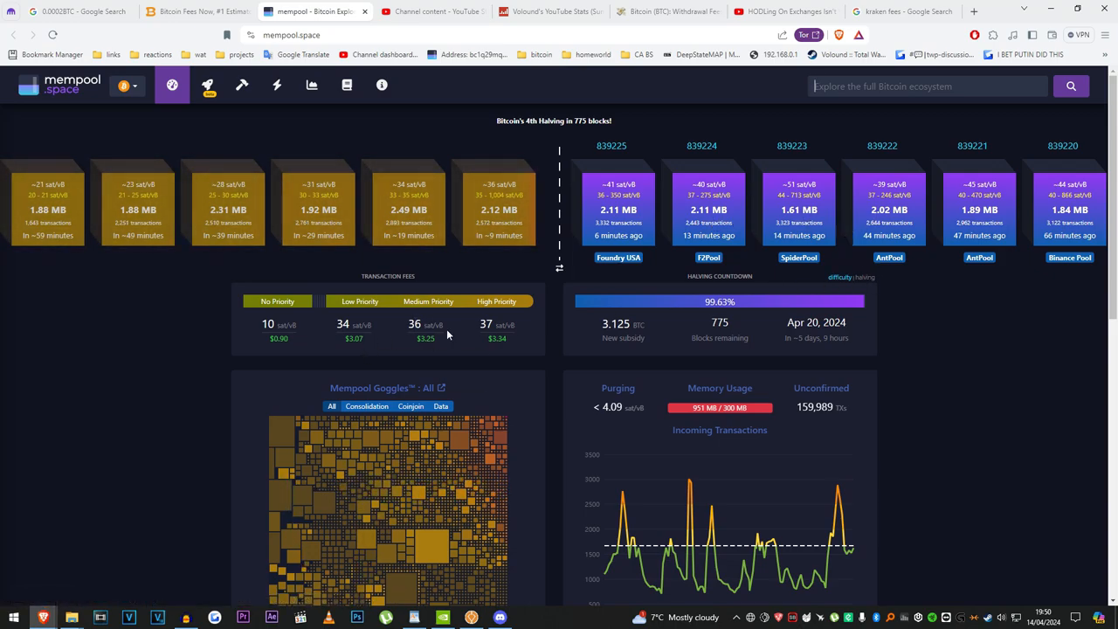
mouse_move(496, 339)
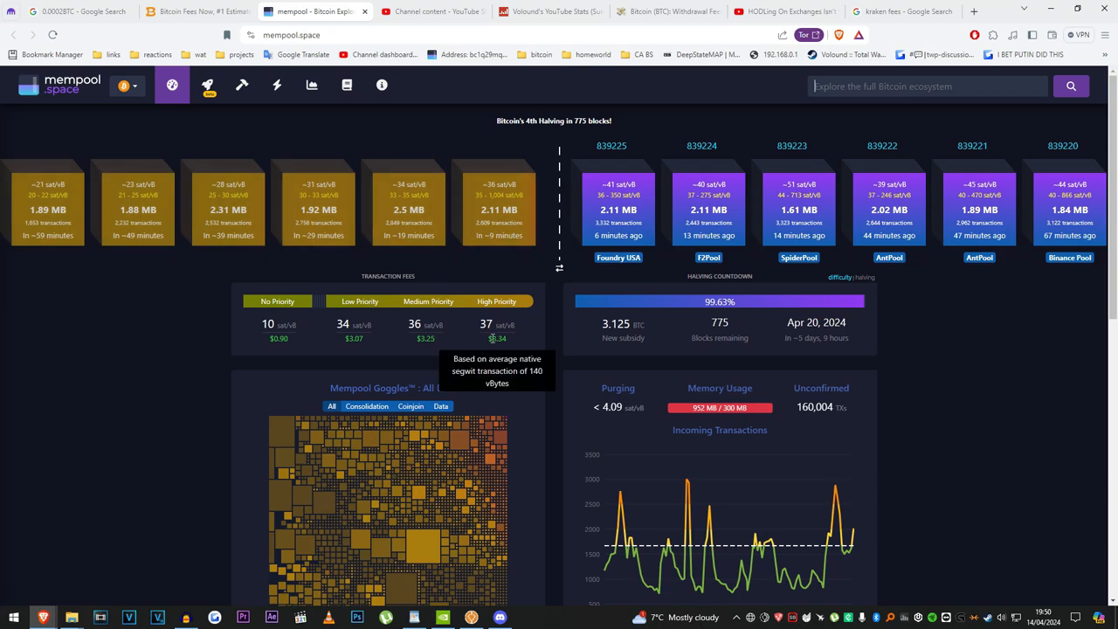
mouse_move(496, 213)
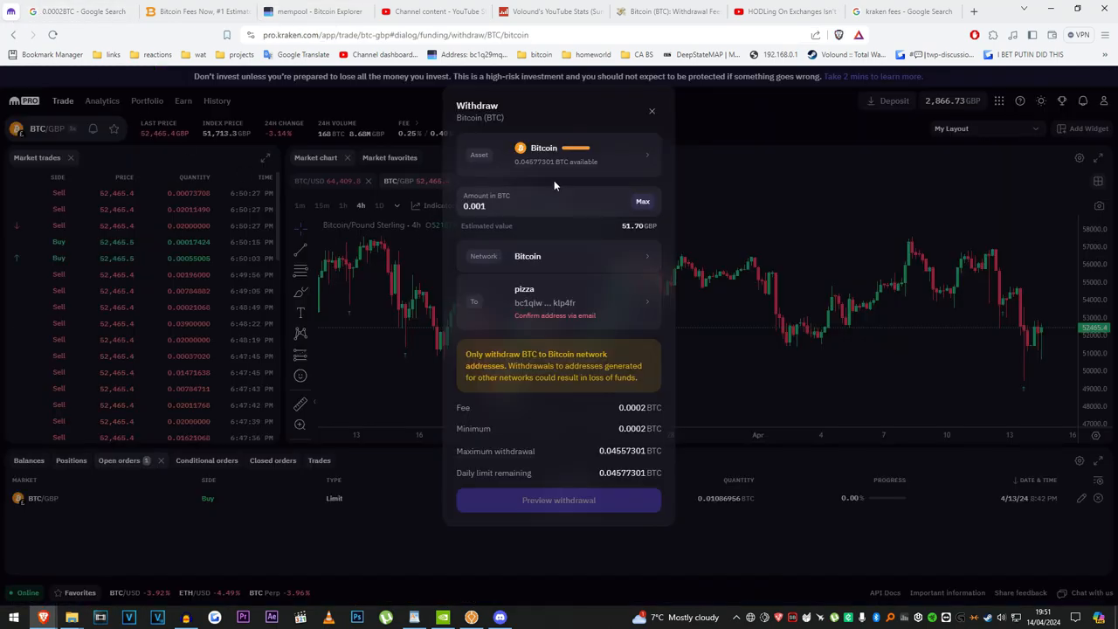
mouse_move(615, 394)
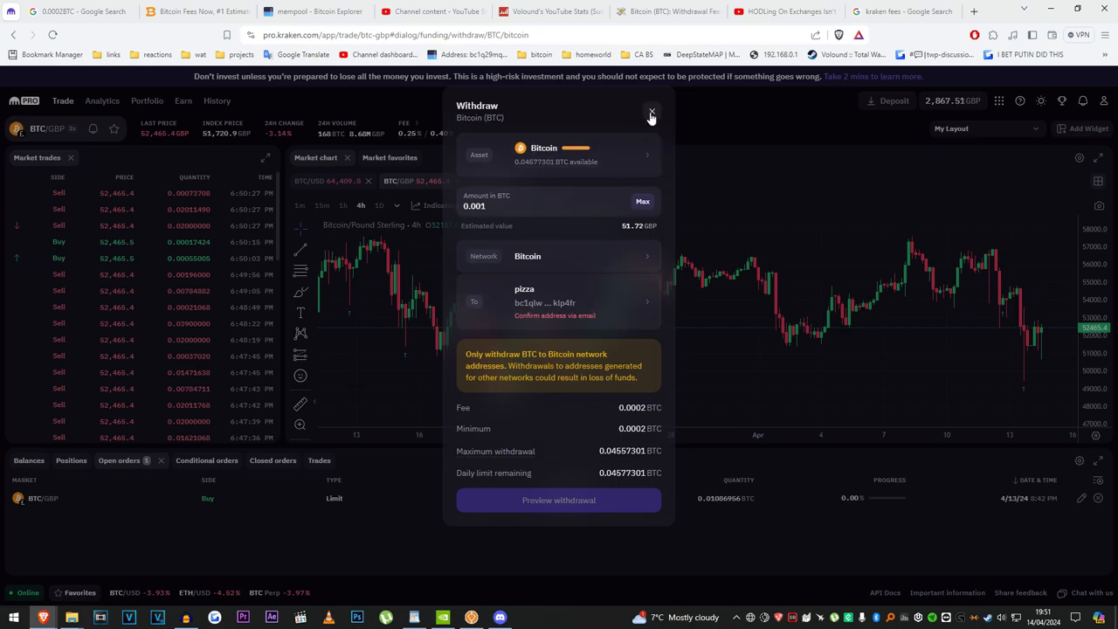
Discard the on-chain withdrawal and start a fresh Bitcoin withdrawal on the no-fee Lightning network
click(652, 114)
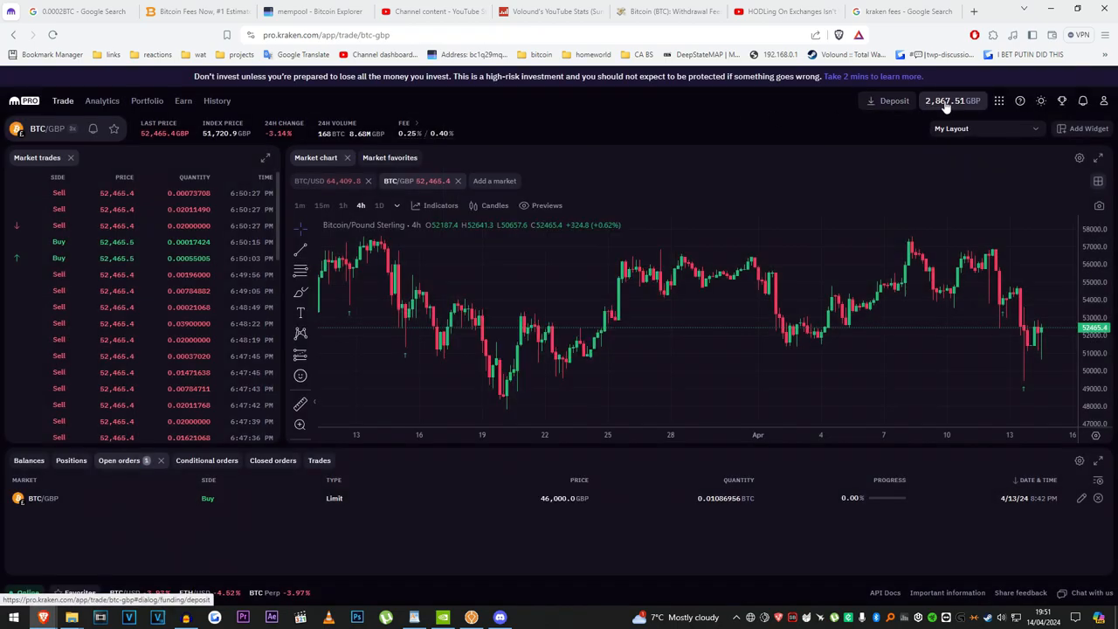
click(952, 99)
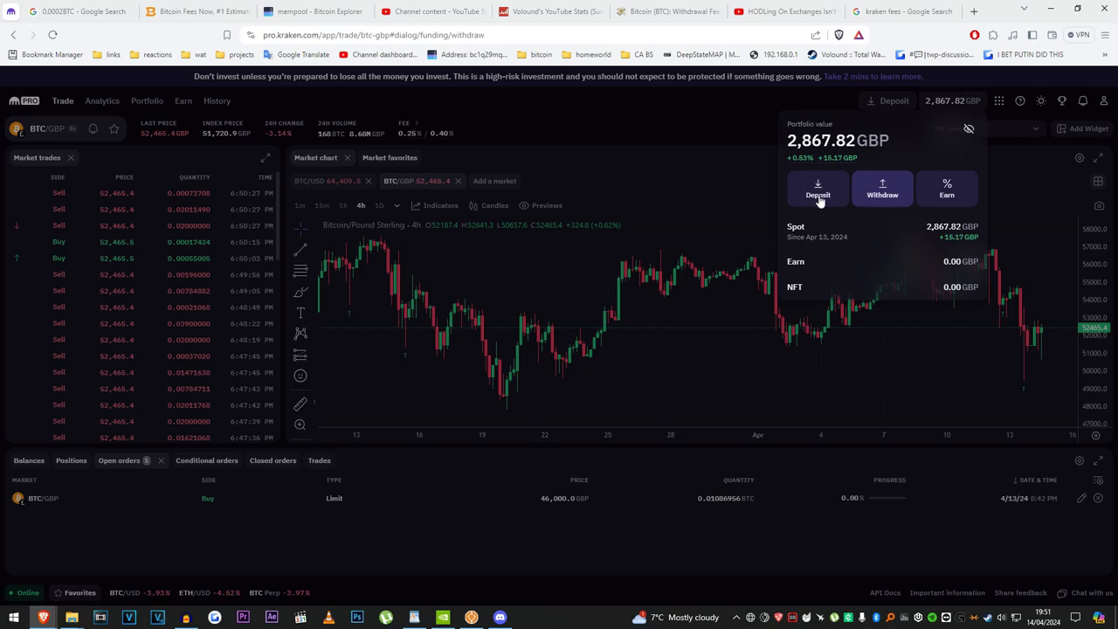
click(881, 189)
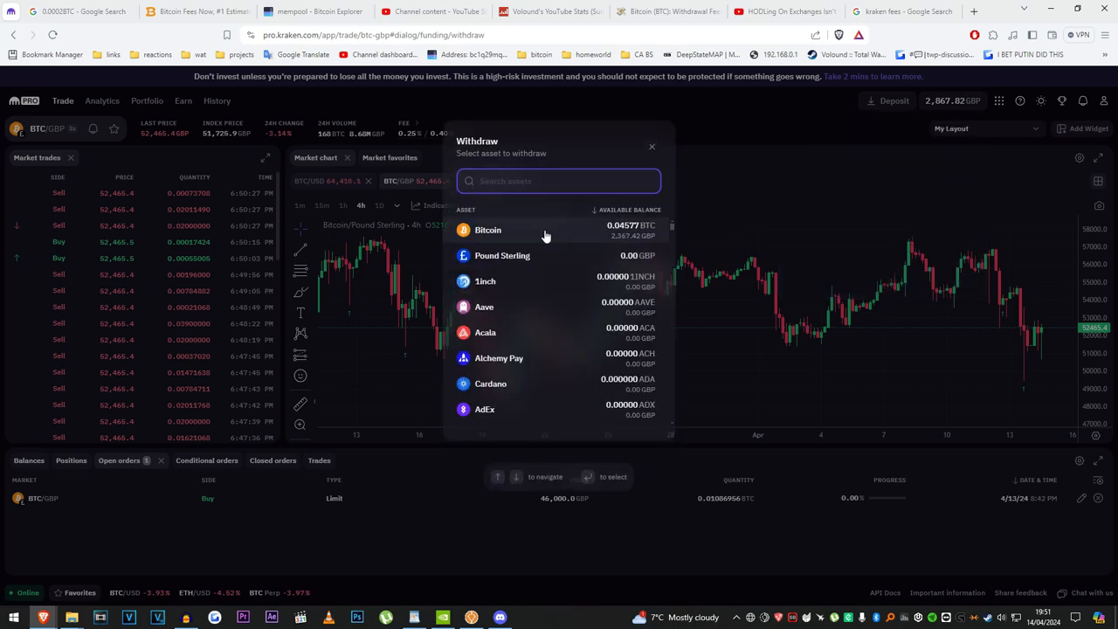
click(559, 180)
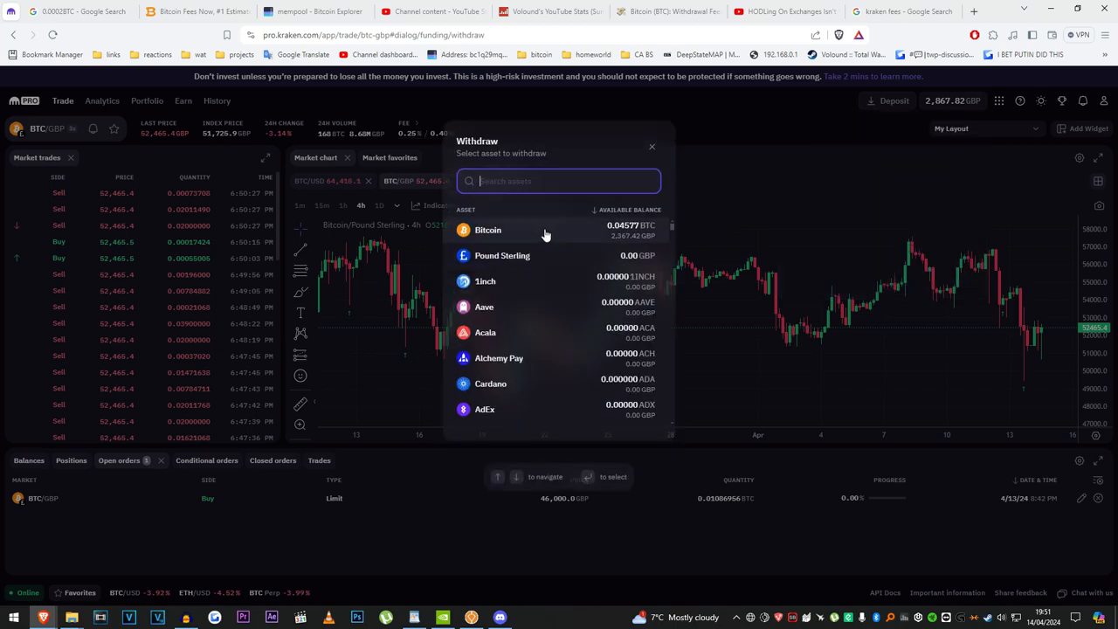
click(487, 231)
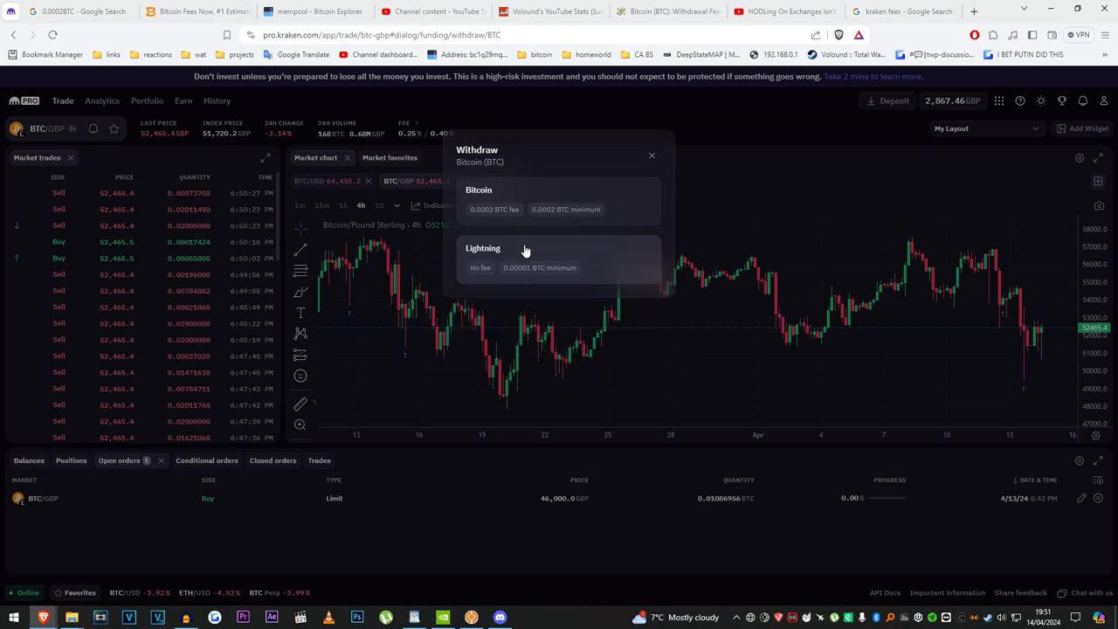
click(525, 259)
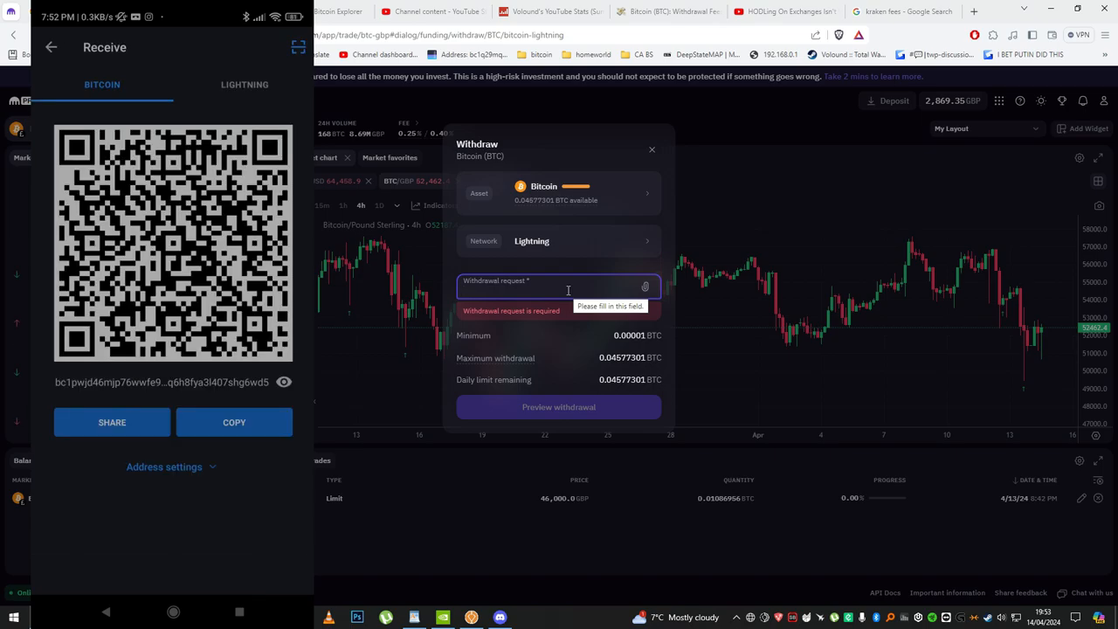
Generate a 10,000-sat Lightning invoice in Moon wallet and paste it into Kraken's withdrawal request
click(244, 84)
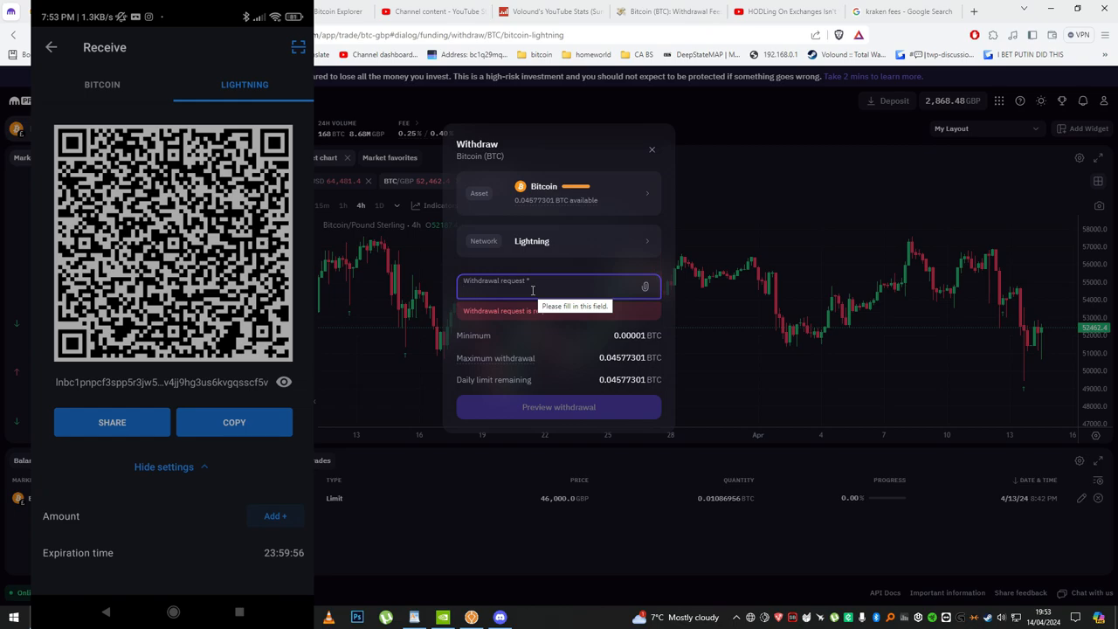
click(274, 516)
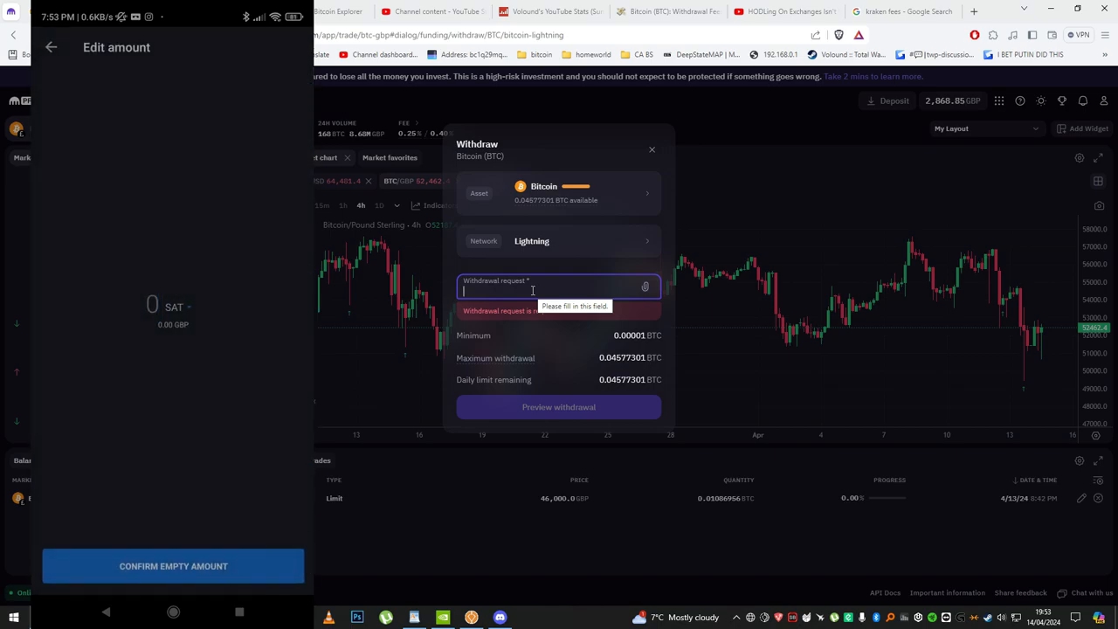
text(10000)
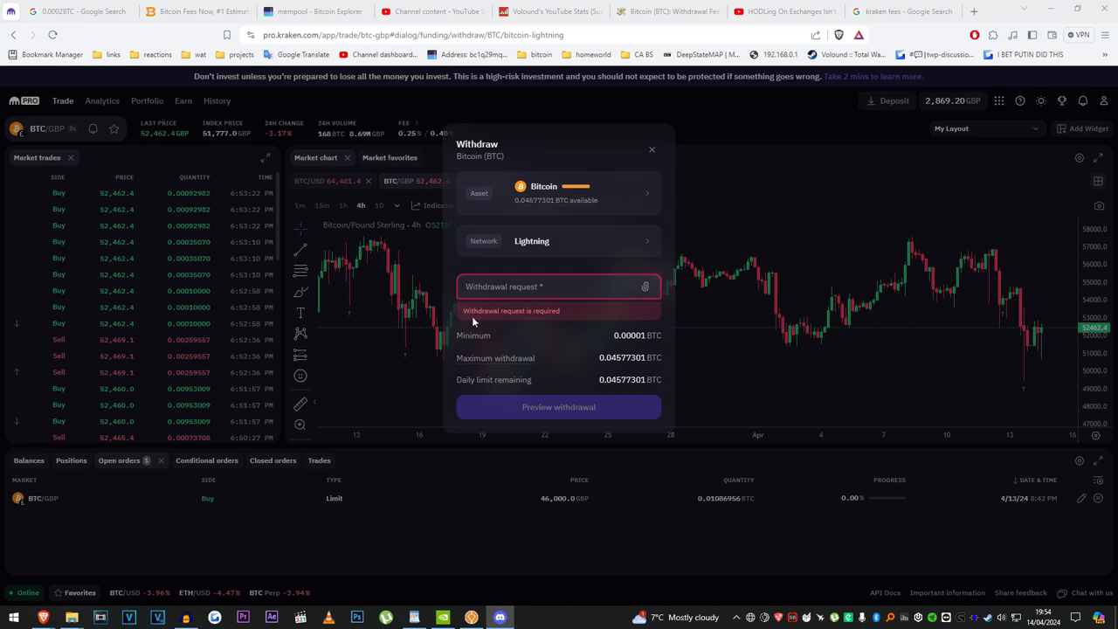
text(lnbc100u1pnpcfj9pp5ycaj9t25c80z7lrtdkp4g)
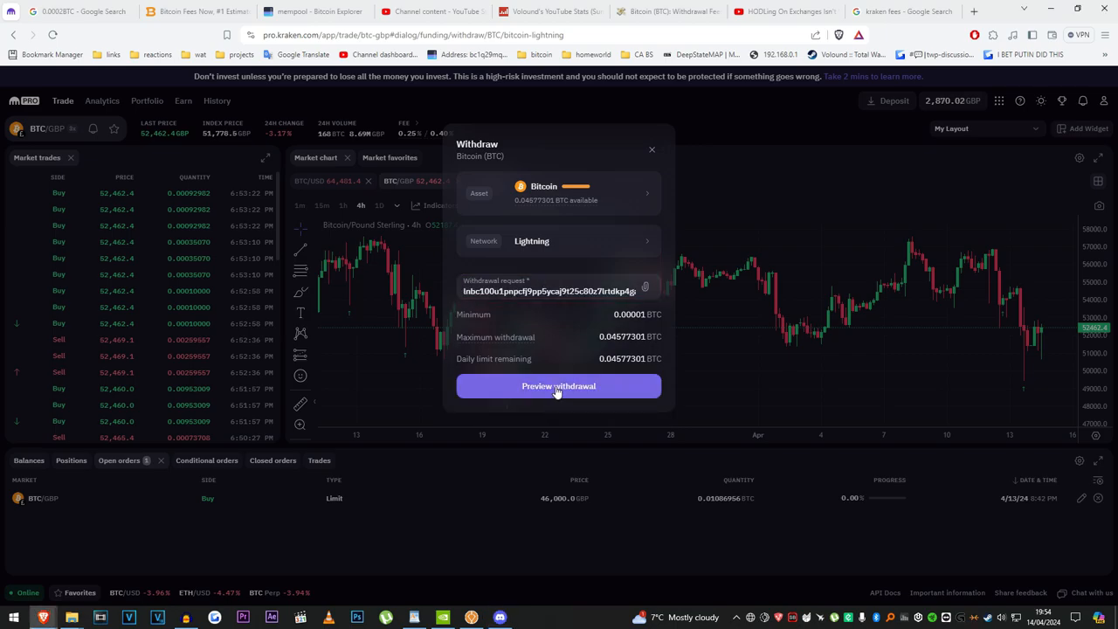
Preview and confirm the 0.0001 BTC Lightning withdrawal with zero fee
click(559, 387)
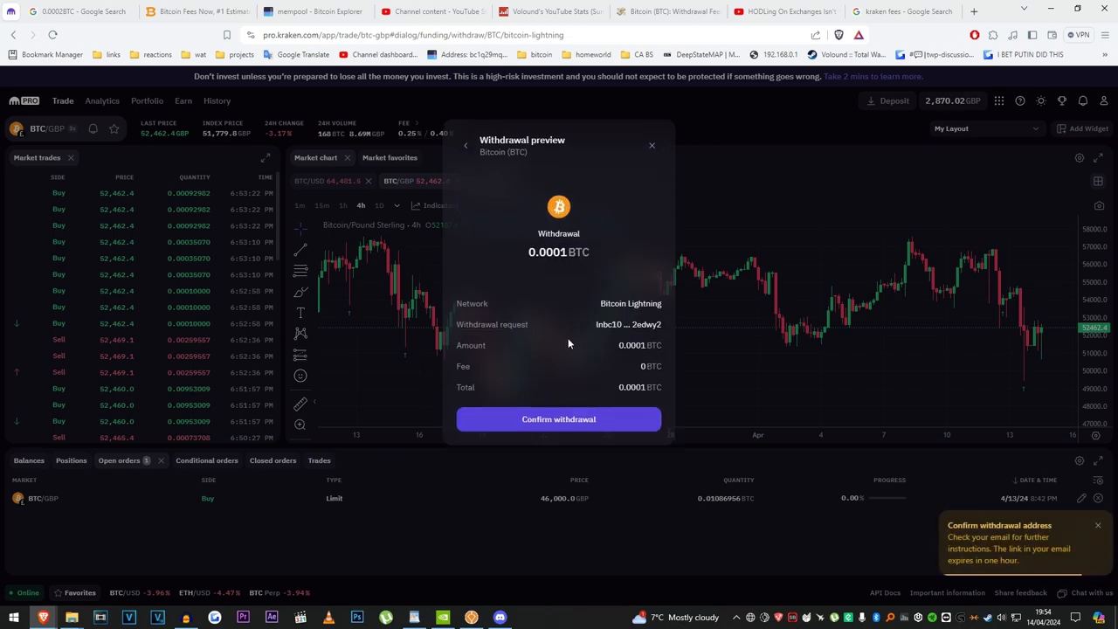
mouse_move(273, 218)
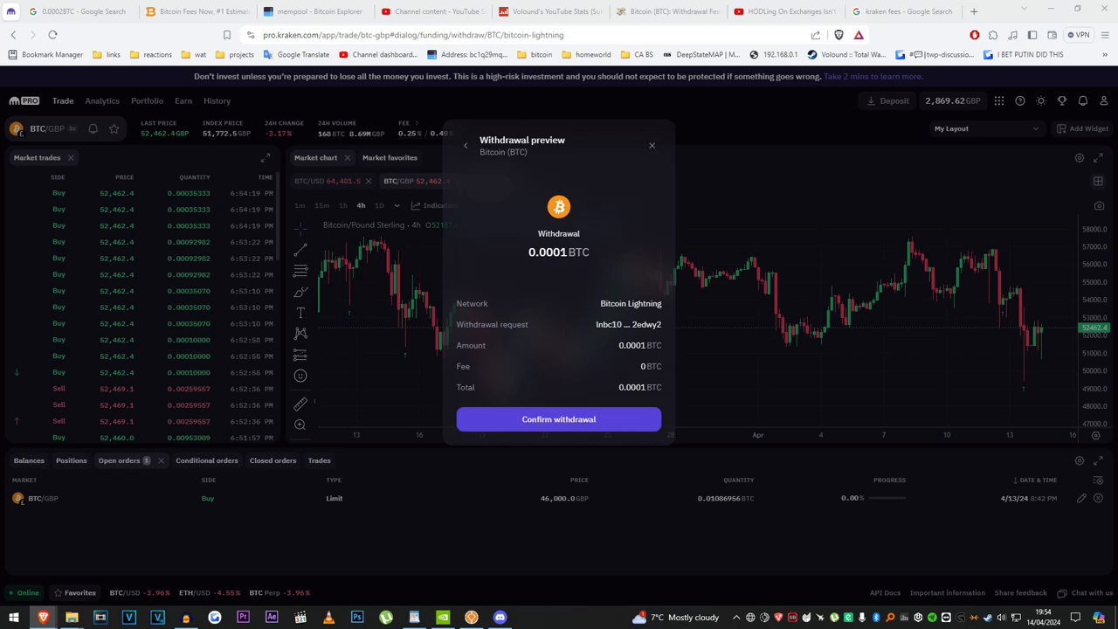
click(559, 420)
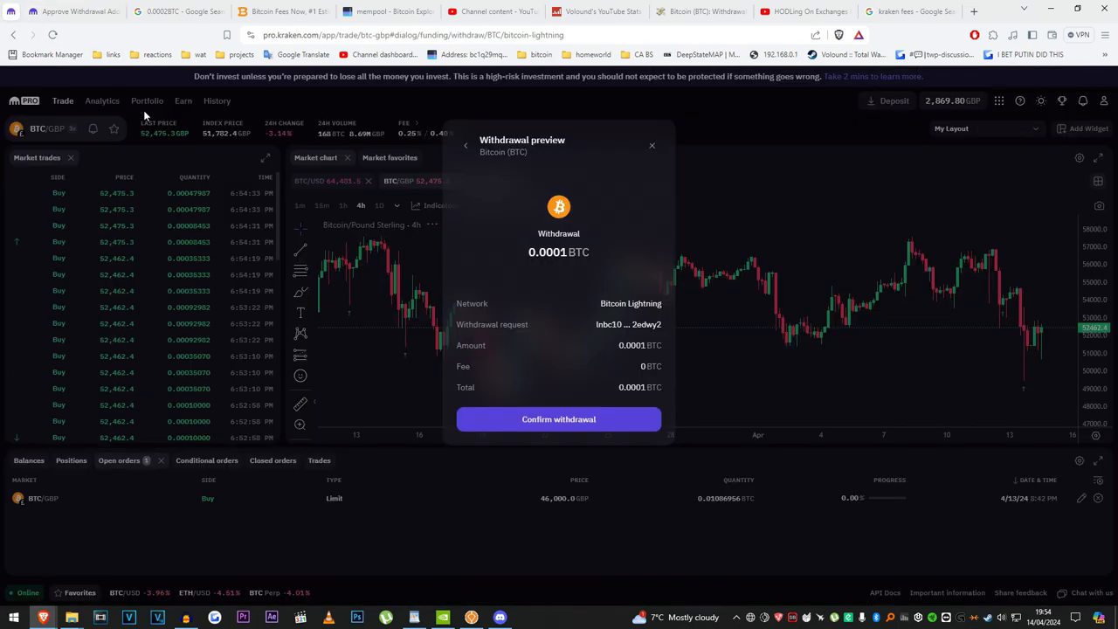
Approve the 0.0001 BTC Lightning withdrawal from the Kraken email so it starts processing
click(559, 419)
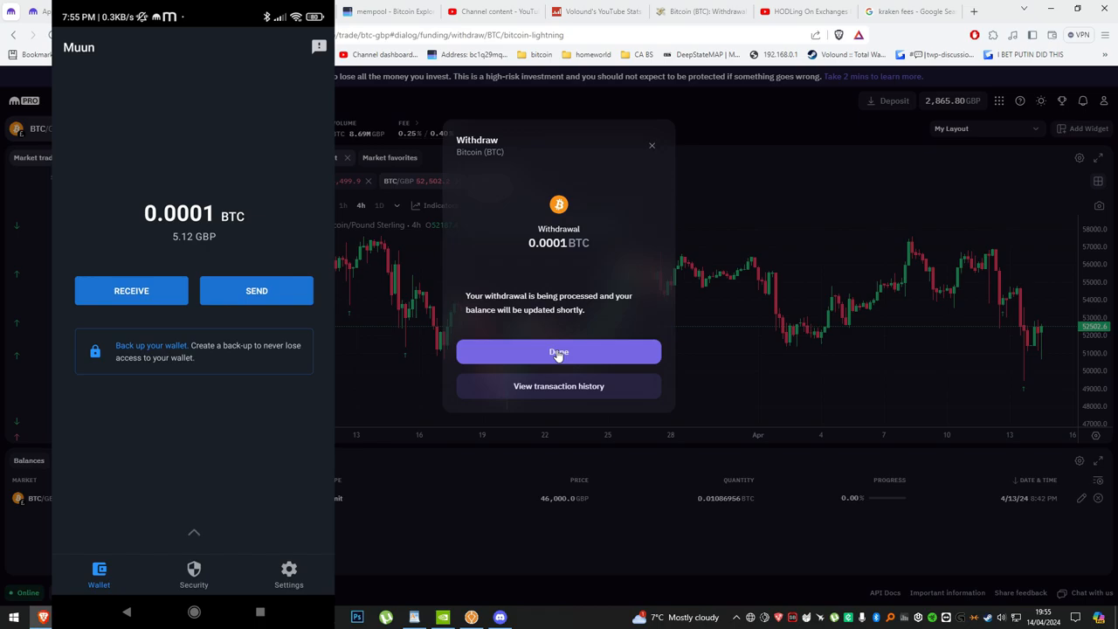
Send the full 10,000 sat balance on-chain to the cold-storage address with note 'my satoshis'
click(257, 290)
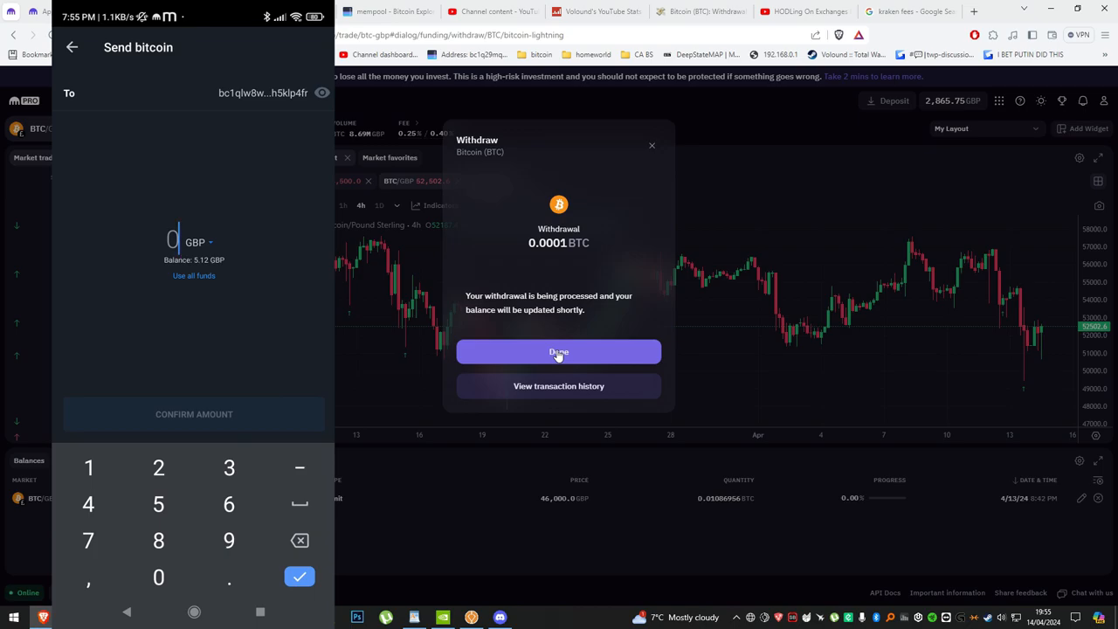
click(199, 241)
text(10000)
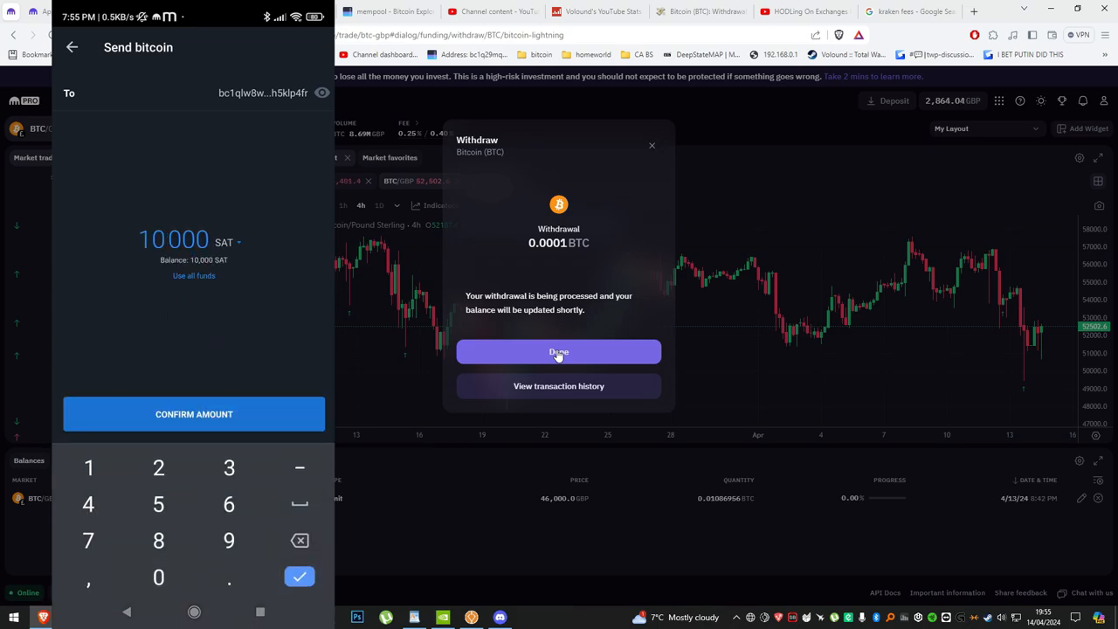
click(194, 415)
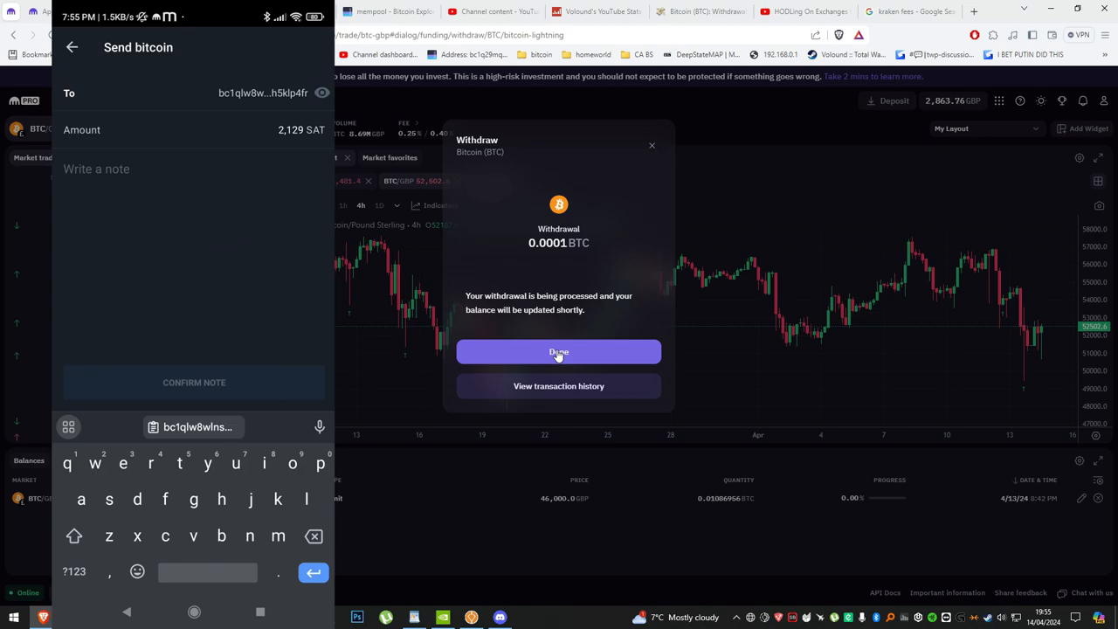
text(my sats)
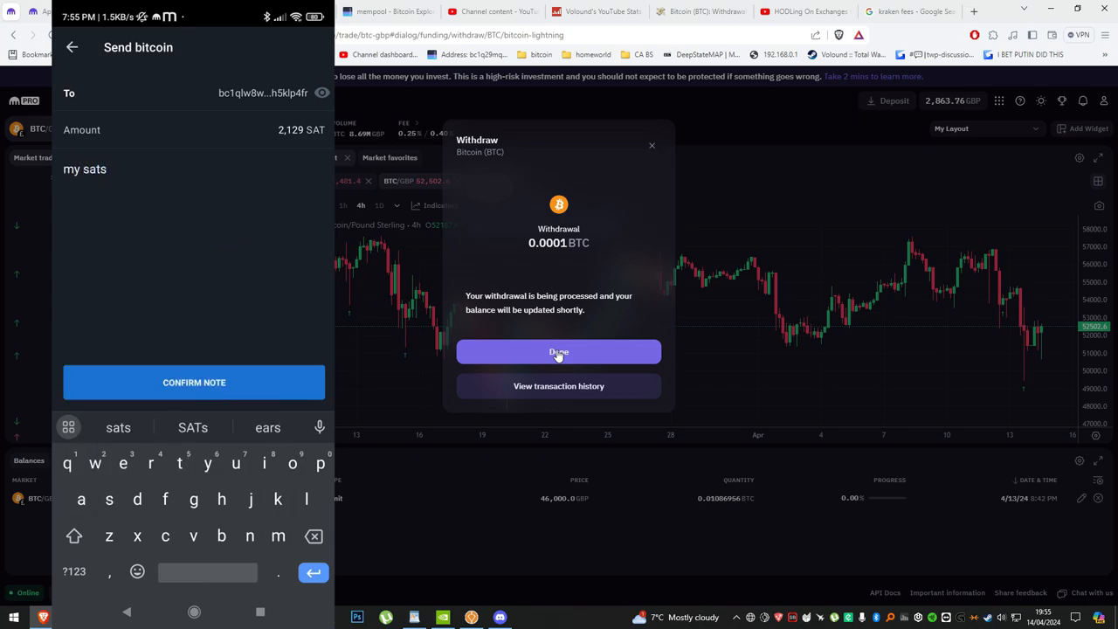
text(lshis)
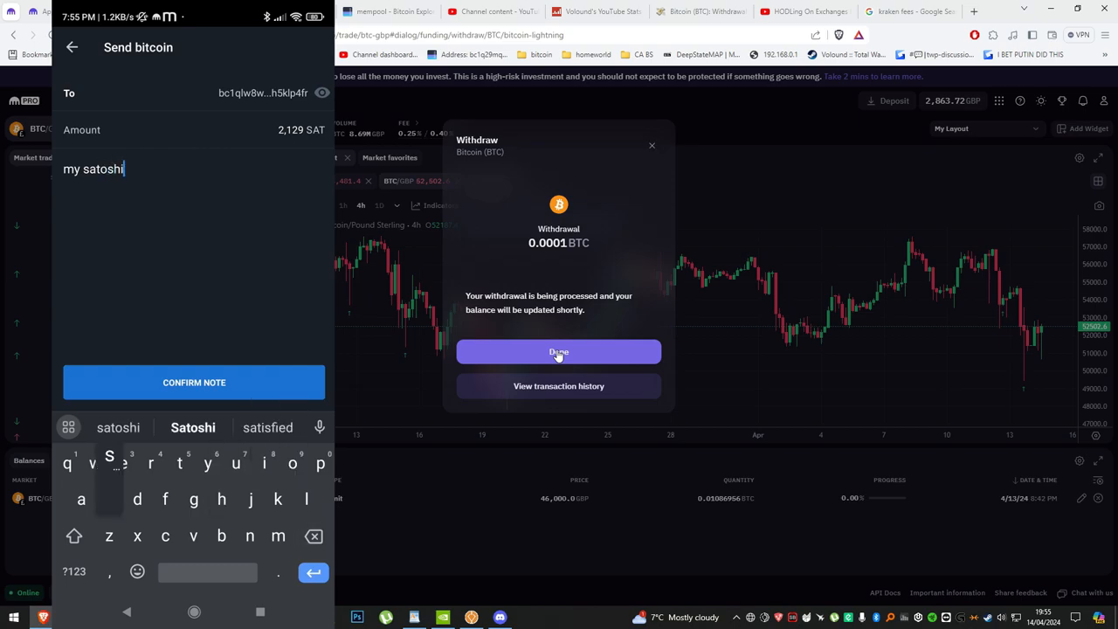
click(194, 381)
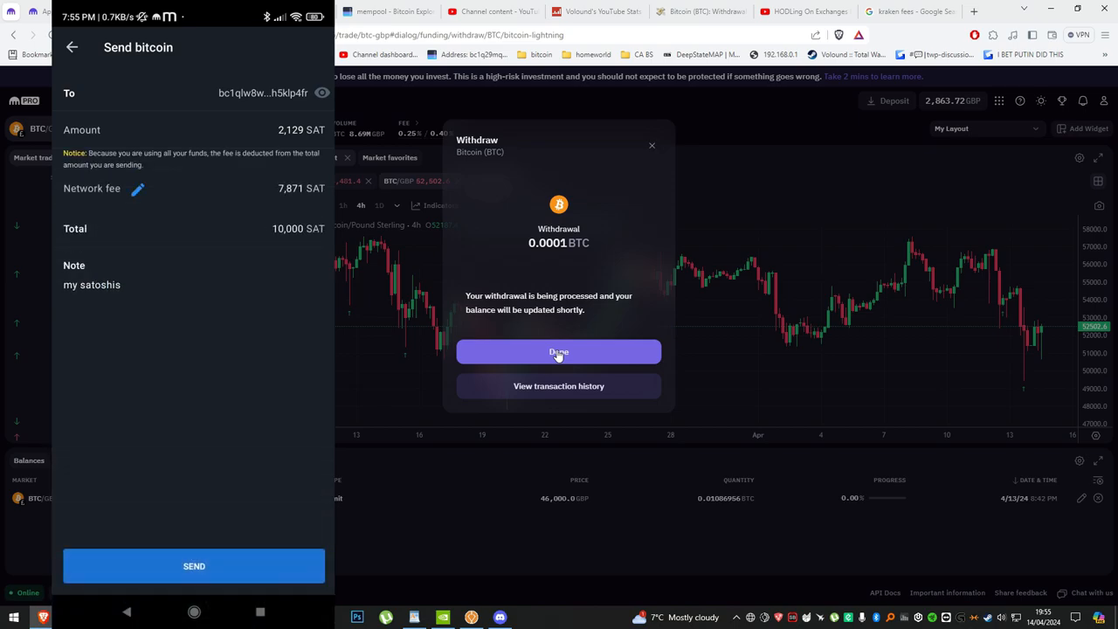
Bring up the Edit network fee choices showing 7,871, 3,122 and 1,230 sat options
click(136, 189)
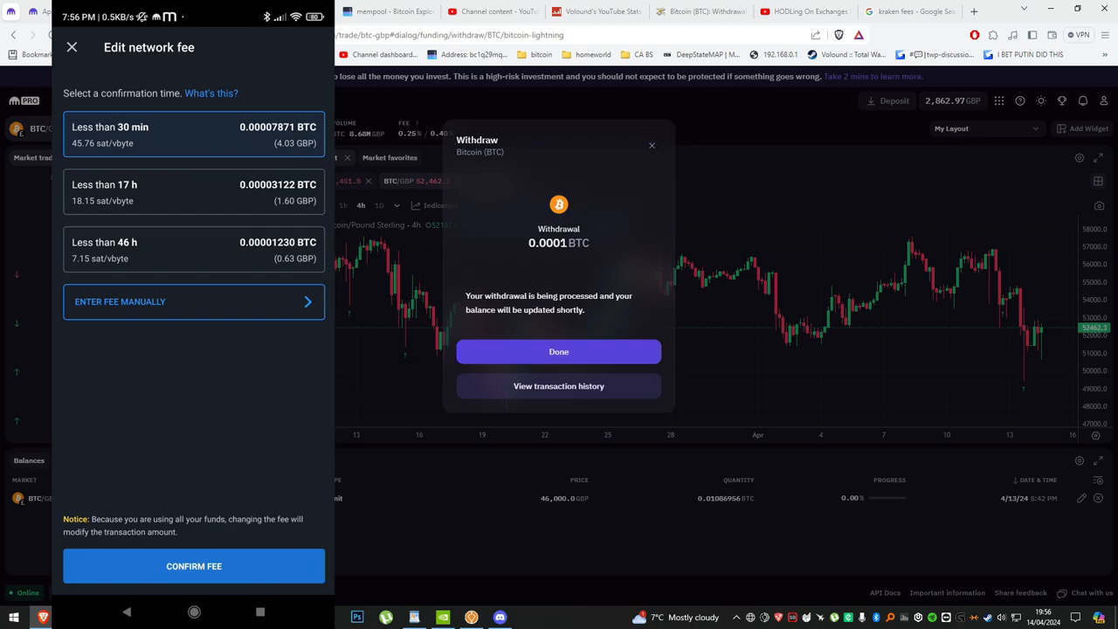
Check live fee rates on mempool.space, ranging 45.89 to 8.00 sat/vB
click(385, 10)
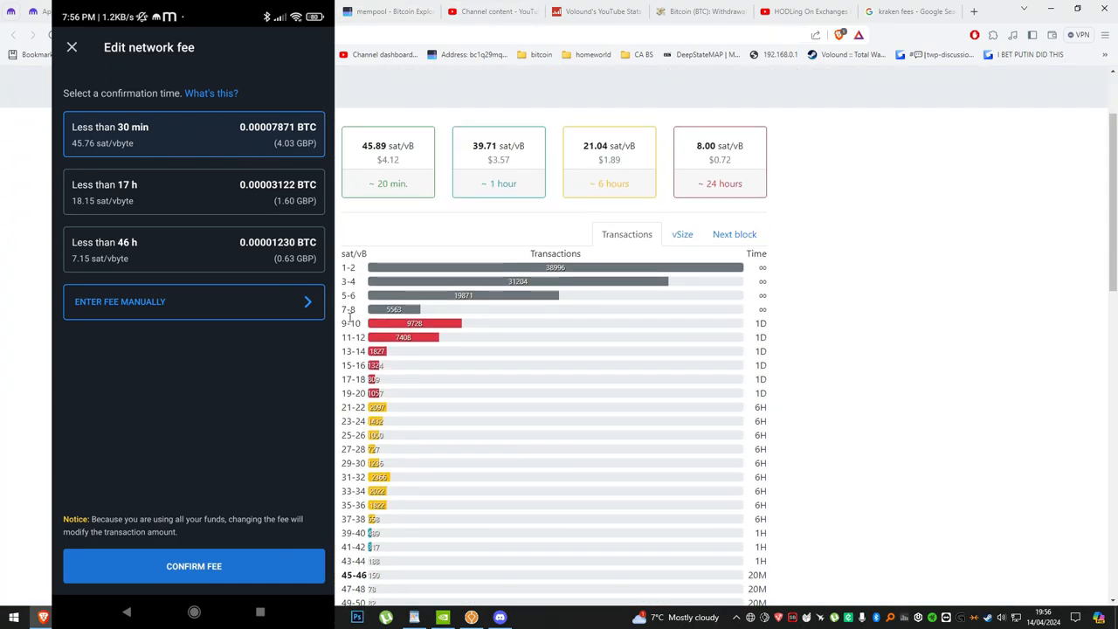
mouse_move(660, 332)
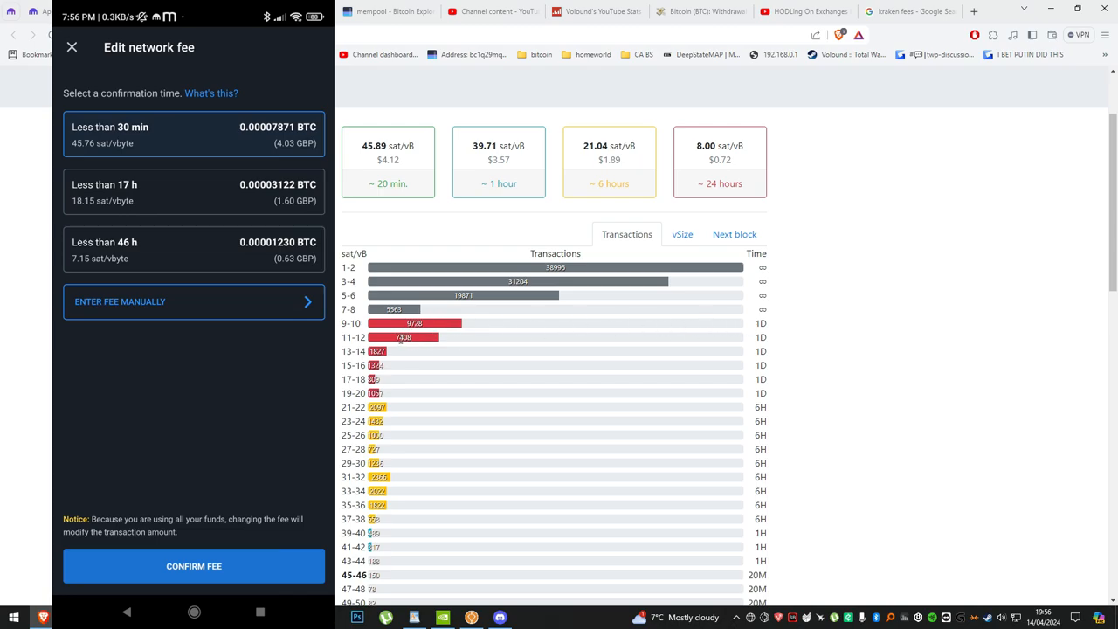
mouse_move(421, 346)
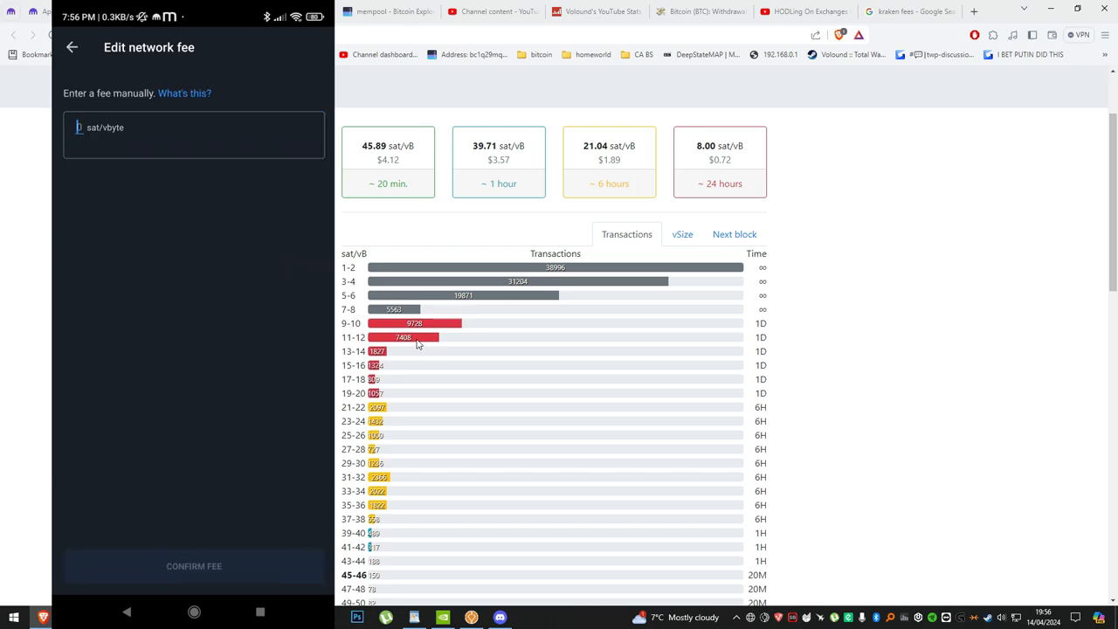
Enter a manual fee of 6 sat/vbyte, about 1,032 sat, confirmation under 85 h
text(7)
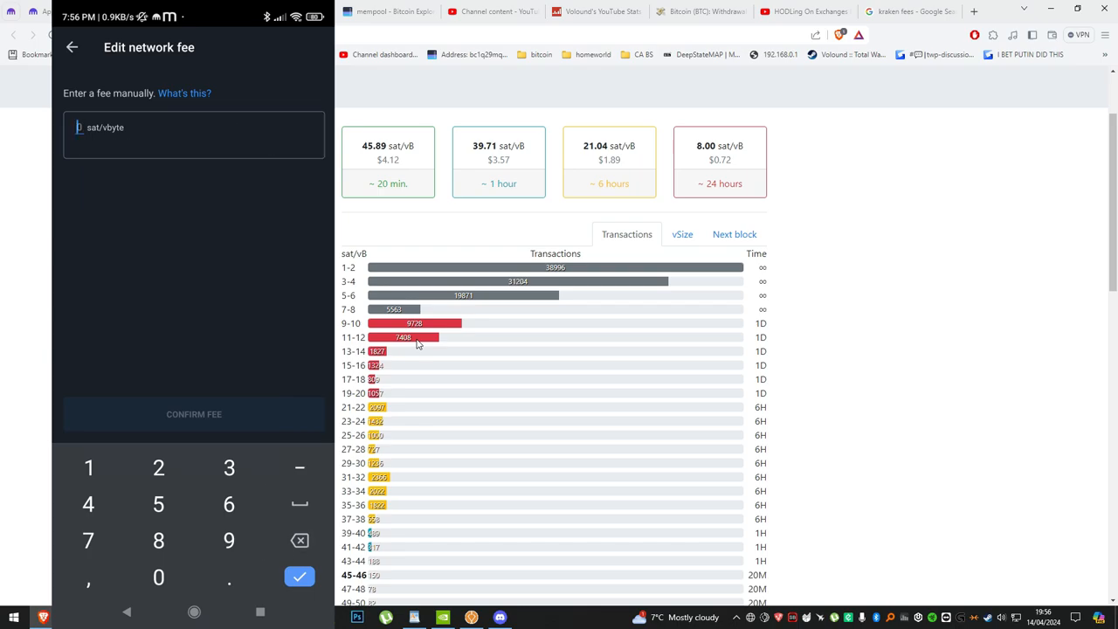
text(6)
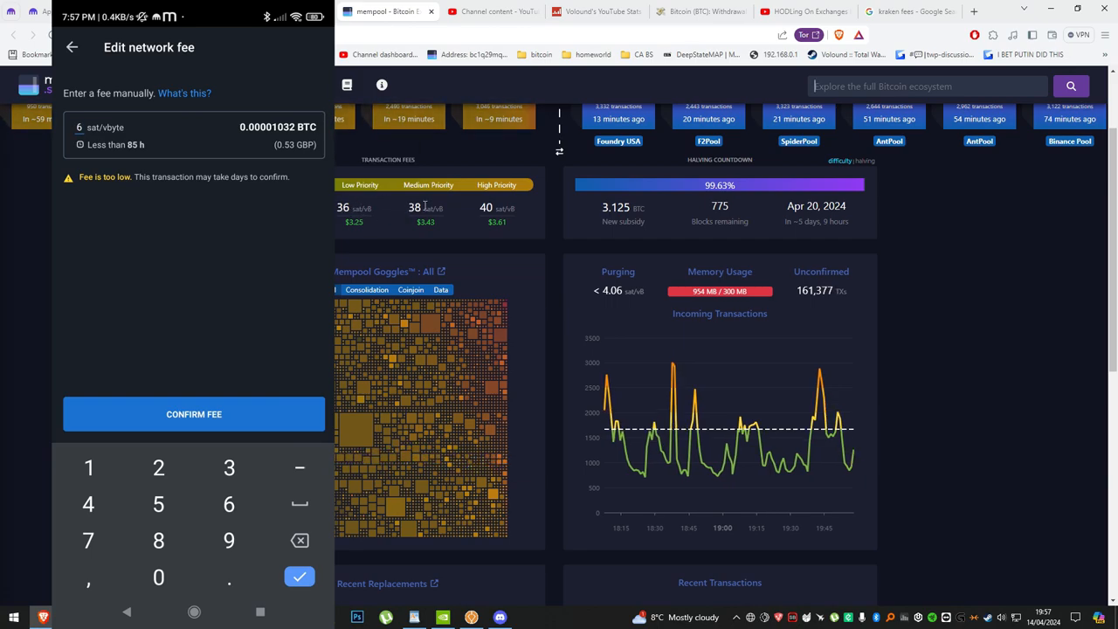
mouse_move(475, 208)
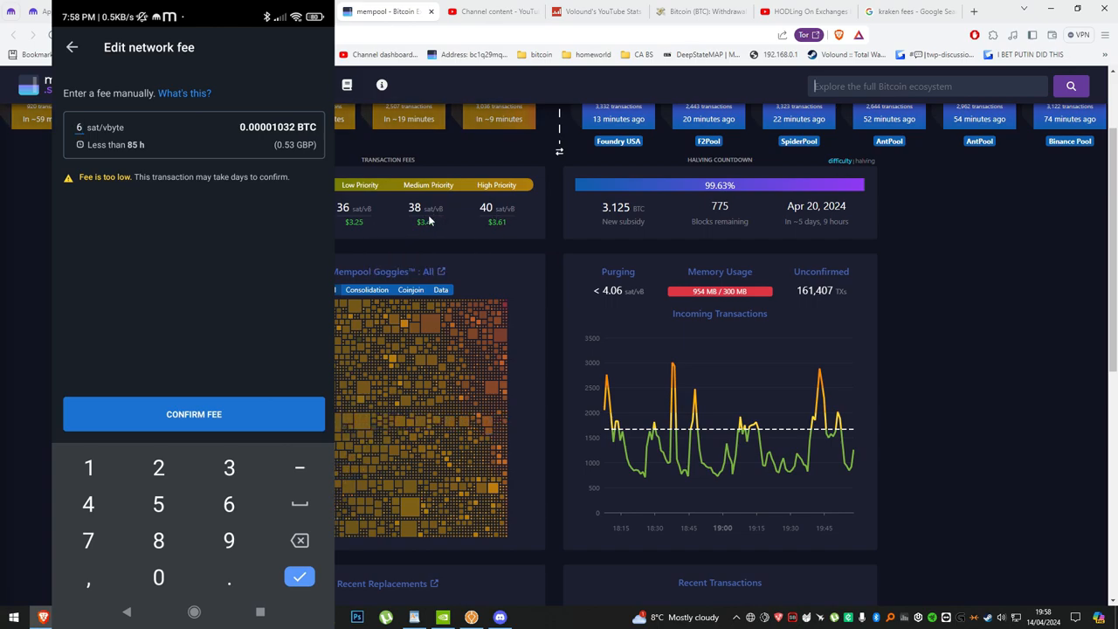
mouse_move(426, 220)
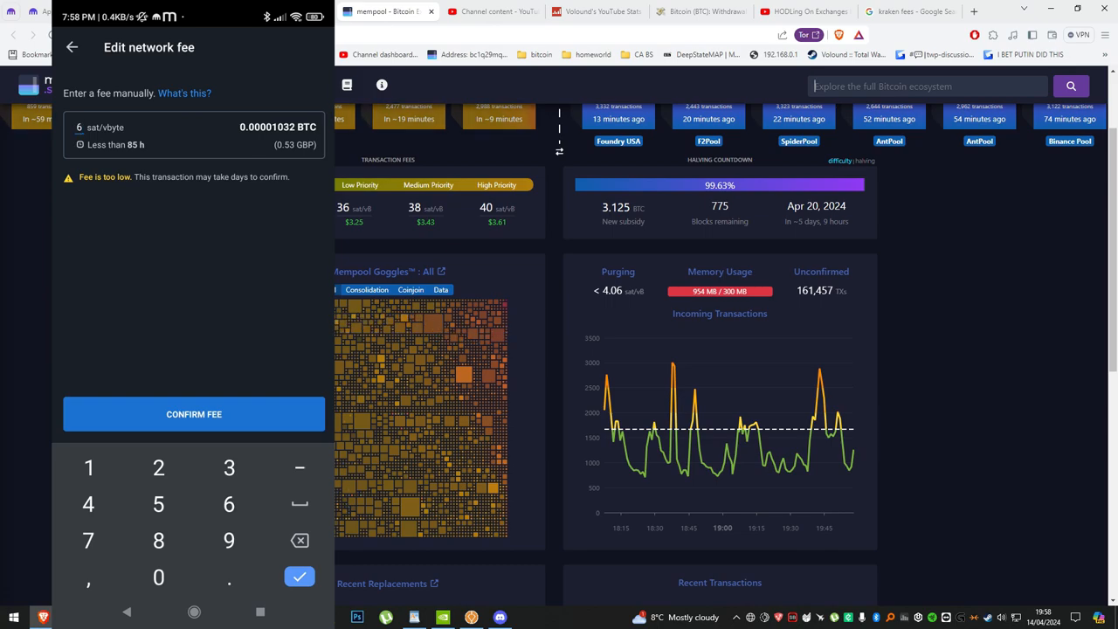
mouse_move(353, 220)
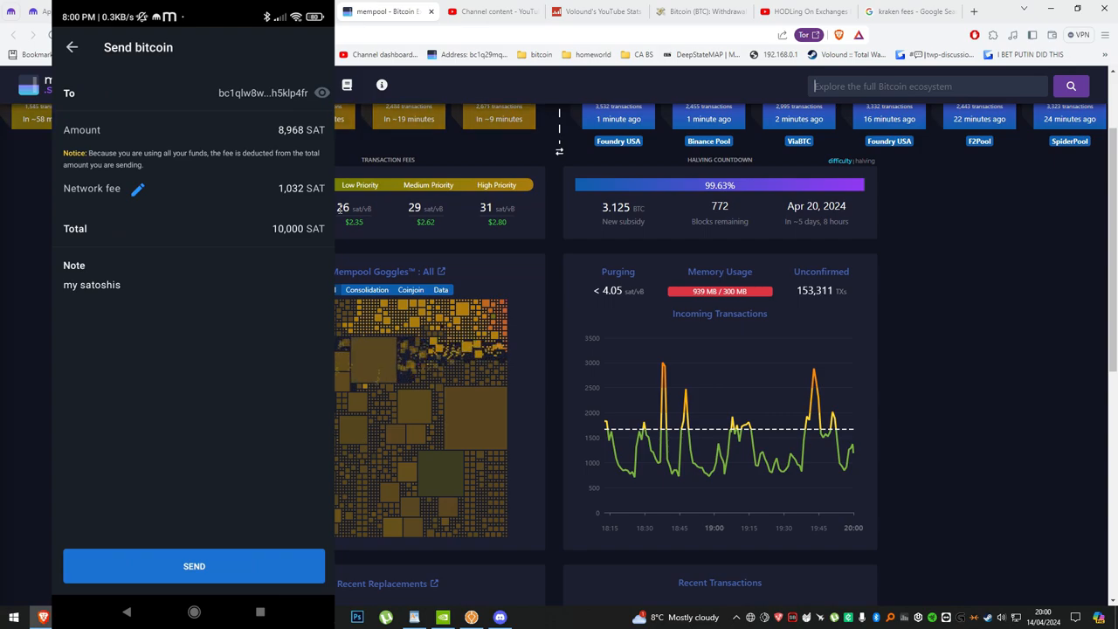
Send the 10,000 sat on-chain payment so it shows confirming at 0.00008968 BTC
click(193, 566)
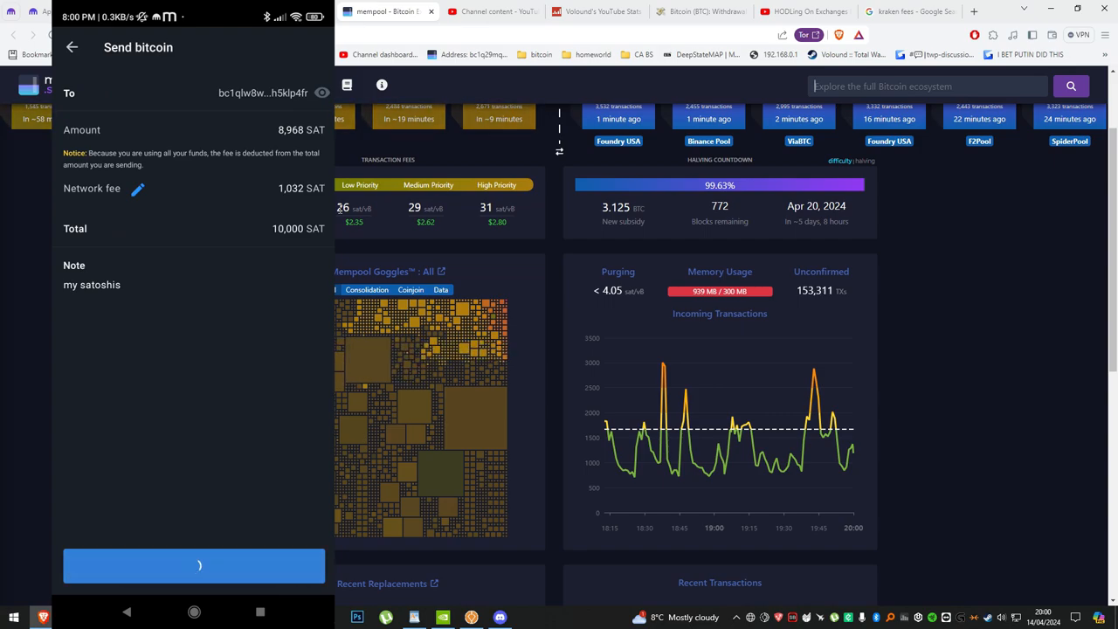
click(71, 47)
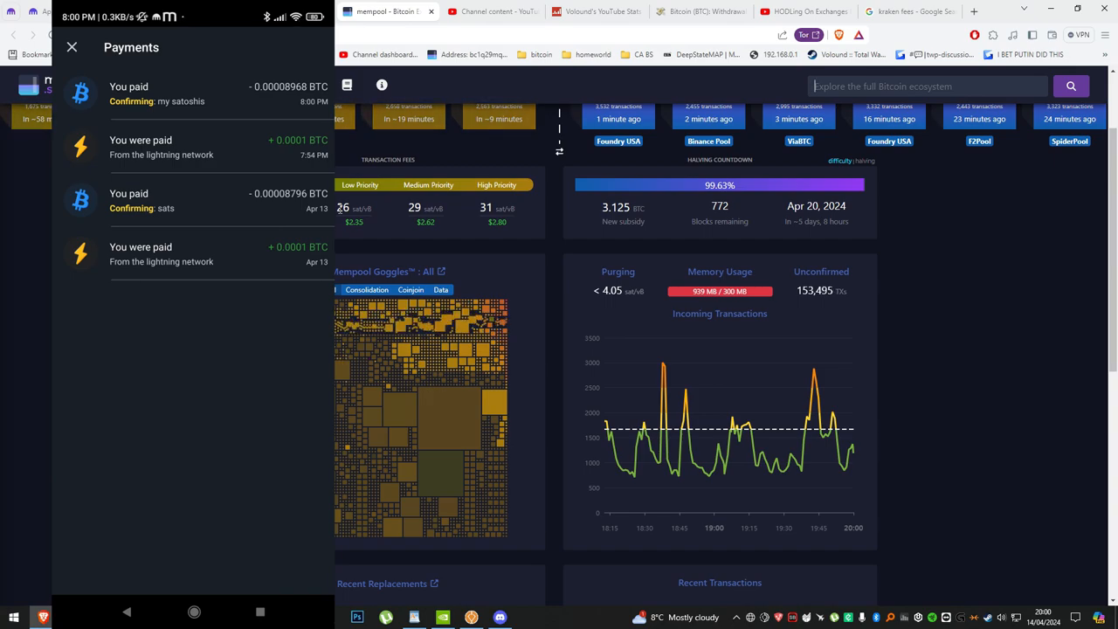
View details of the outgoing 0.00008968 BTC payment noted 'my satoshis'
click(71, 47)
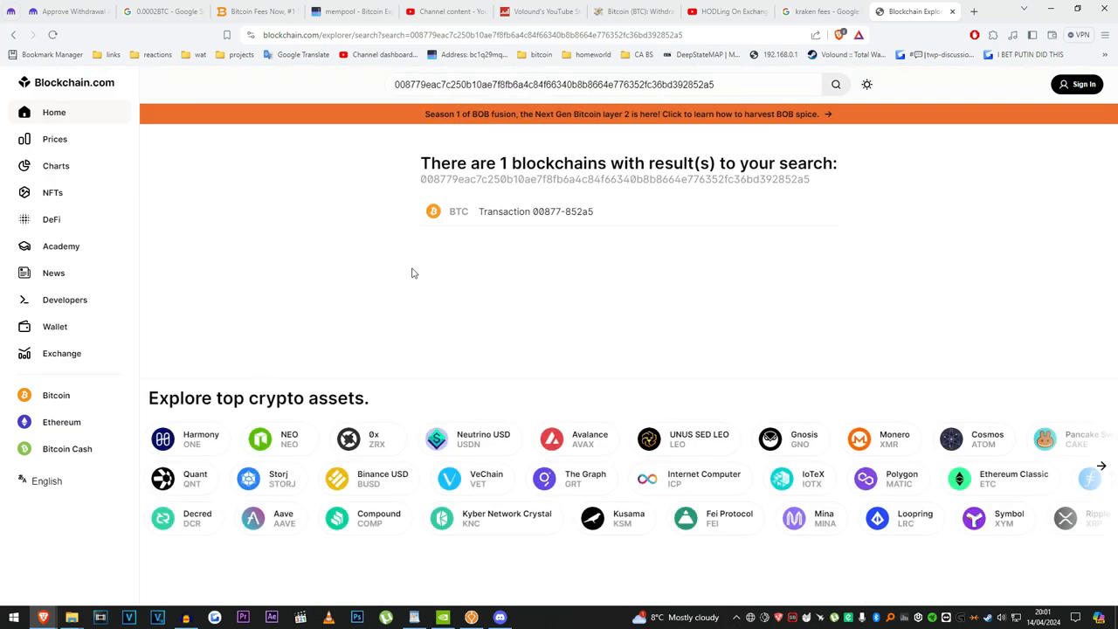
View the BTC transaction on Blockchain.com: 0.00008968 BTC sent, 1,032 sat fee, pending
click(535, 212)
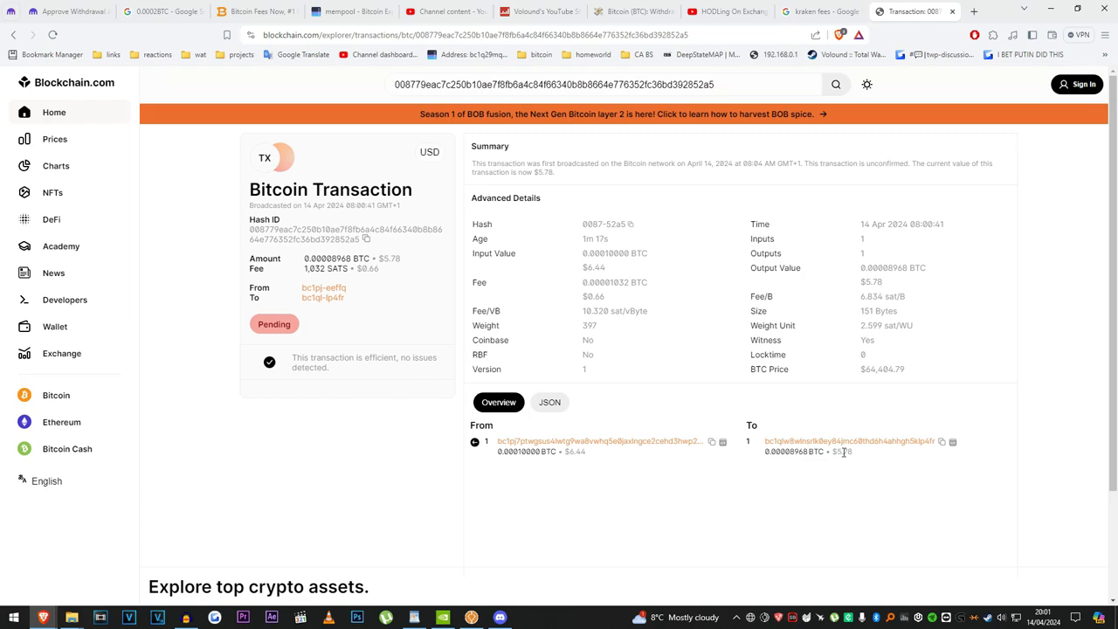
double_click(315, 269)
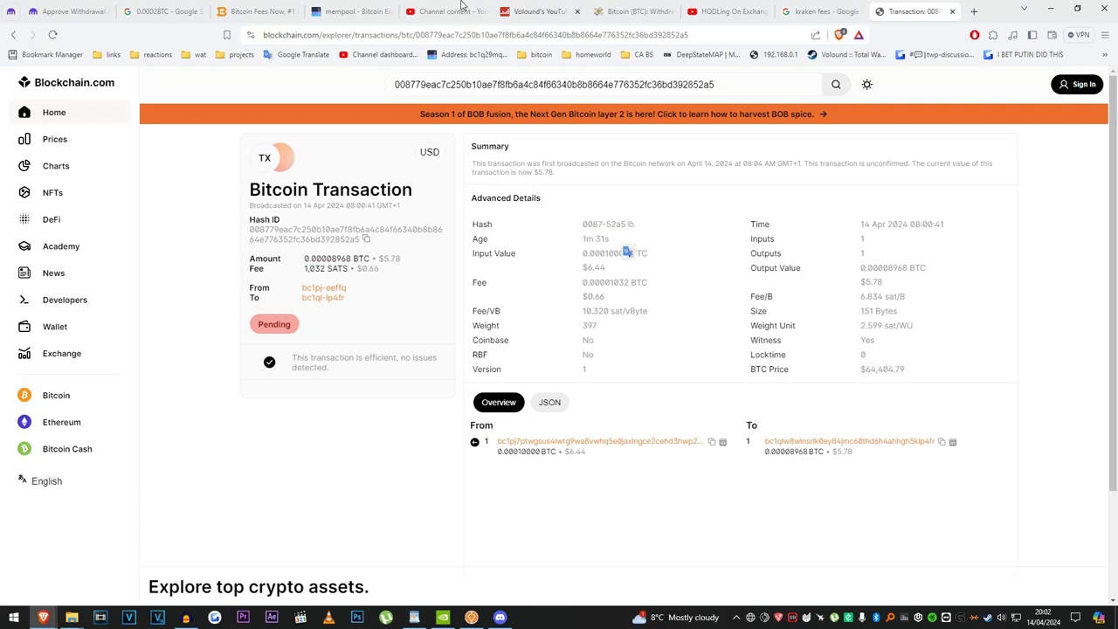
drag(542, 164, 699, 165)
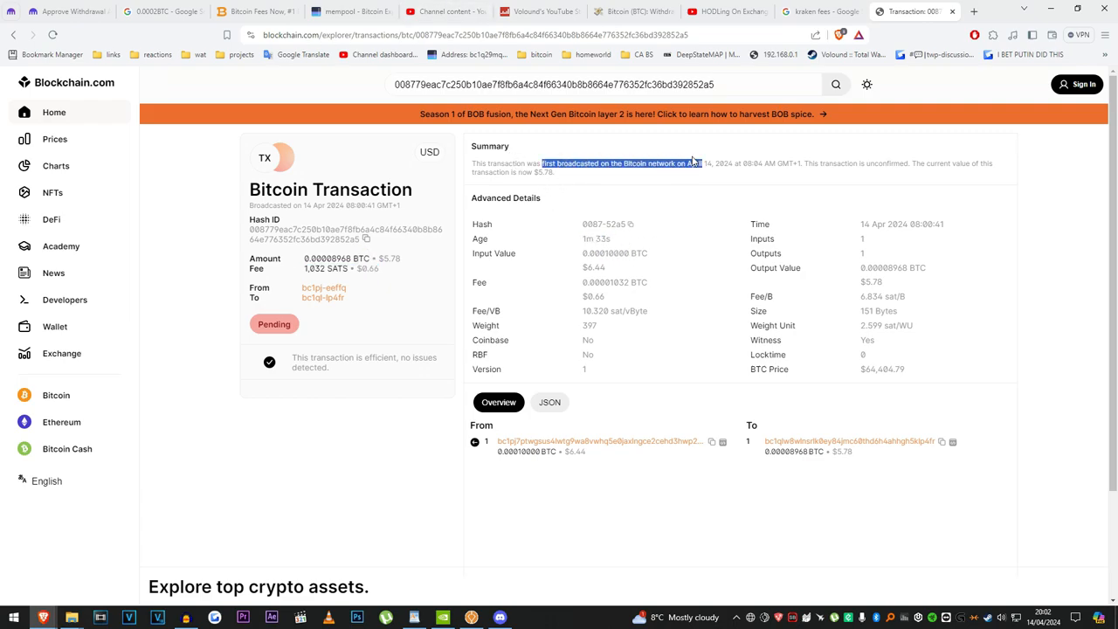
drag(696, 164, 772, 164)
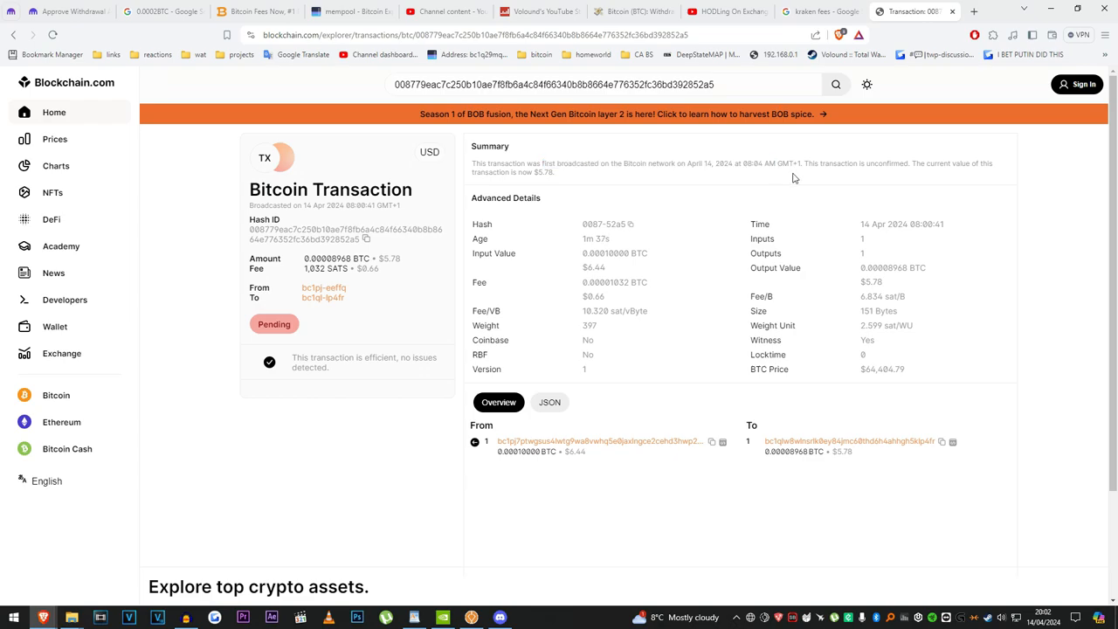
mouse_move(720, 224)
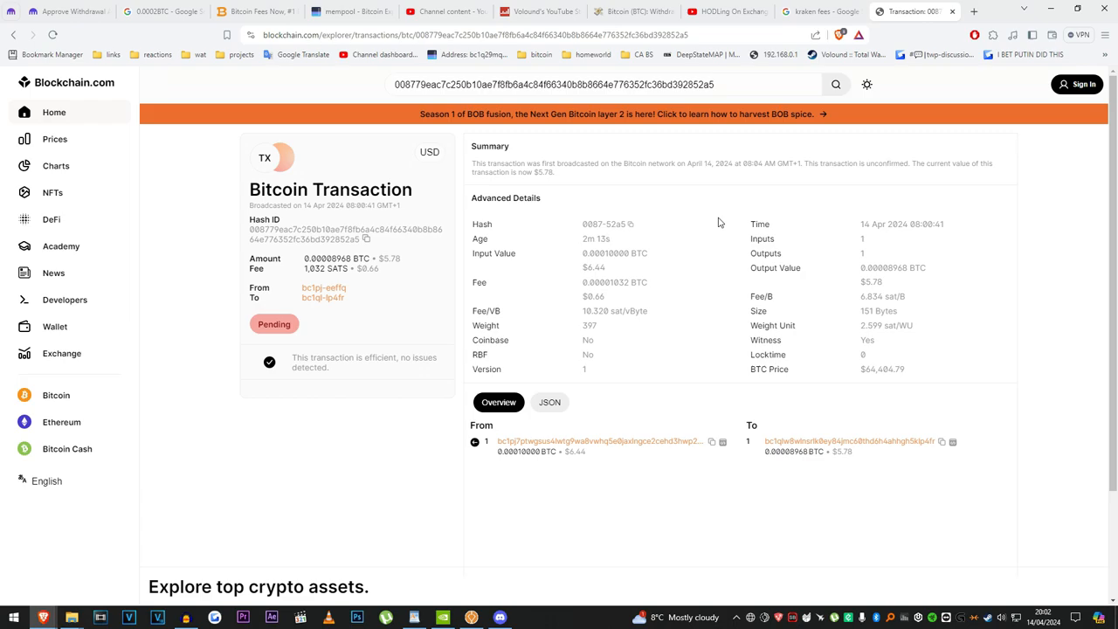
mouse_move(629, 269)
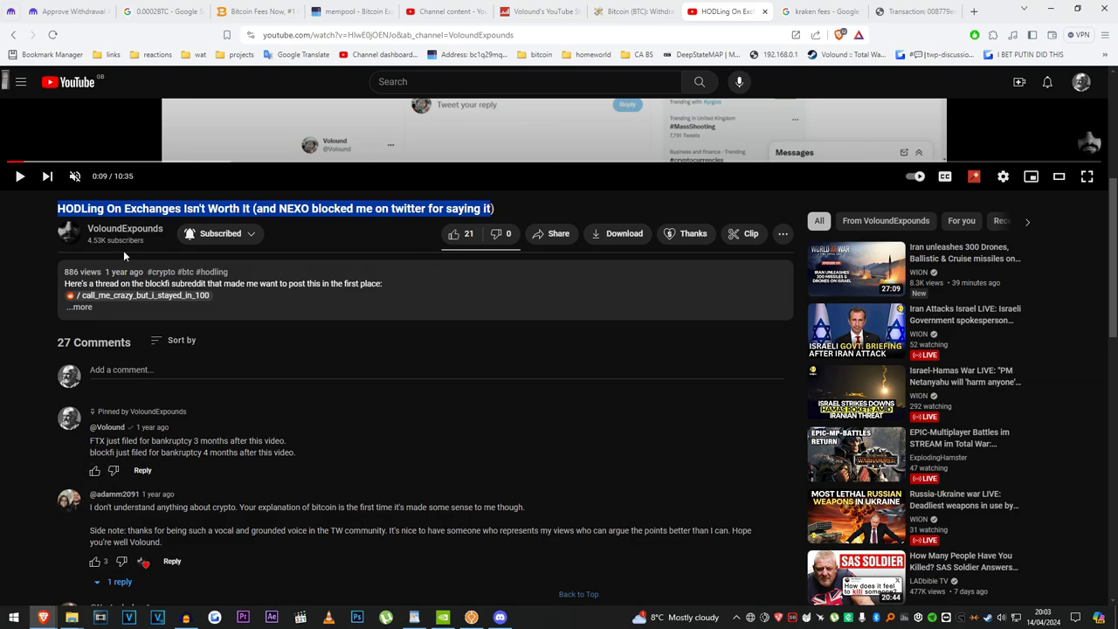
mouse_move(118, 276)
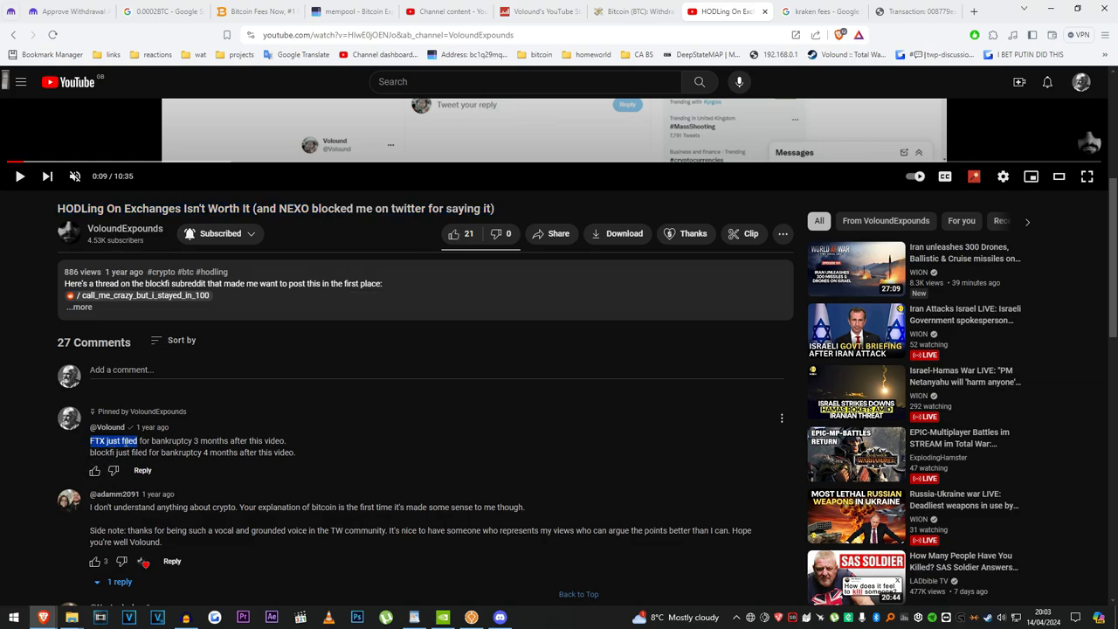
Highlight the pinned comment that FTX and BlockFi just filed for bankruptcy
drag(91, 440, 285, 440)
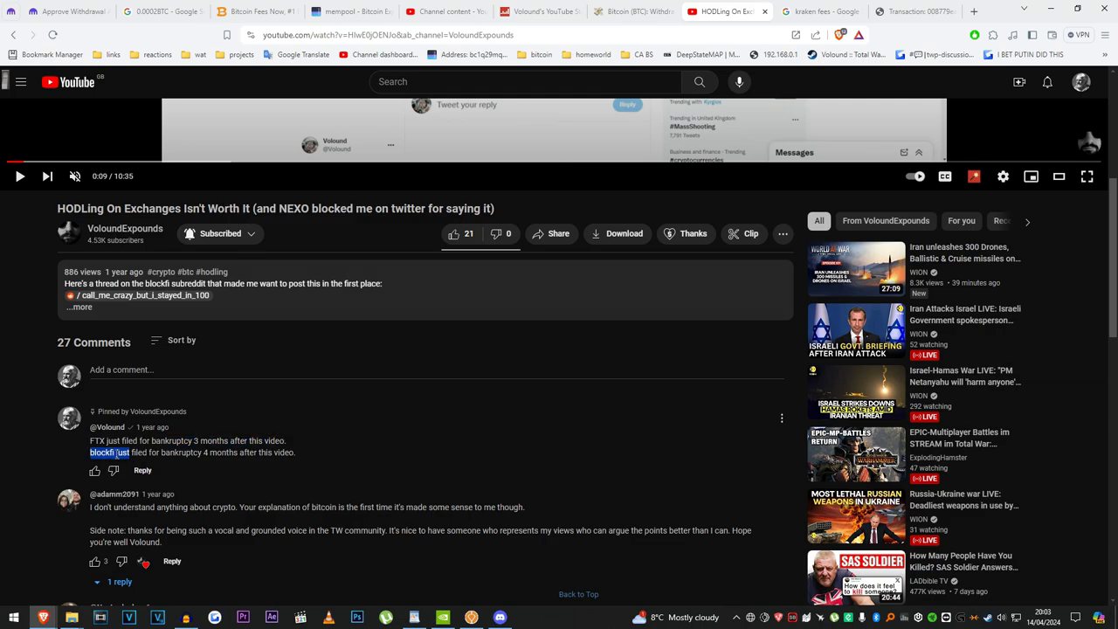
drag(91, 452, 258, 452)
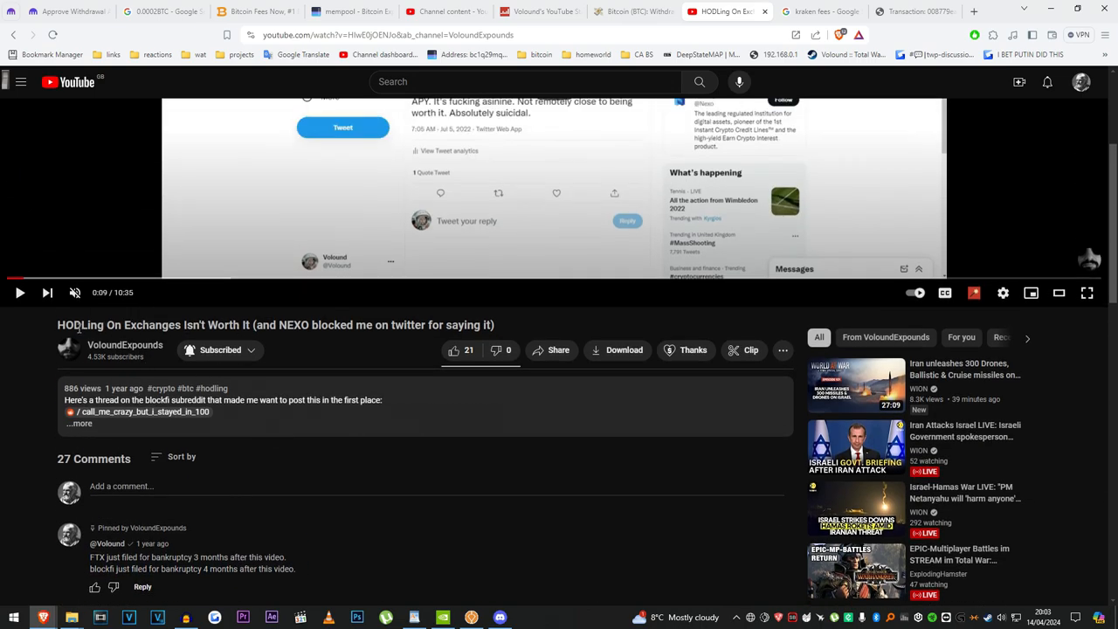
double_click(154, 323)
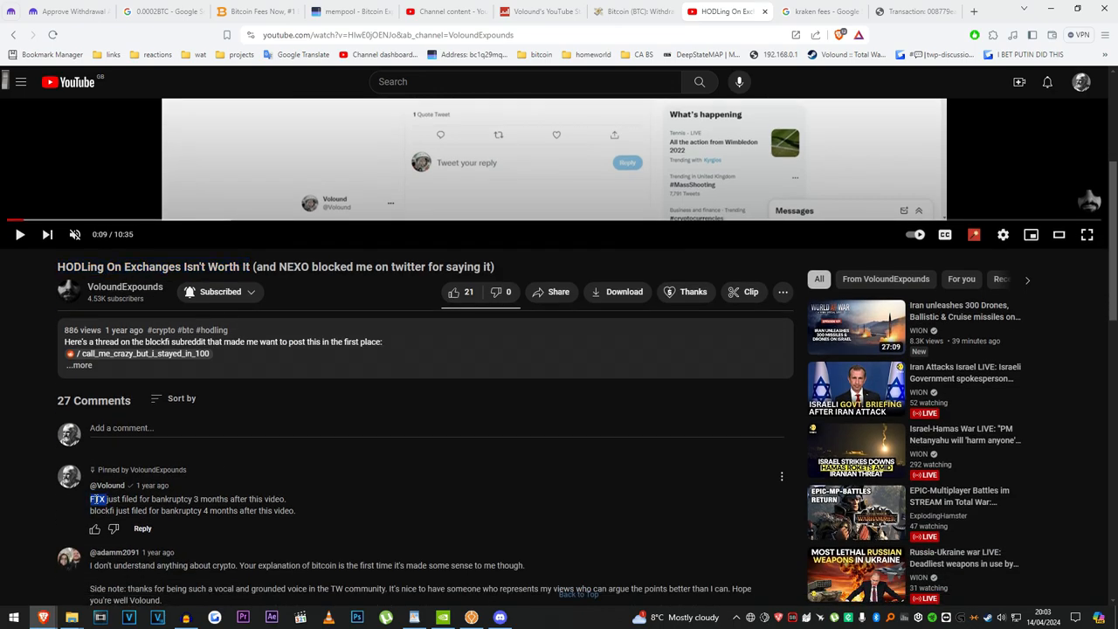
drag(90, 500, 325, 510)
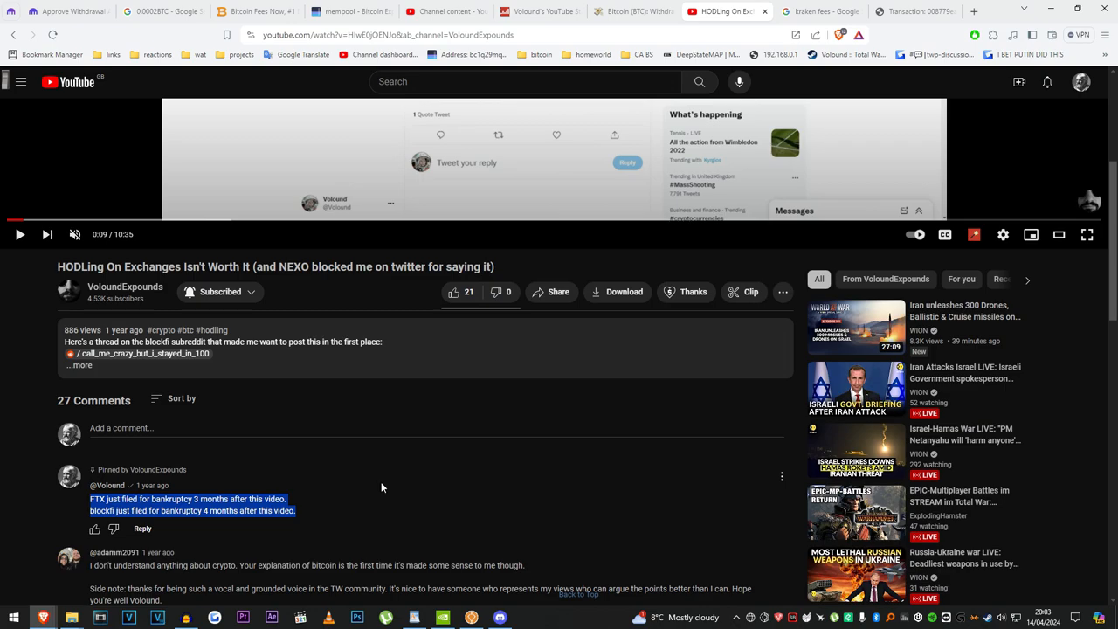
mouse_move(203, 510)
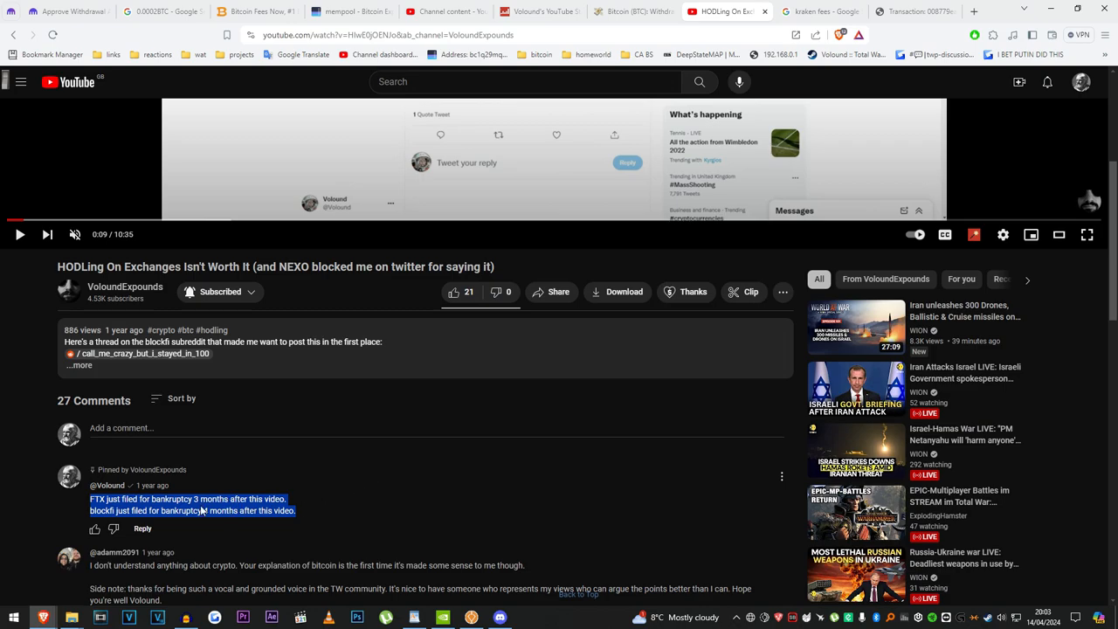